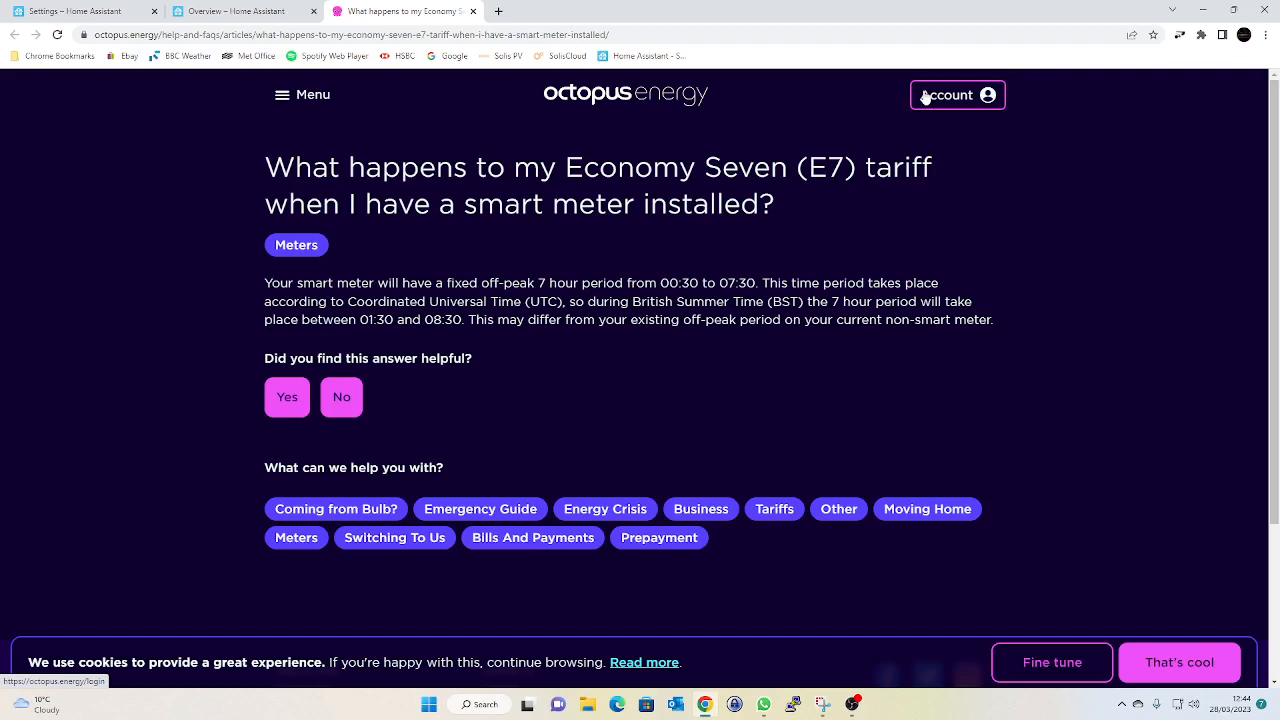
{"action": "mouse_move", "coordinate": [1050, 264]}
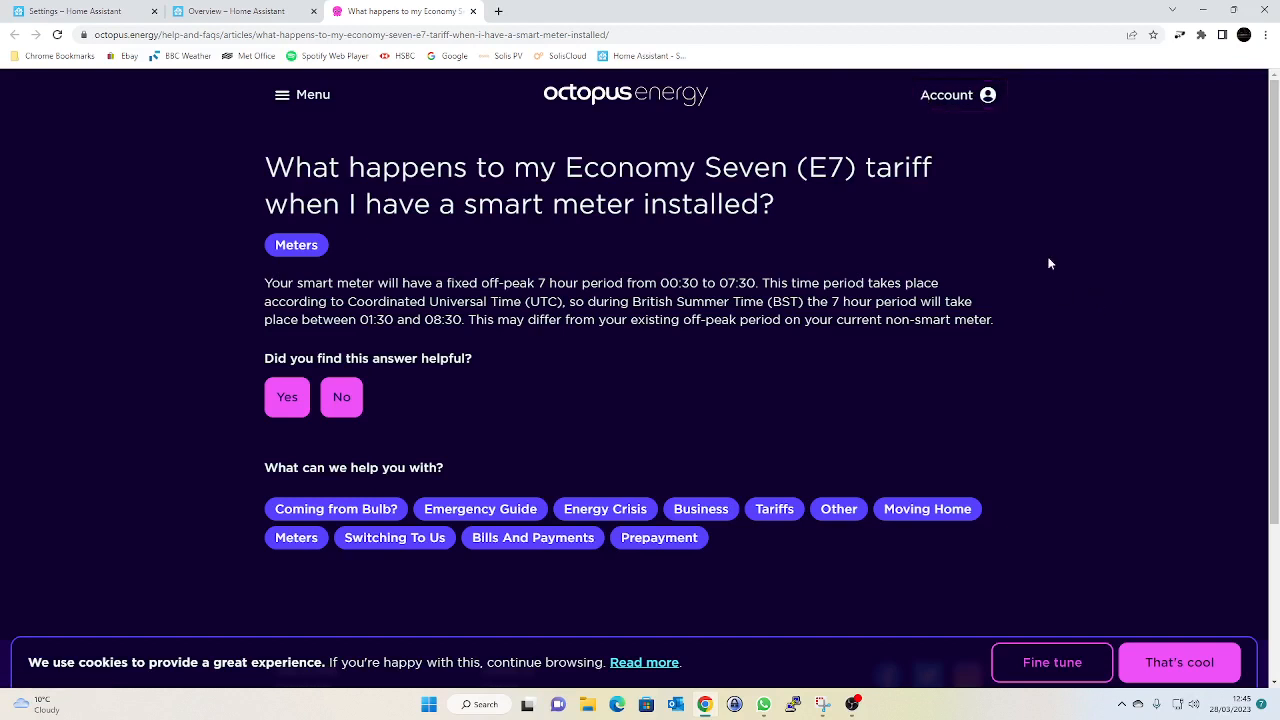
{"action": "mouse_move", "coordinate": [628, 128]}
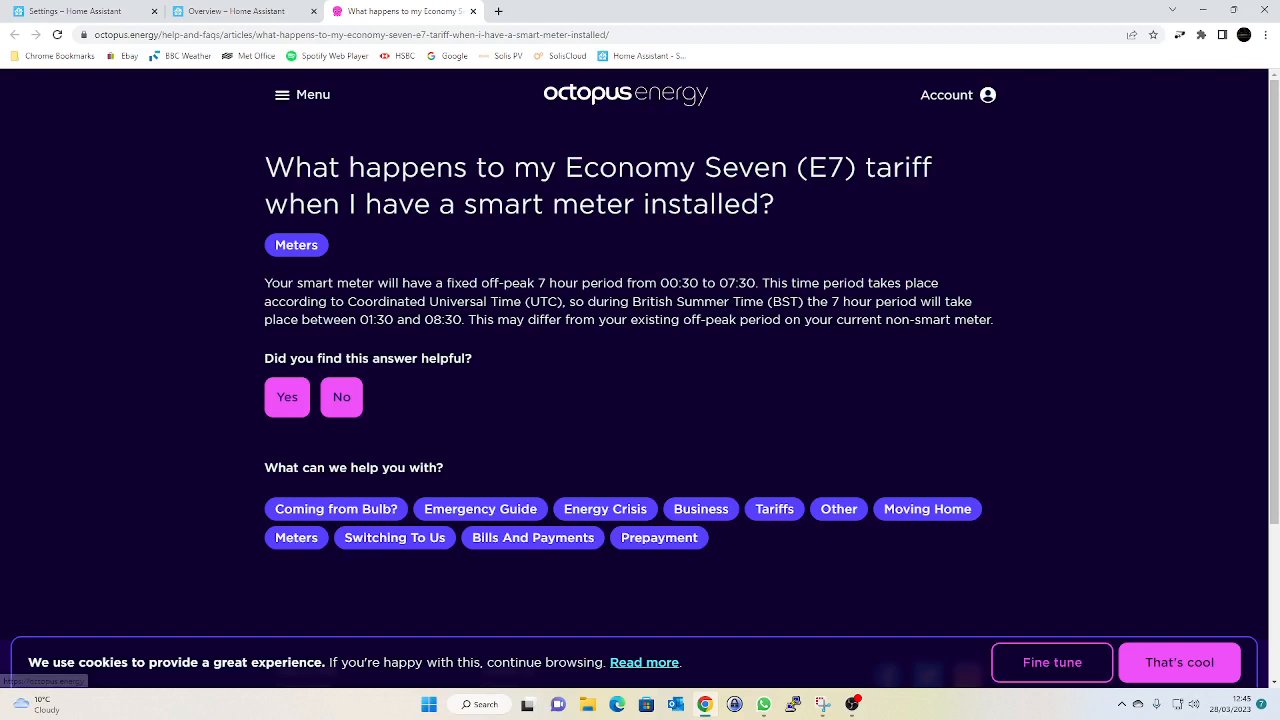
{"action": "mouse_move", "coordinate": [542, 400]}
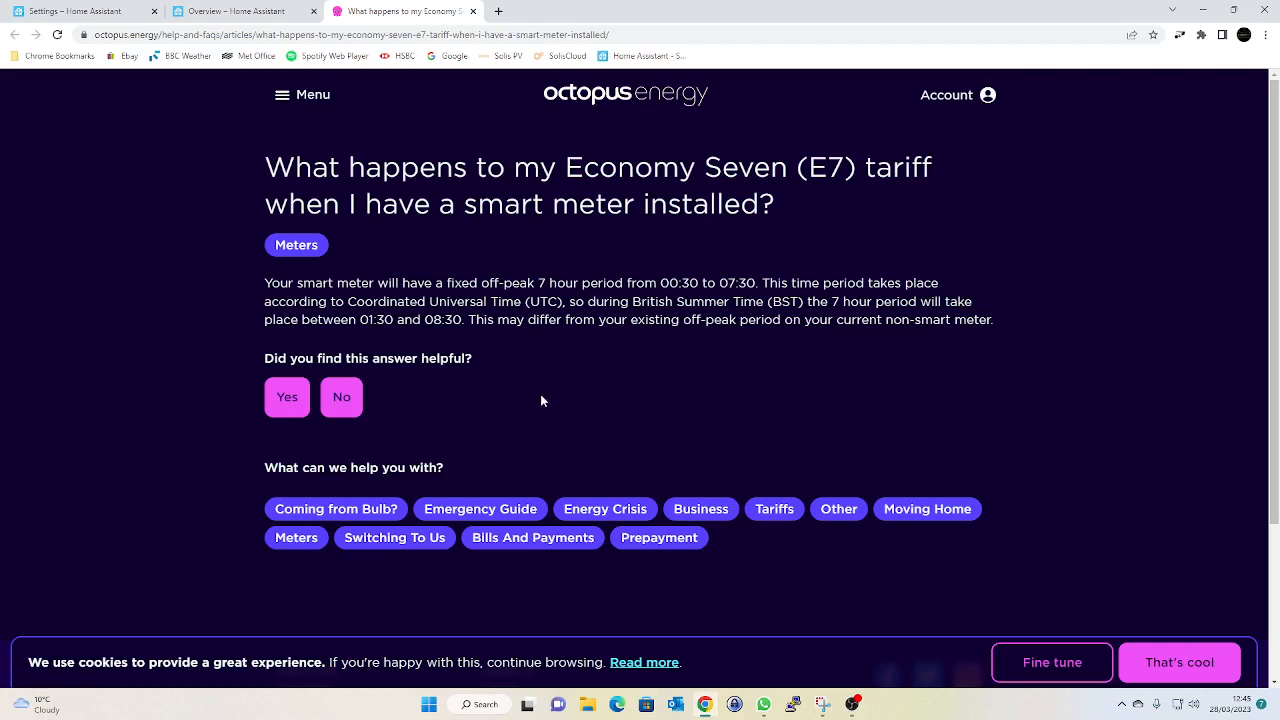
{"action": "mouse_move", "coordinate": [690, 336]}
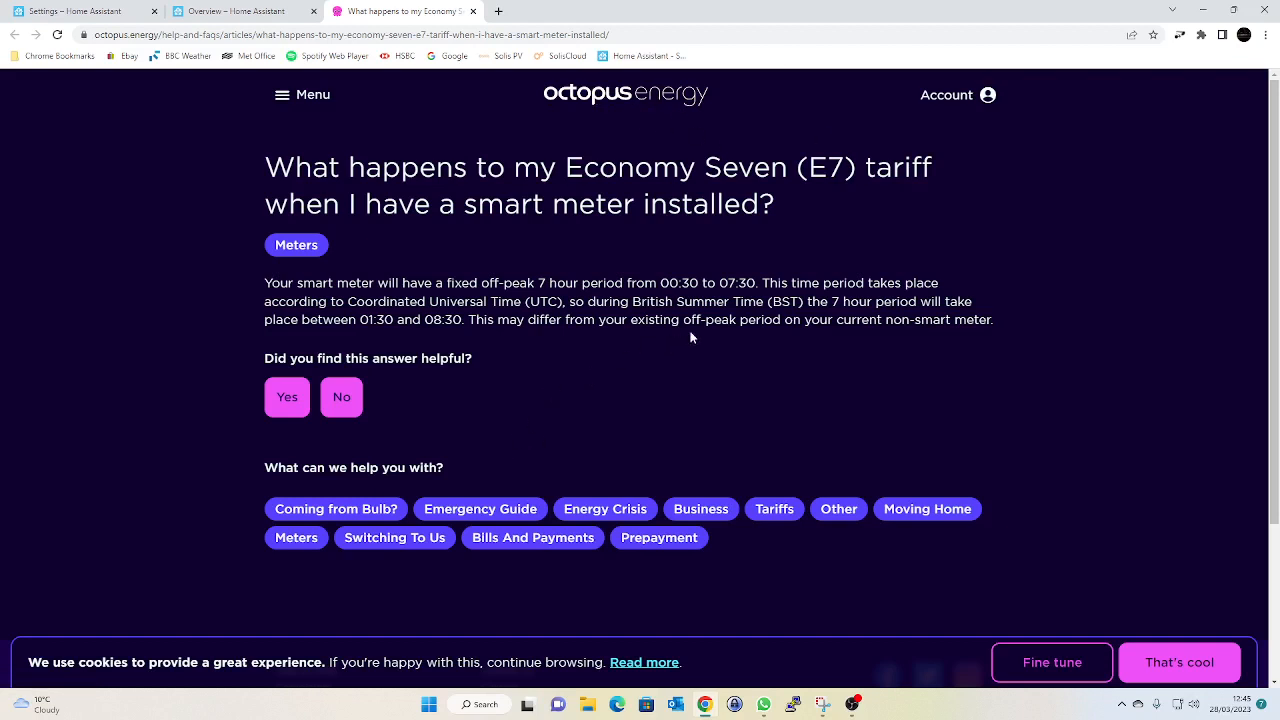
{"action": "mouse_move", "coordinate": [684, 336]}
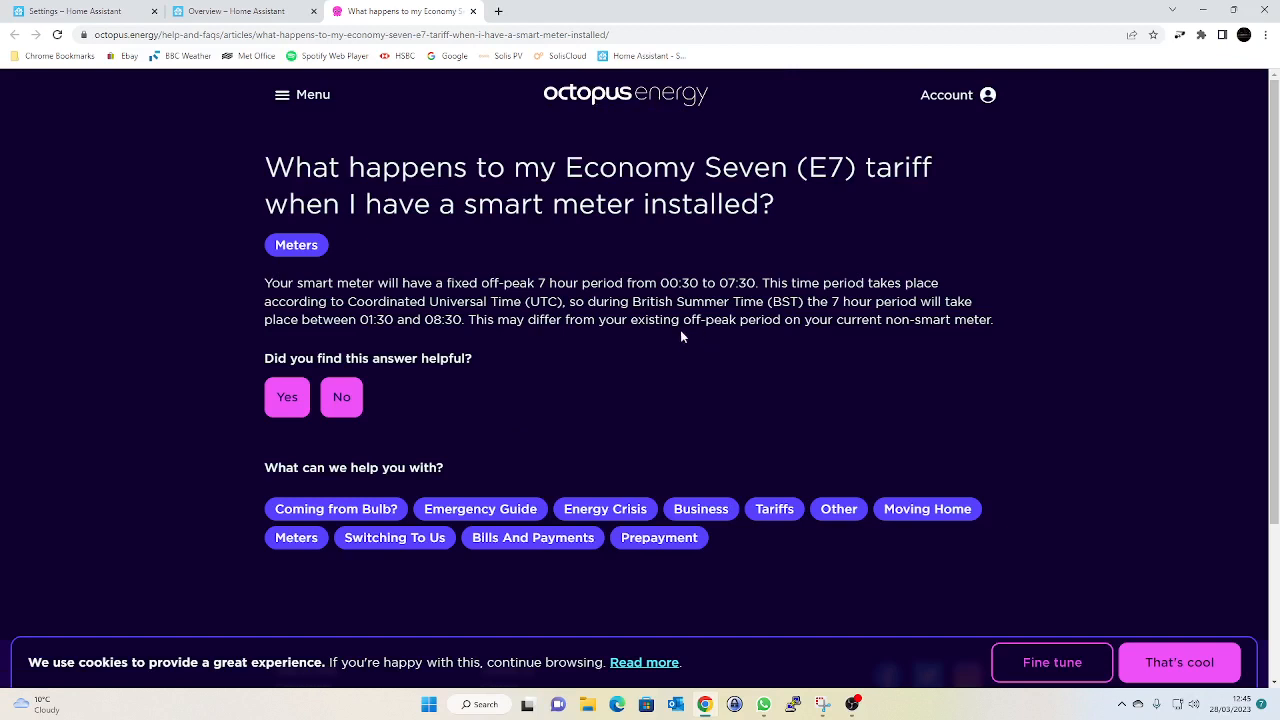
{"action": "mouse_move", "coordinate": [408, 336]}
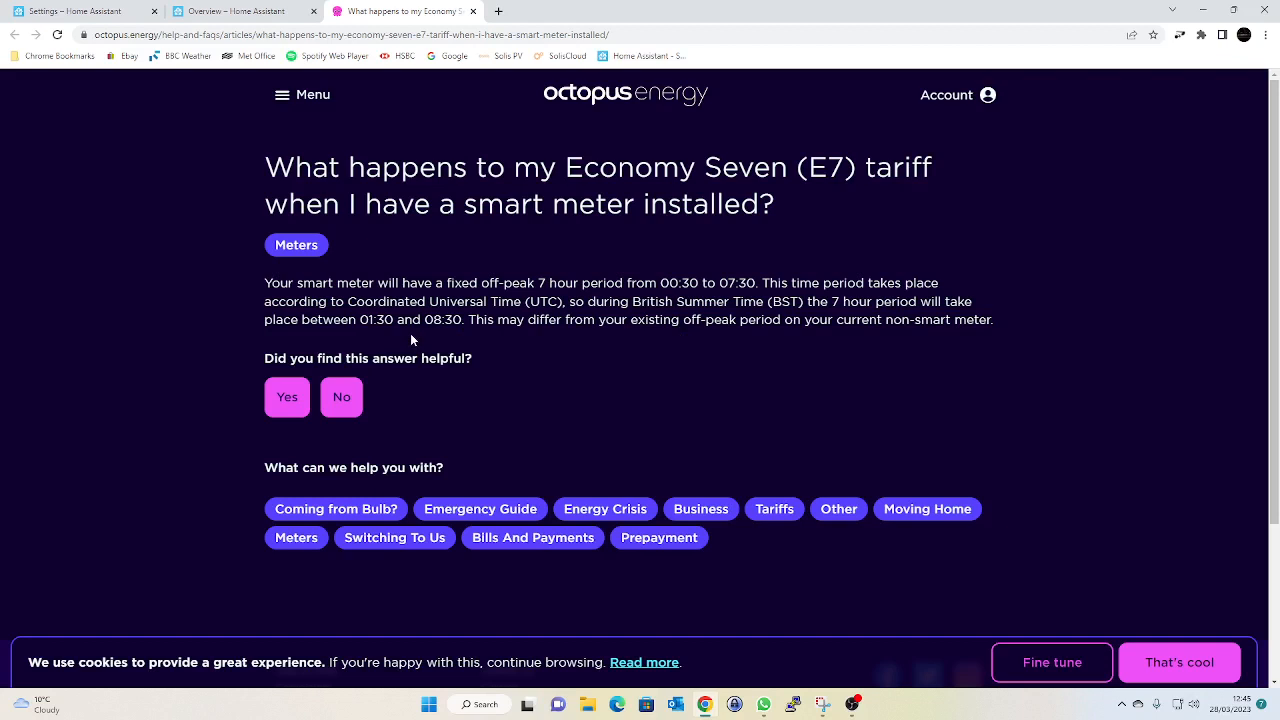
{"action": "mouse_move", "coordinate": [436, 336]}
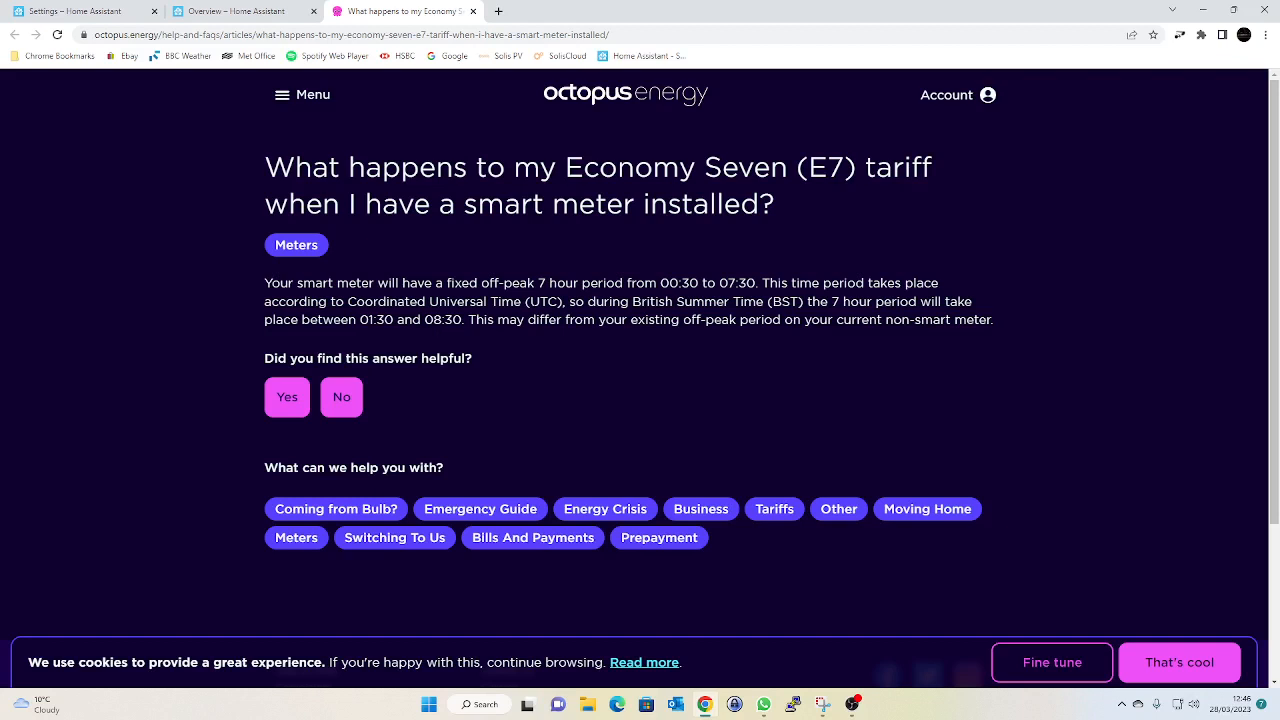
{"action": "mouse_move", "coordinate": [770, 480]}
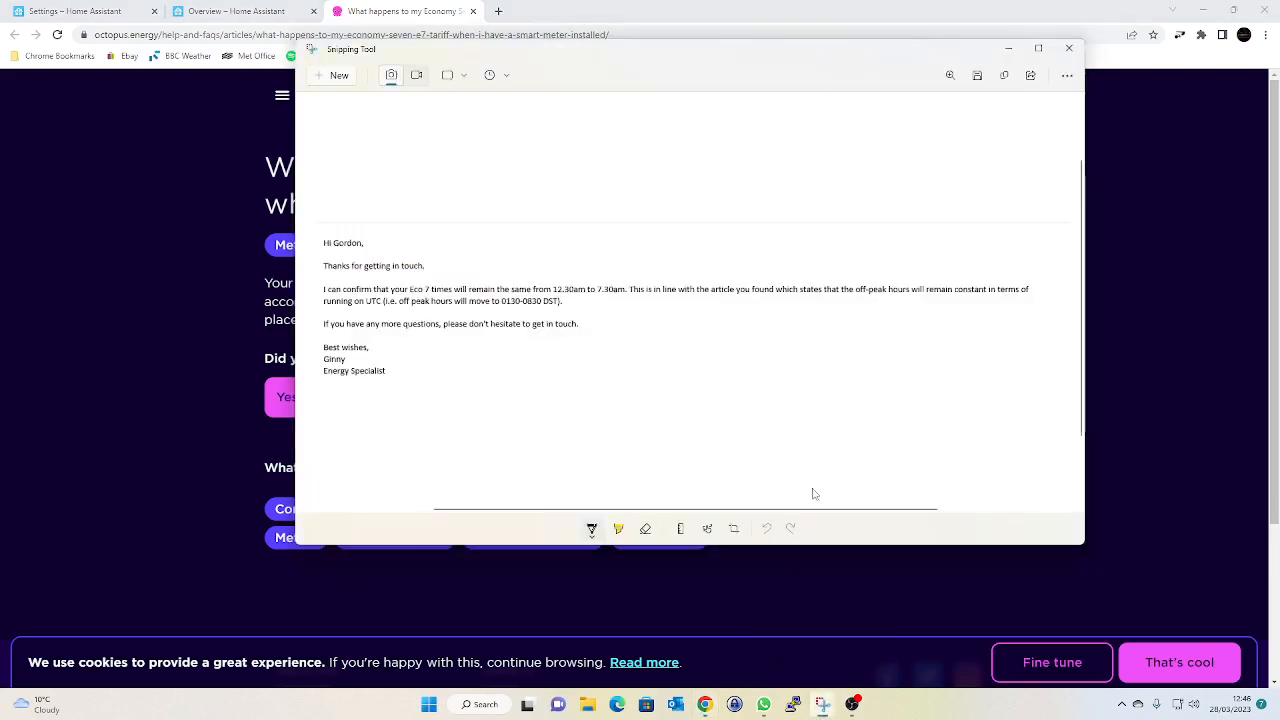
{"action": "mouse_move", "coordinate": [690, 380]}
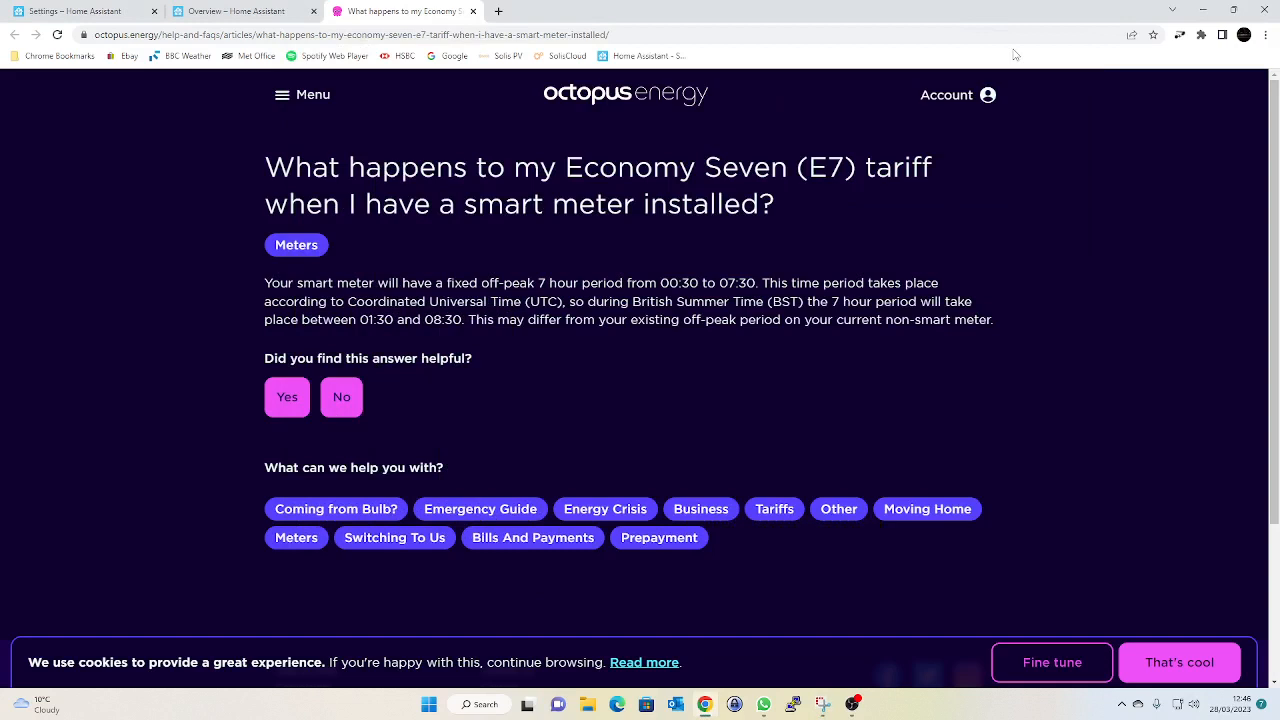
{"action": "mouse_move", "coordinate": [1116, 356]}
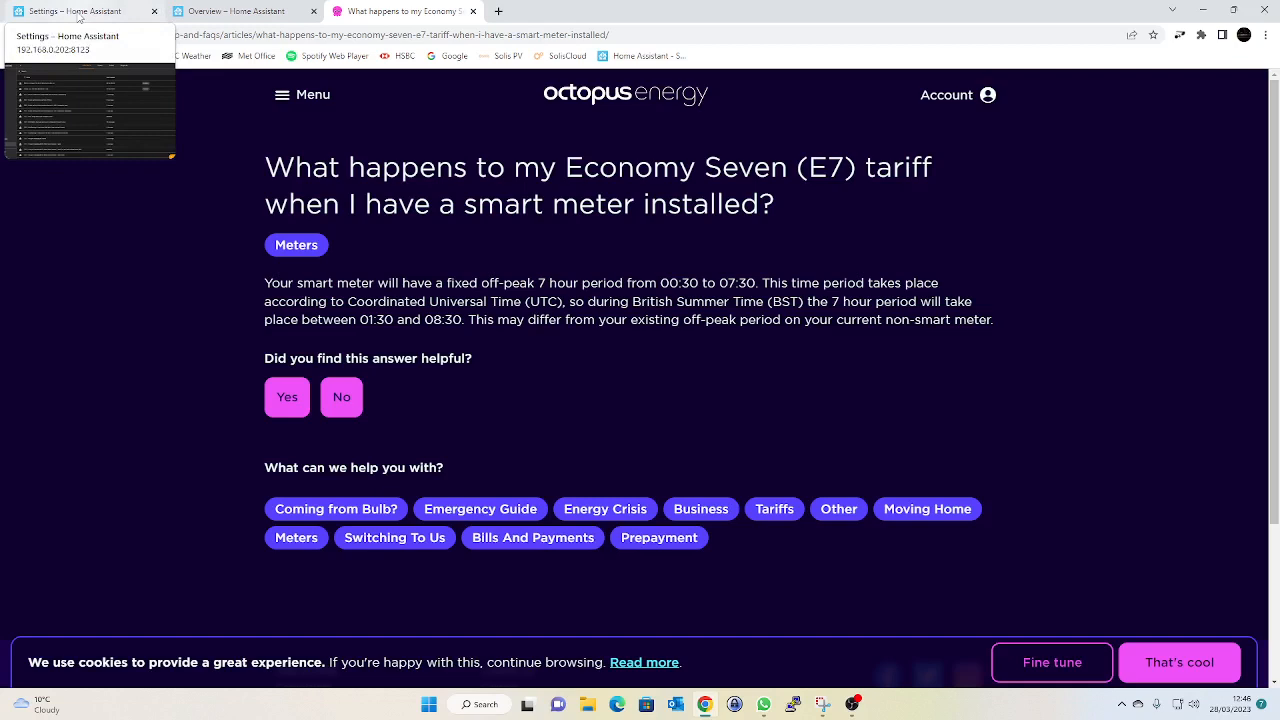
Open the 'ECO7 - Grid Charge when Solar Forecast is poor' automation from the automations list.
{"action": "left_click", "coordinate": [70, 12]}
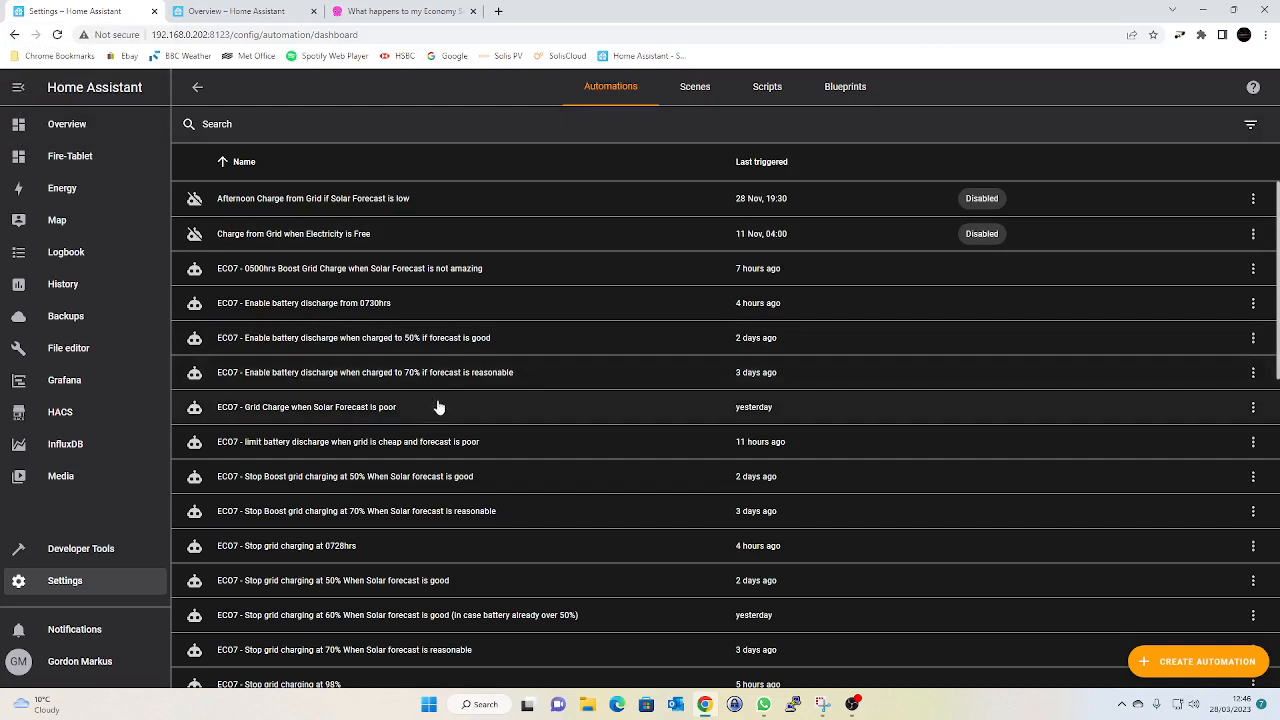
{"action": "mouse_move", "coordinate": [416, 412]}
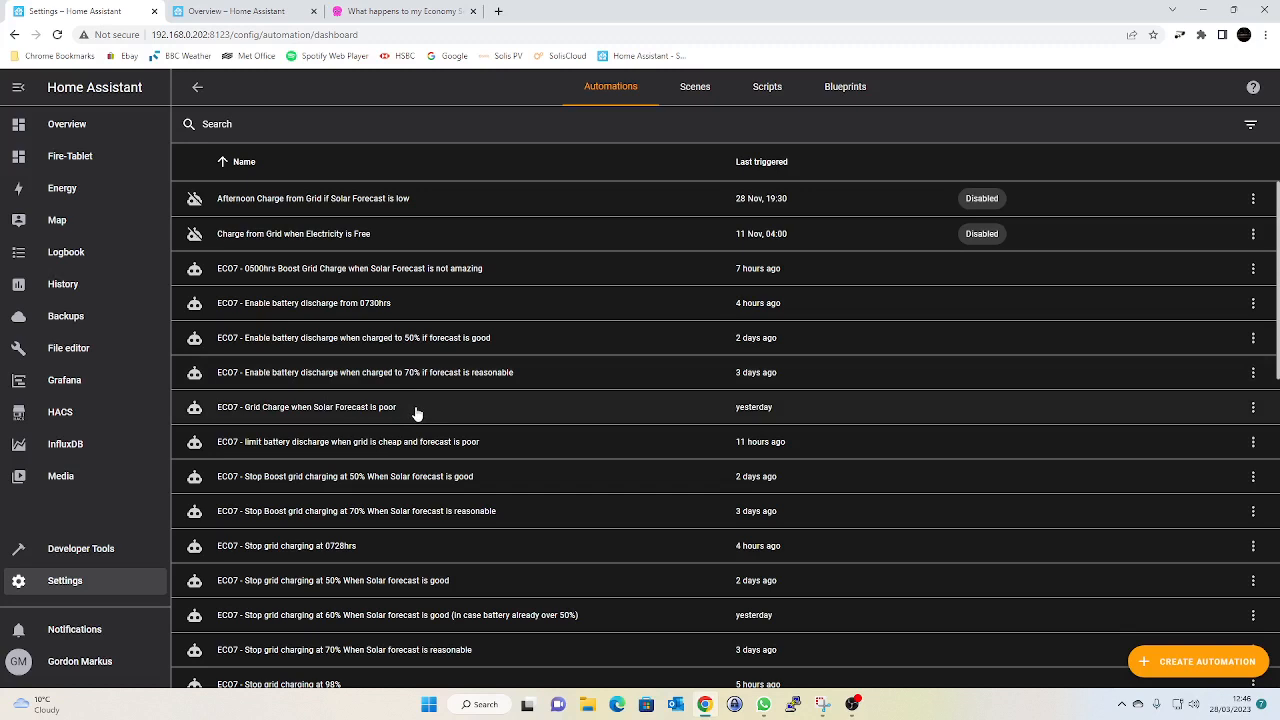
{"action": "left_click", "coordinate": [306, 408]}
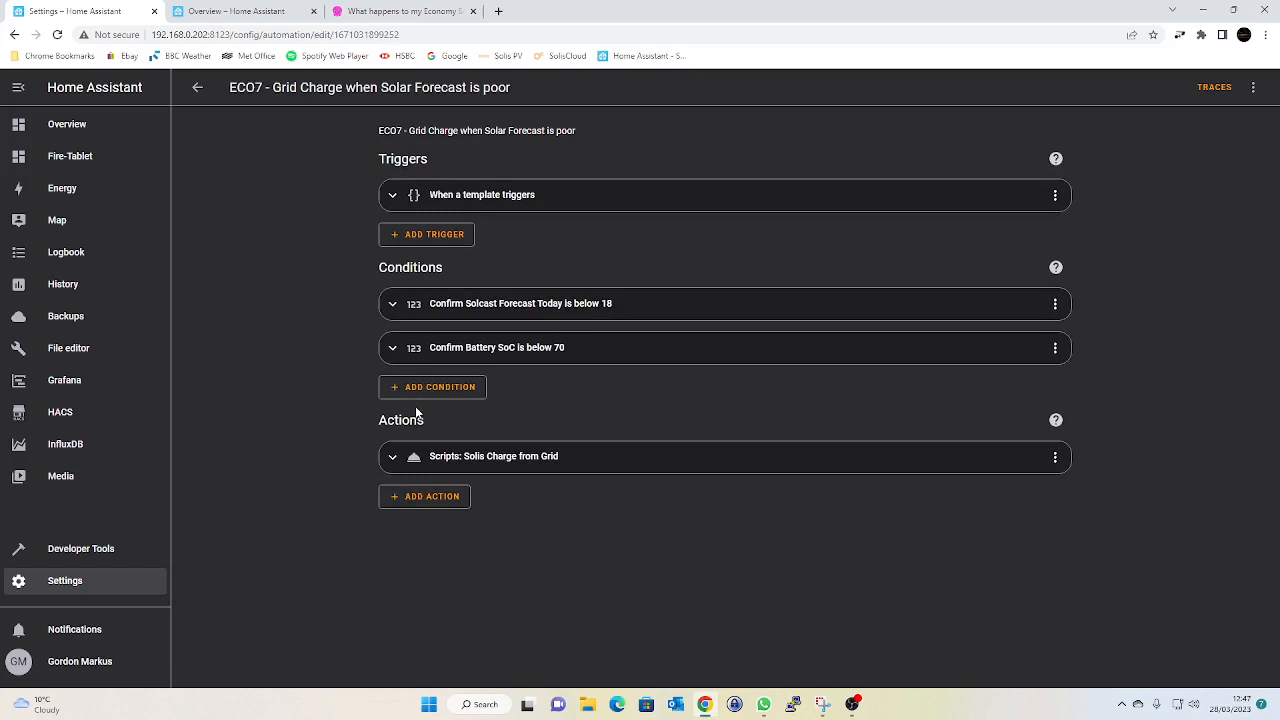
{"action": "mouse_move", "coordinate": [650, 272]}
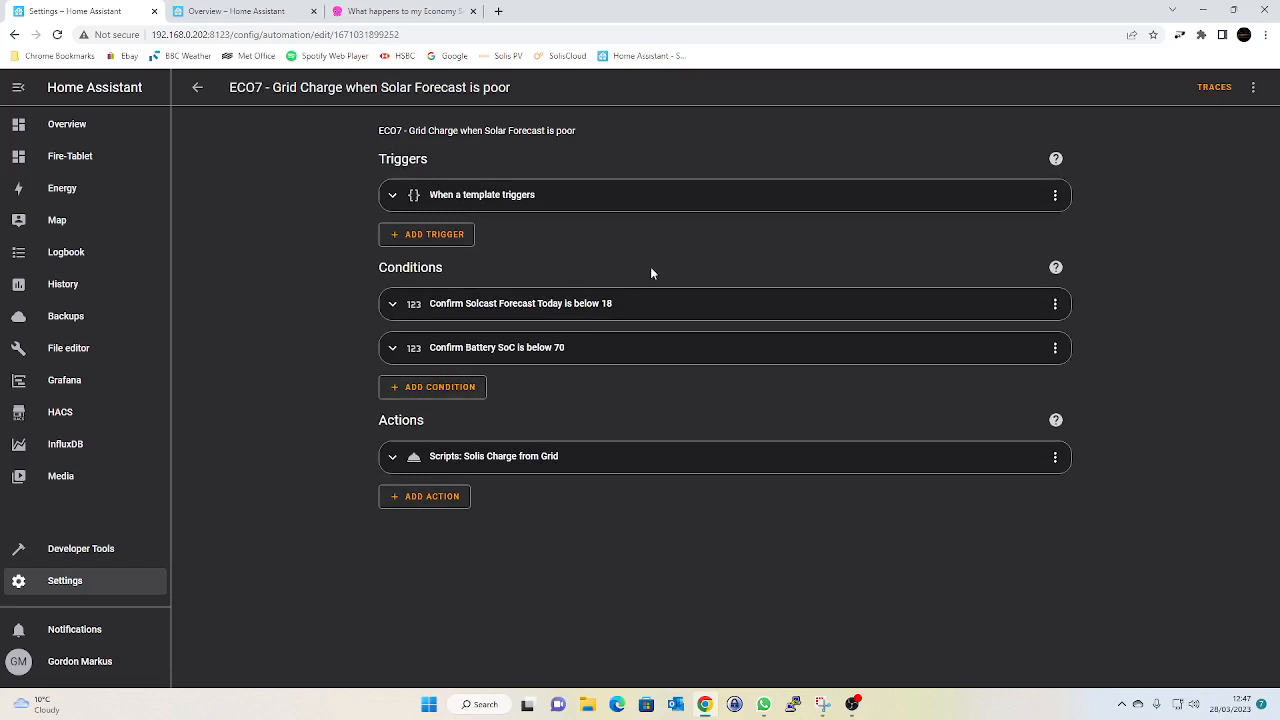
{"action": "mouse_move", "coordinate": [424, 188]}
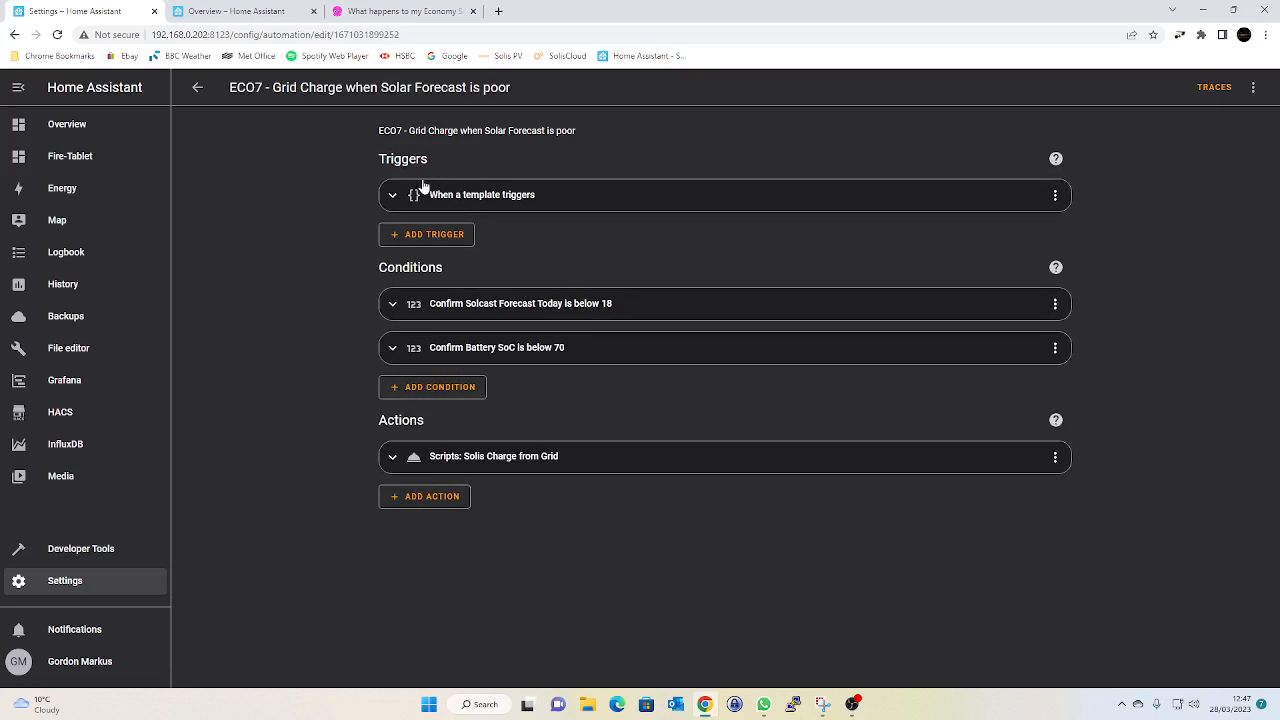
{"action": "mouse_move", "coordinate": [390, 176]}
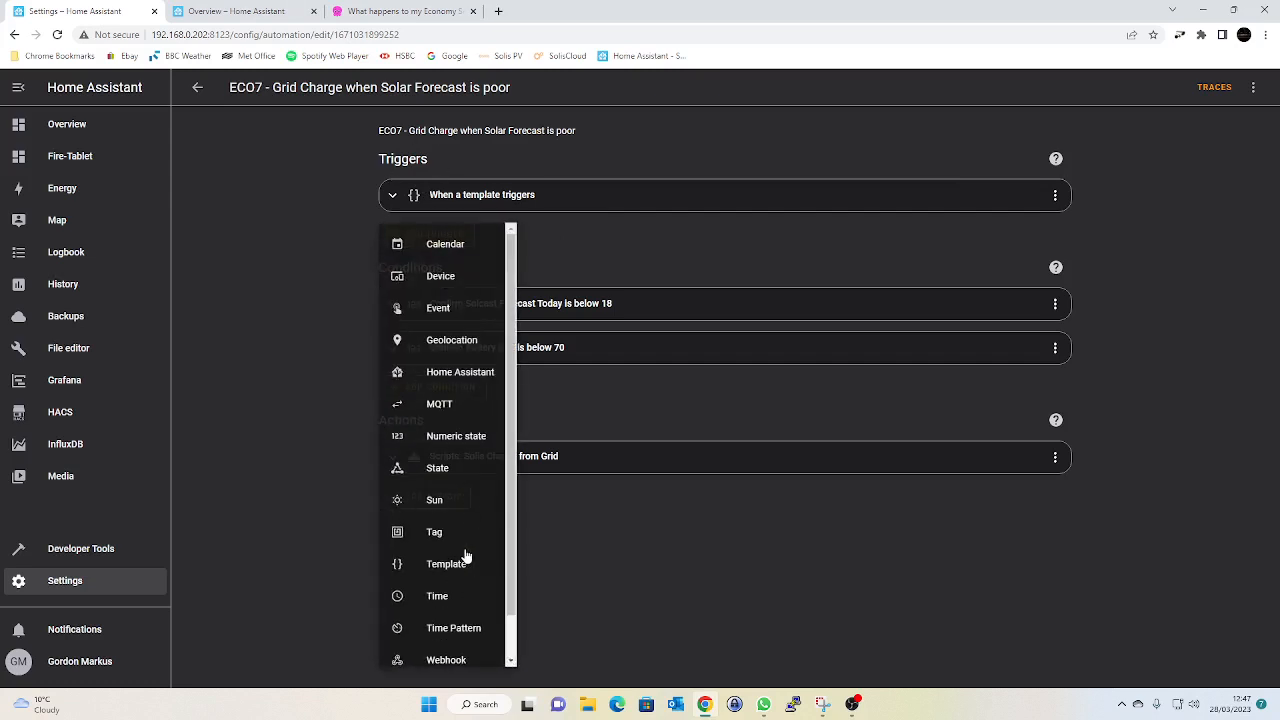
{"action": "left_click", "coordinate": [436, 596]}
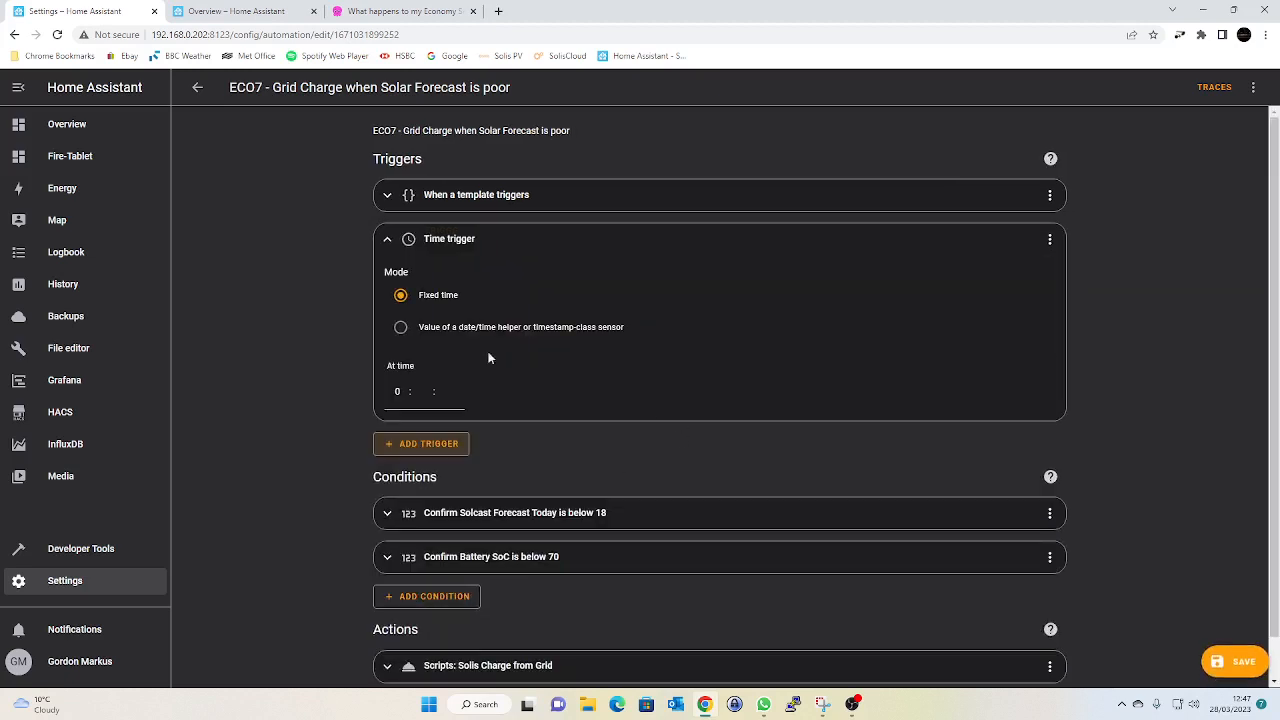
{"action": "mouse_move", "coordinate": [414, 398]}
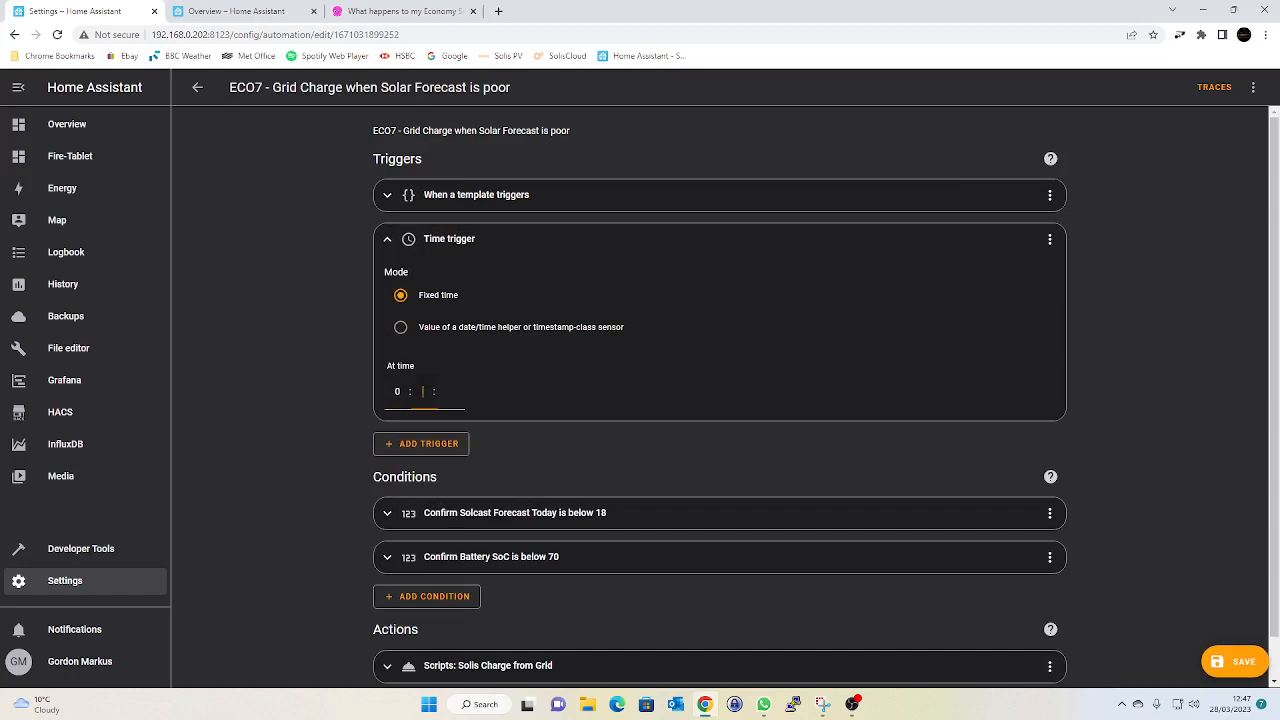
{"action": "type", "text": "35"}
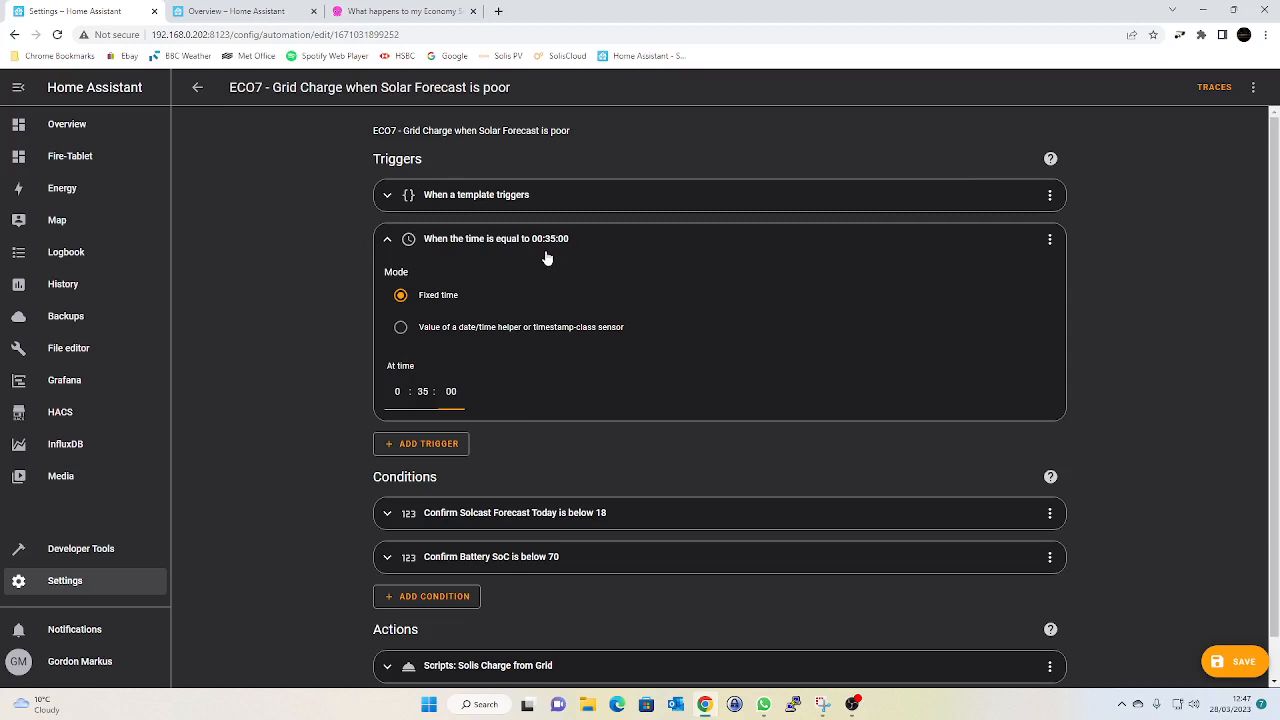
{"action": "left_click", "coordinate": [452, 390]}
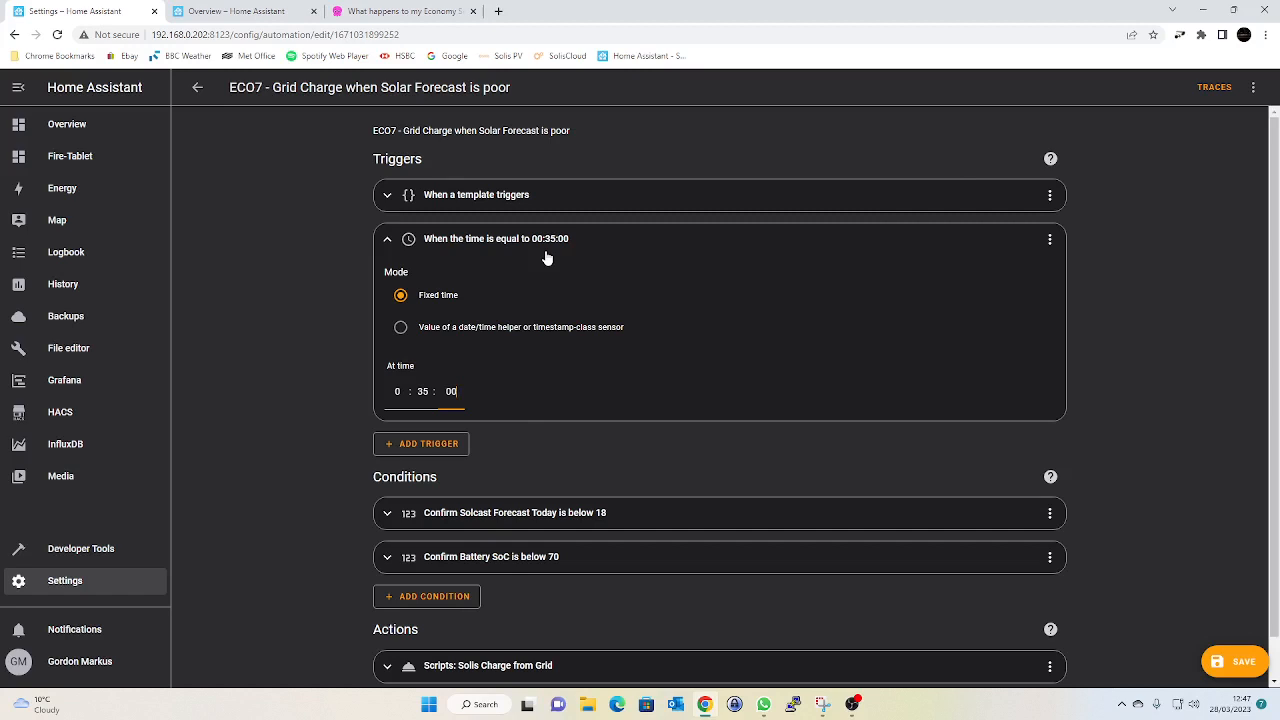
{"action": "mouse_move", "coordinate": [1048, 240]}
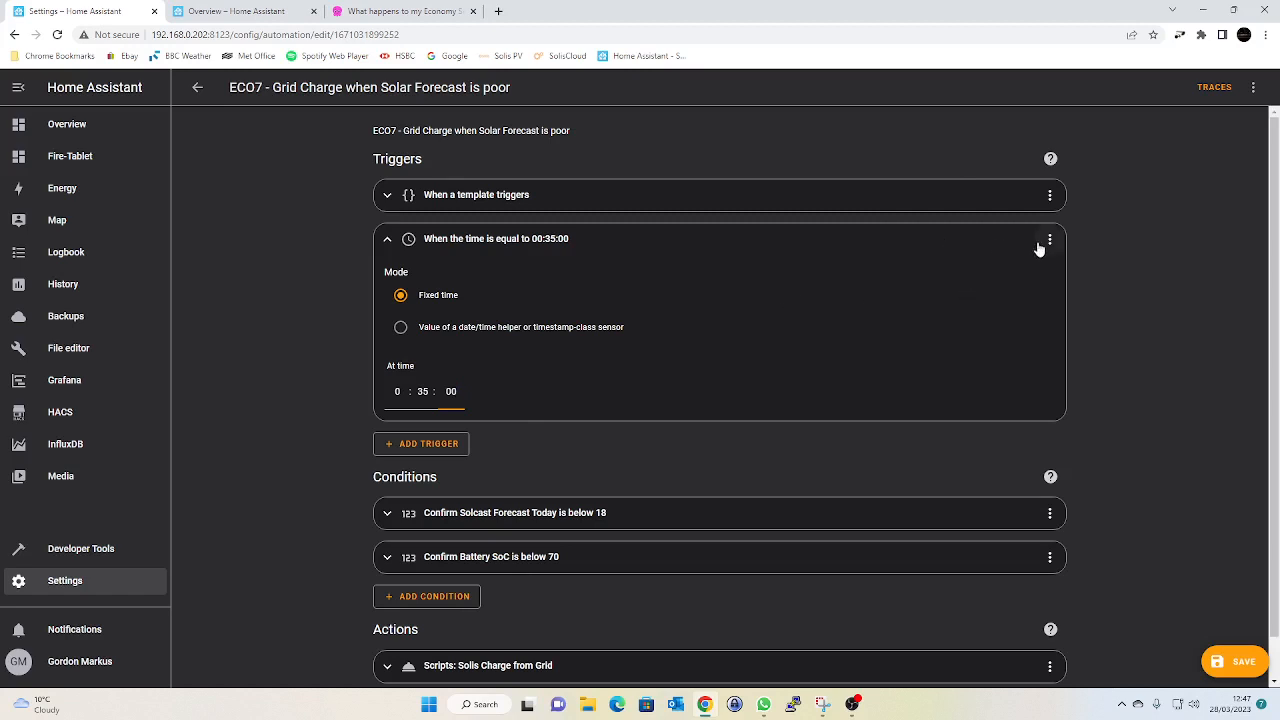
{"action": "left_click", "coordinate": [1048, 240]}
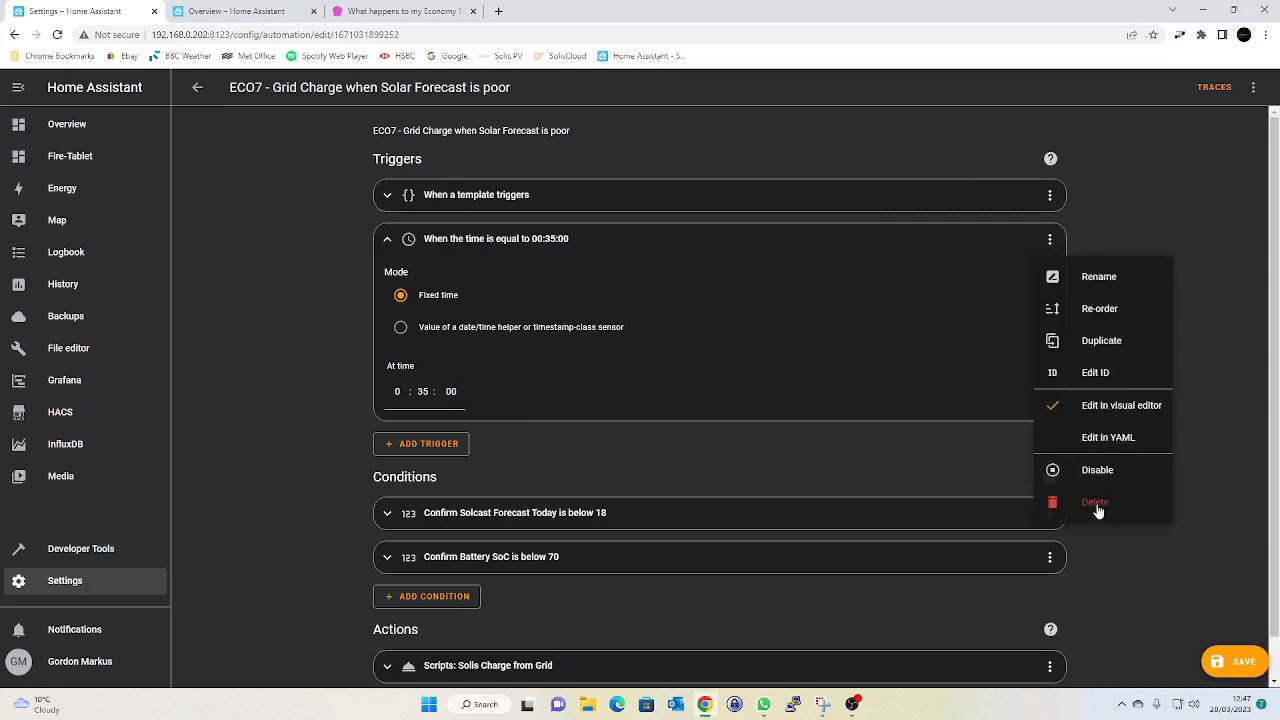
{"action": "left_click", "coordinate": [1096, 502]}
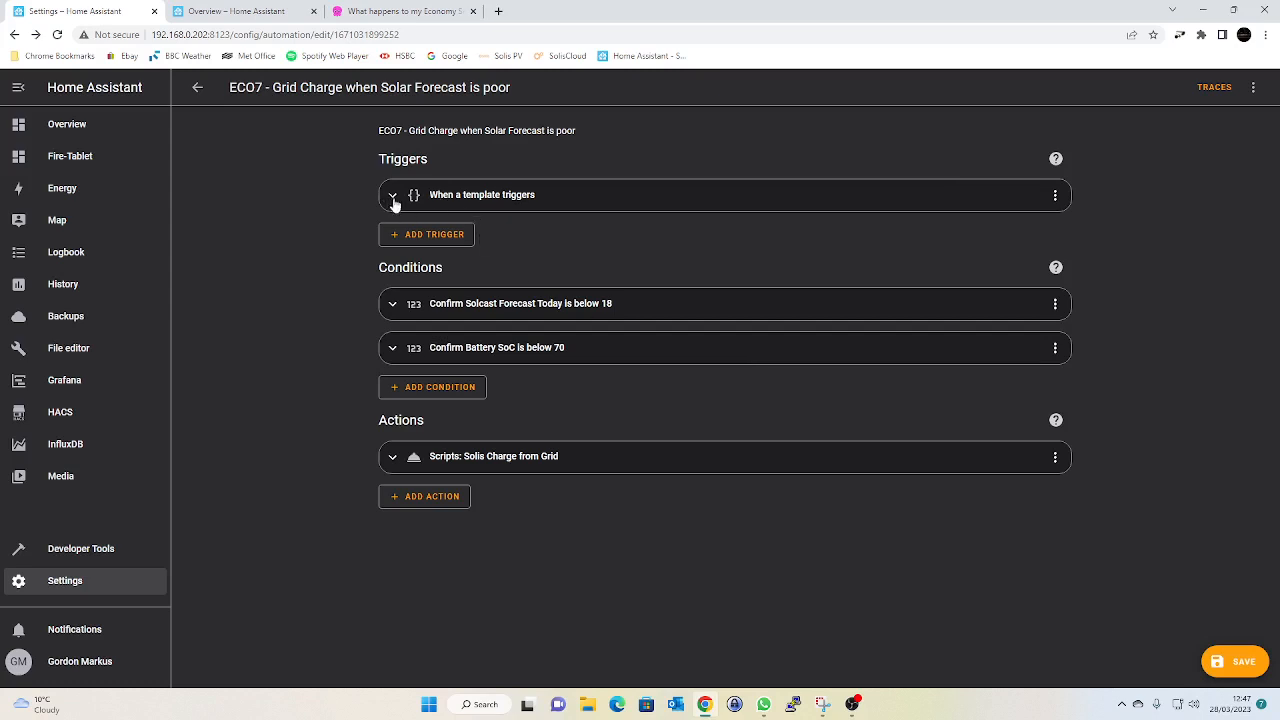
Expand the sensor.time_utc template trigger to read its value template, then go to Developer Tools.
{"action": "left_click", "coordinate": [392, 196]}
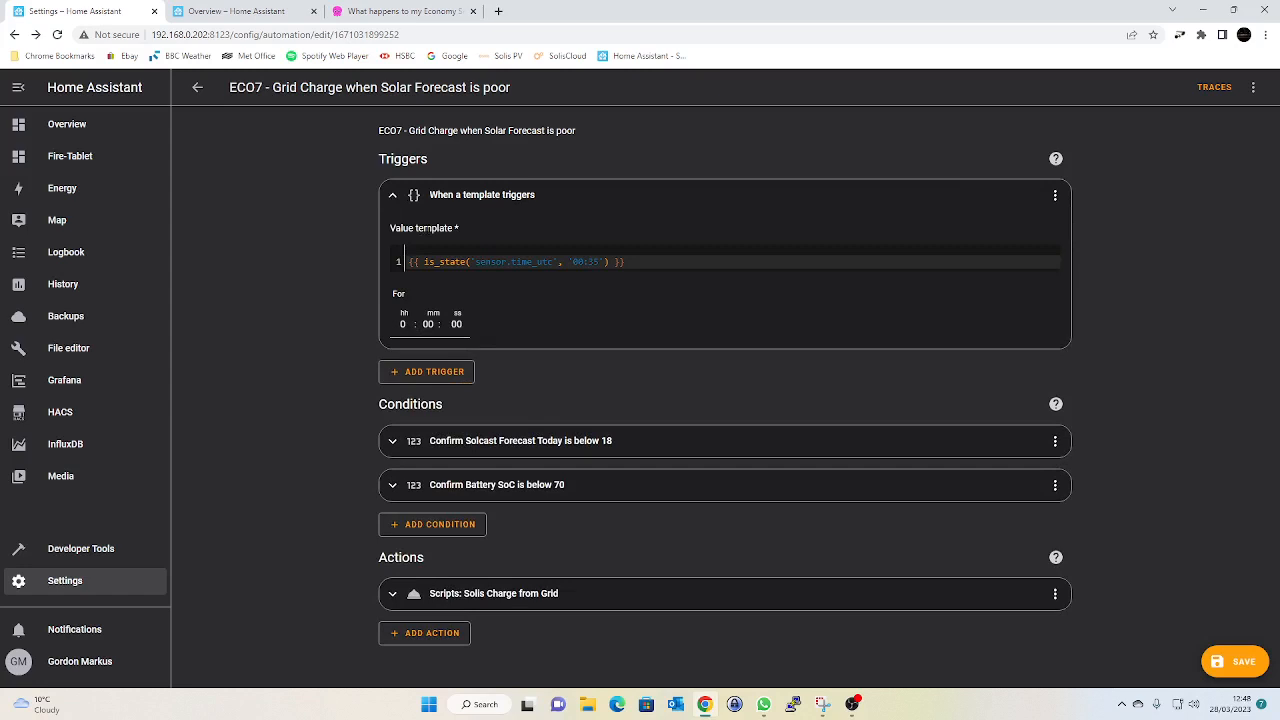
{"action": "mouse_move", "coordinate": [468, 280]}
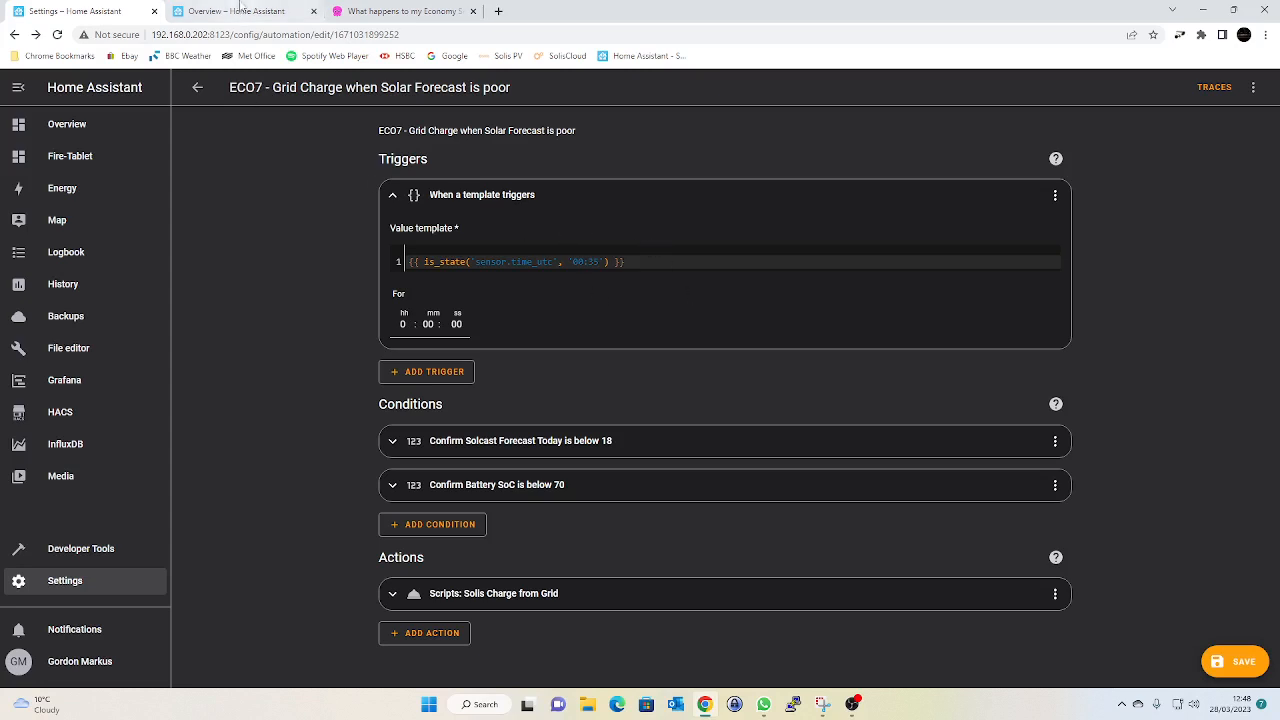
{"action": "left_click", "coordinate": [80, 548]}
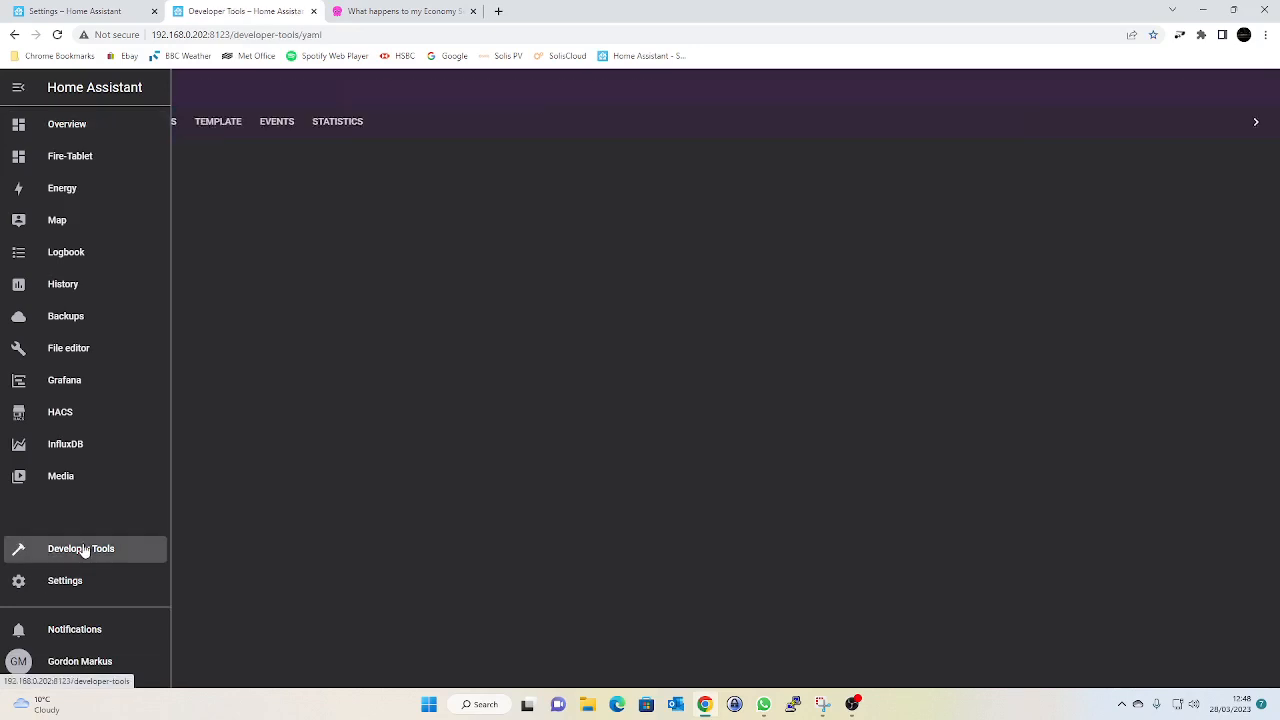
Test is_state('sensor.time_utc', …) comparisons in the Template editor, then switch to the States view.
{"action": "left_click", "coordinate": [80, 548]}
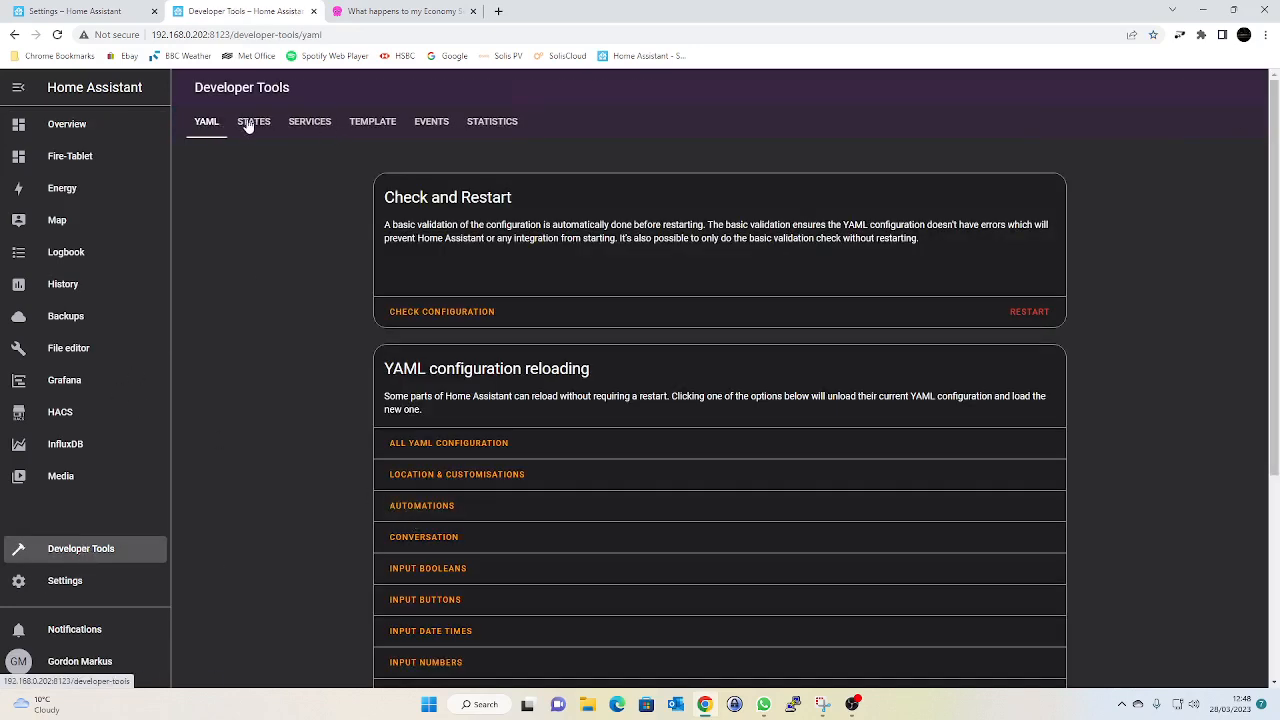
{"action": "left_click", "coordinate": [372, 122]}
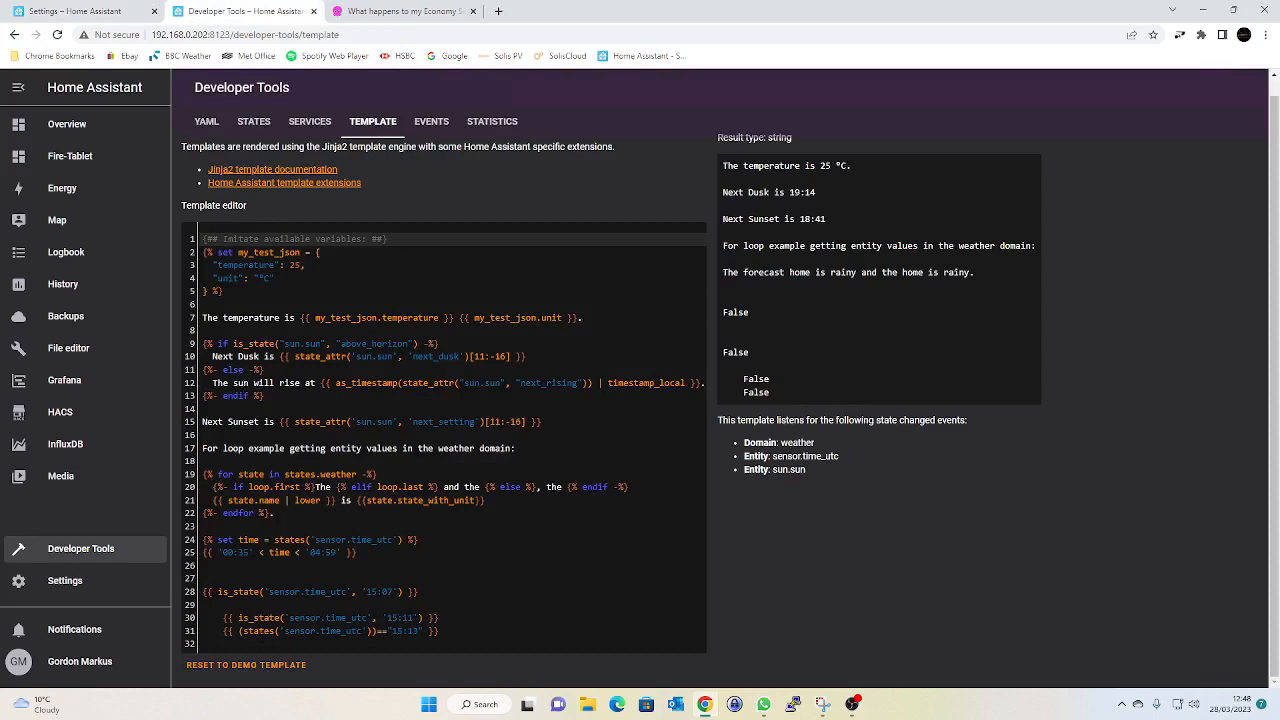
{"action": "mouse_move", "coordinate": [920, 640]}
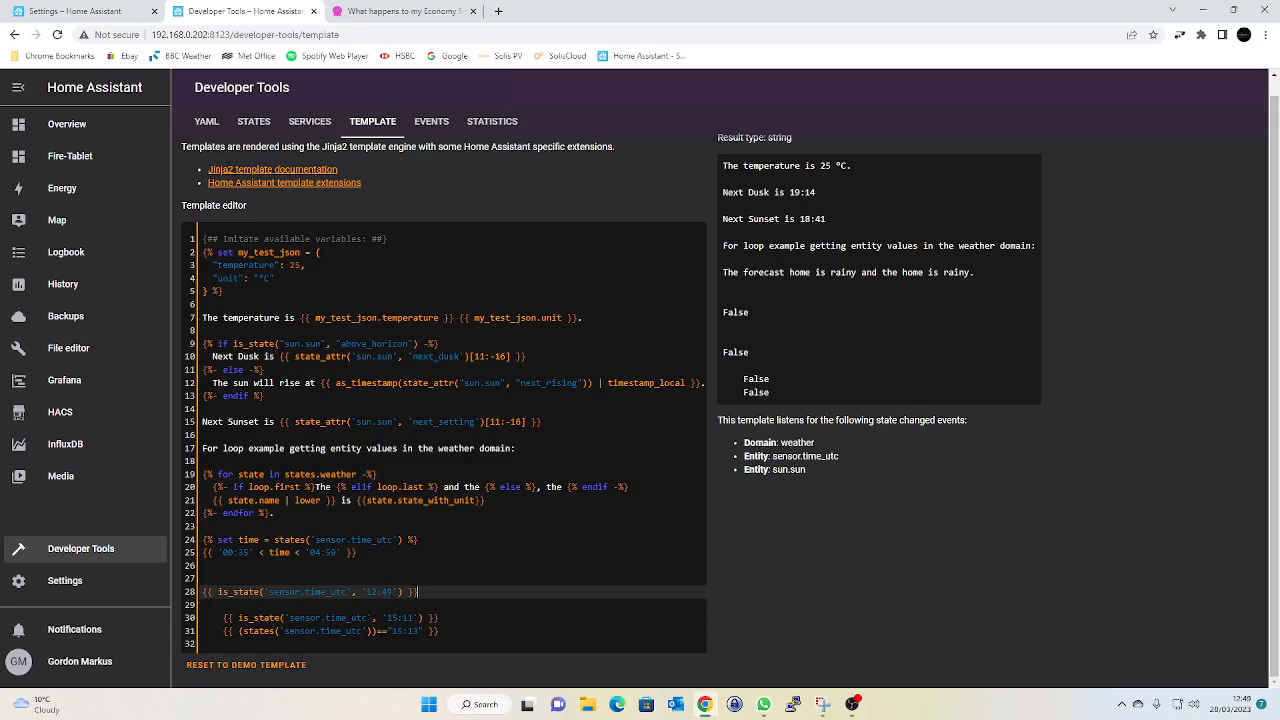
{"action": "key", "text": "BackSpace"}
{"action": "type", "text": "50"}
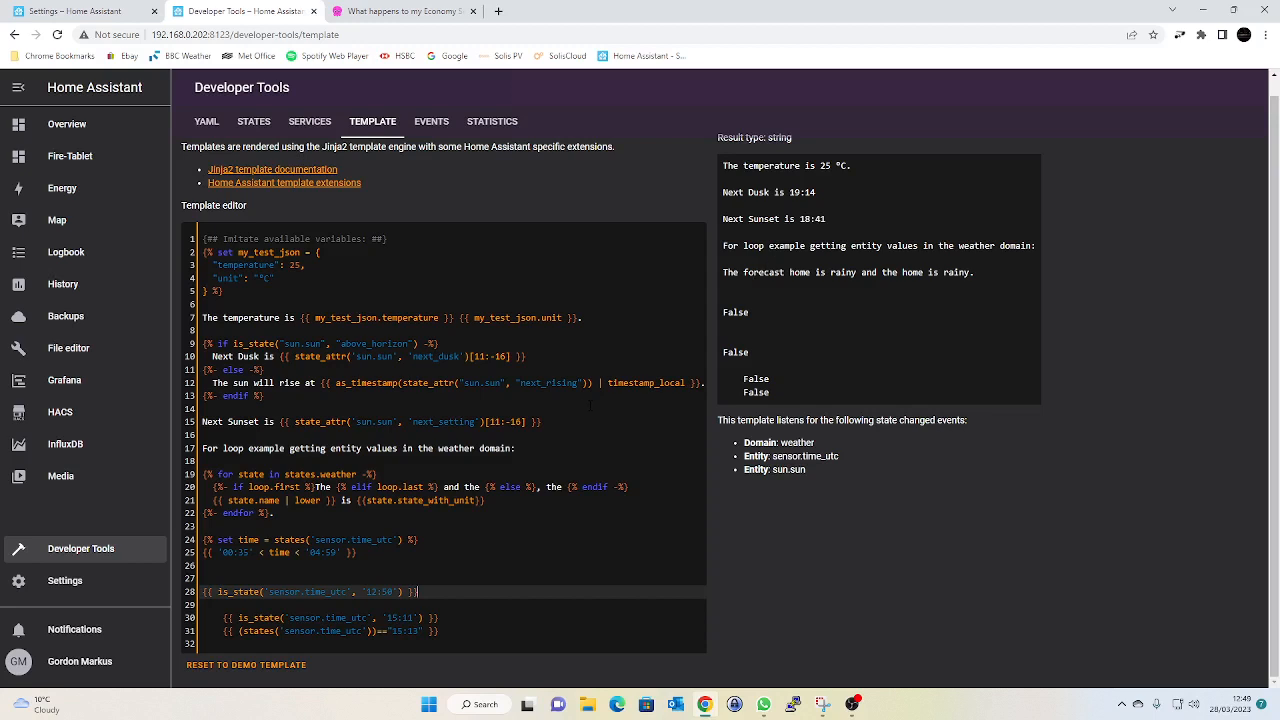
{"action": "mouse_move", "coordinate": [736, 324]}
{"action": "type", "text": "1"}
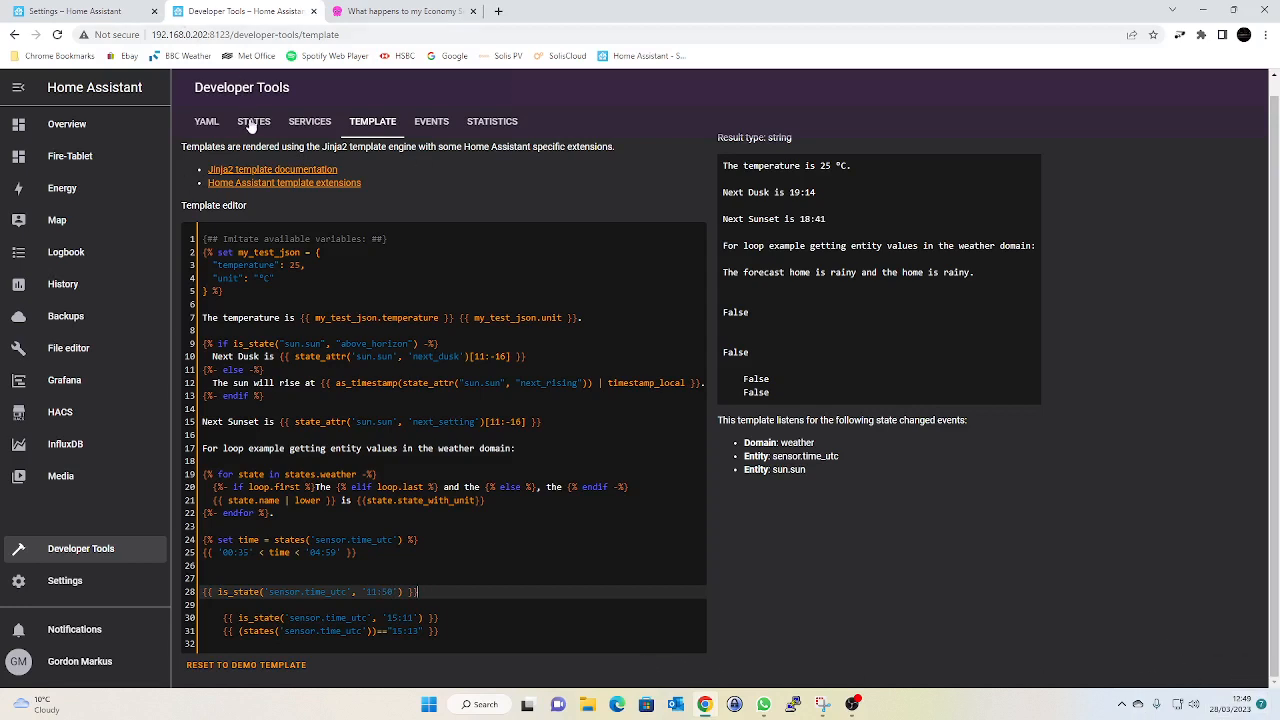
{"action": "left_click", "coordinate": [254, 122]}
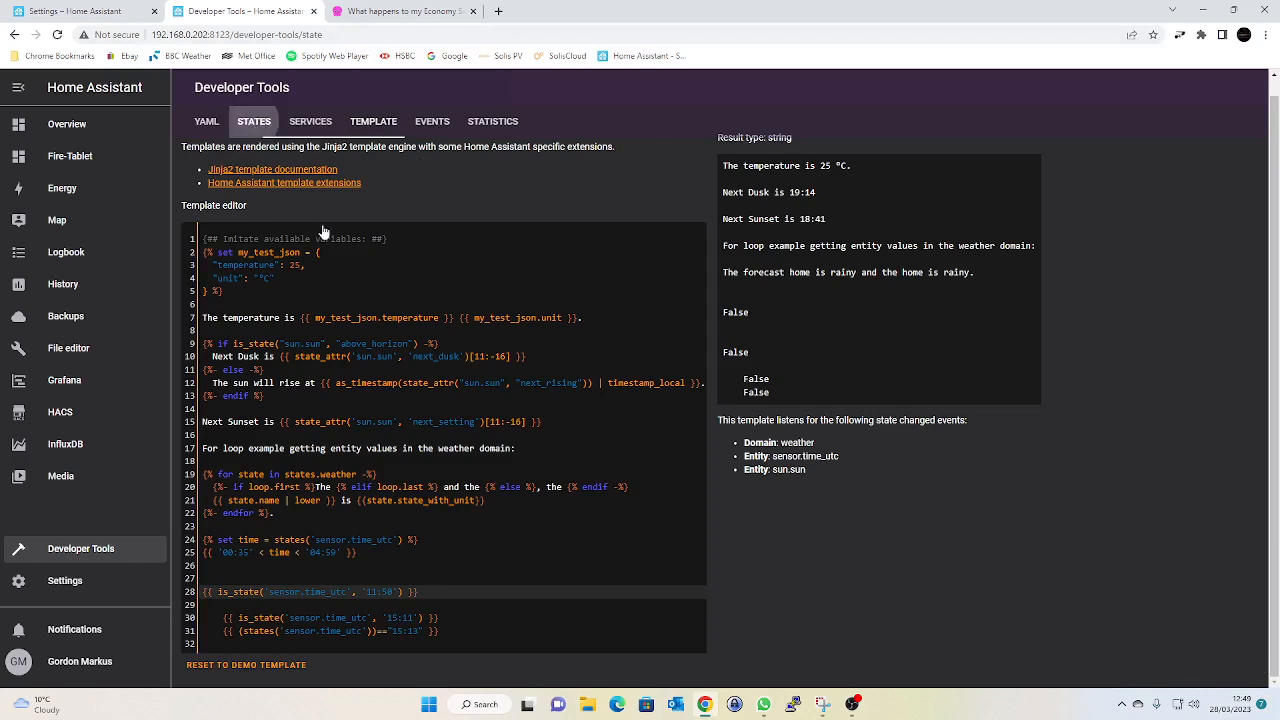
Filter the entity states by 'utc' to show sensor.time_utc at 11:49, then return to the template editor.
{"action": "left_click", "coordinate": [254, 122]}
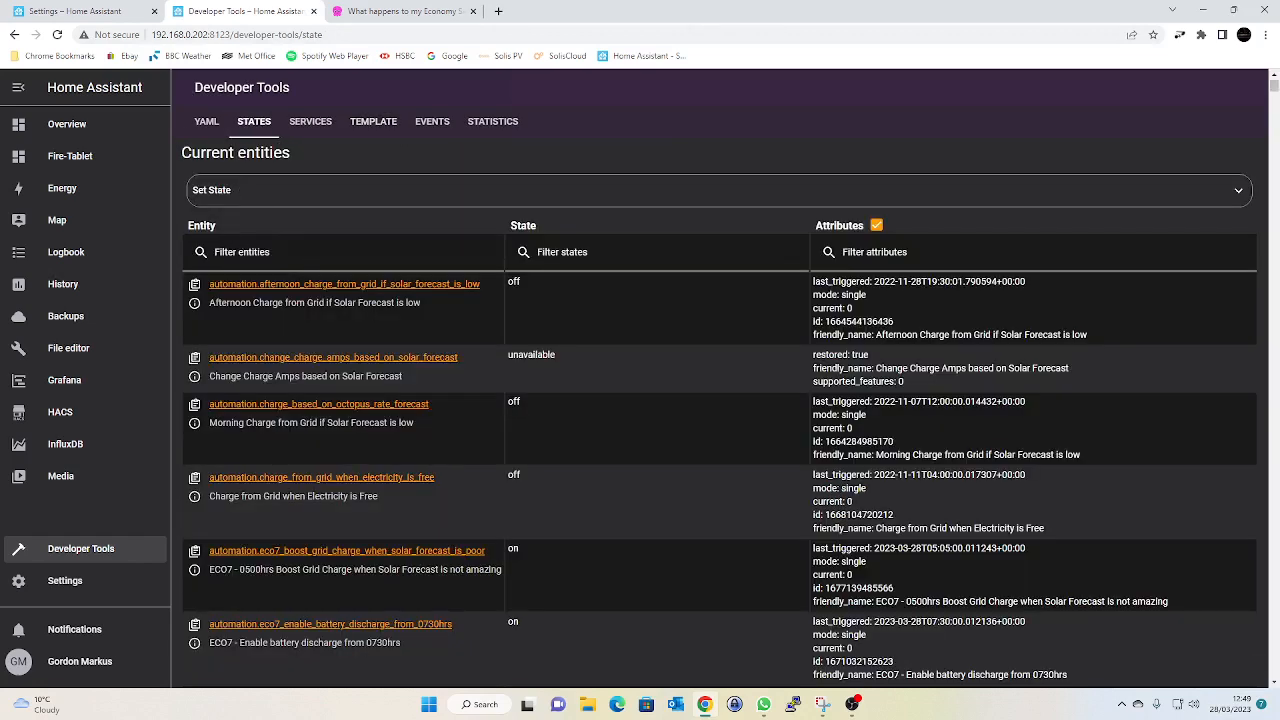
{"action": "type", "text": "utc"}
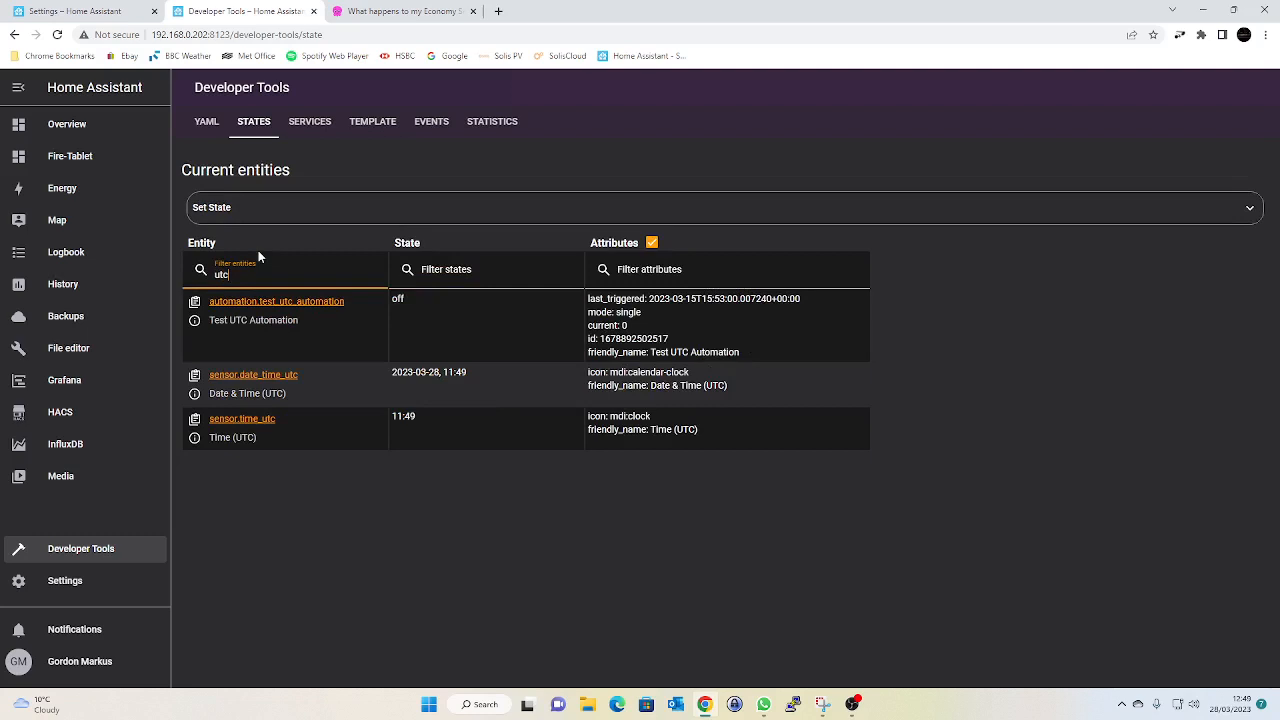
{"action": "mouse_move", "coordinate": [464, 386]}
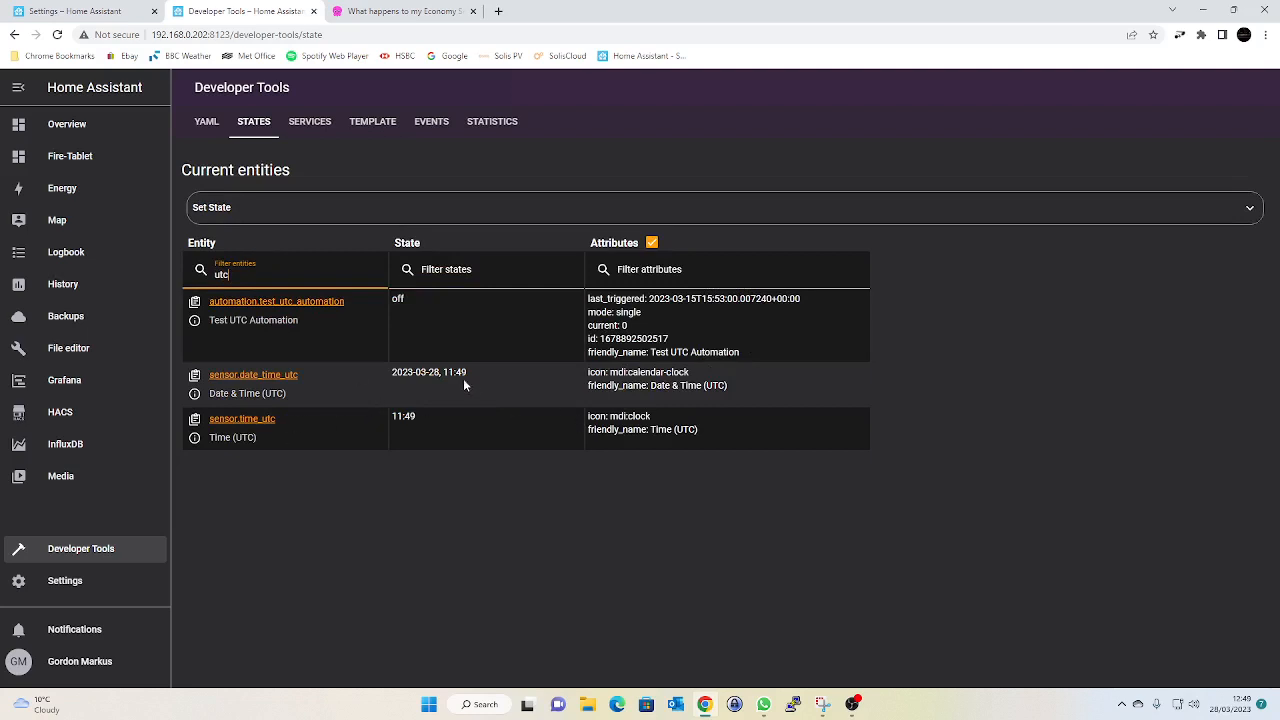
{"action": "mouse_move", "coordinate": [476, 382]}
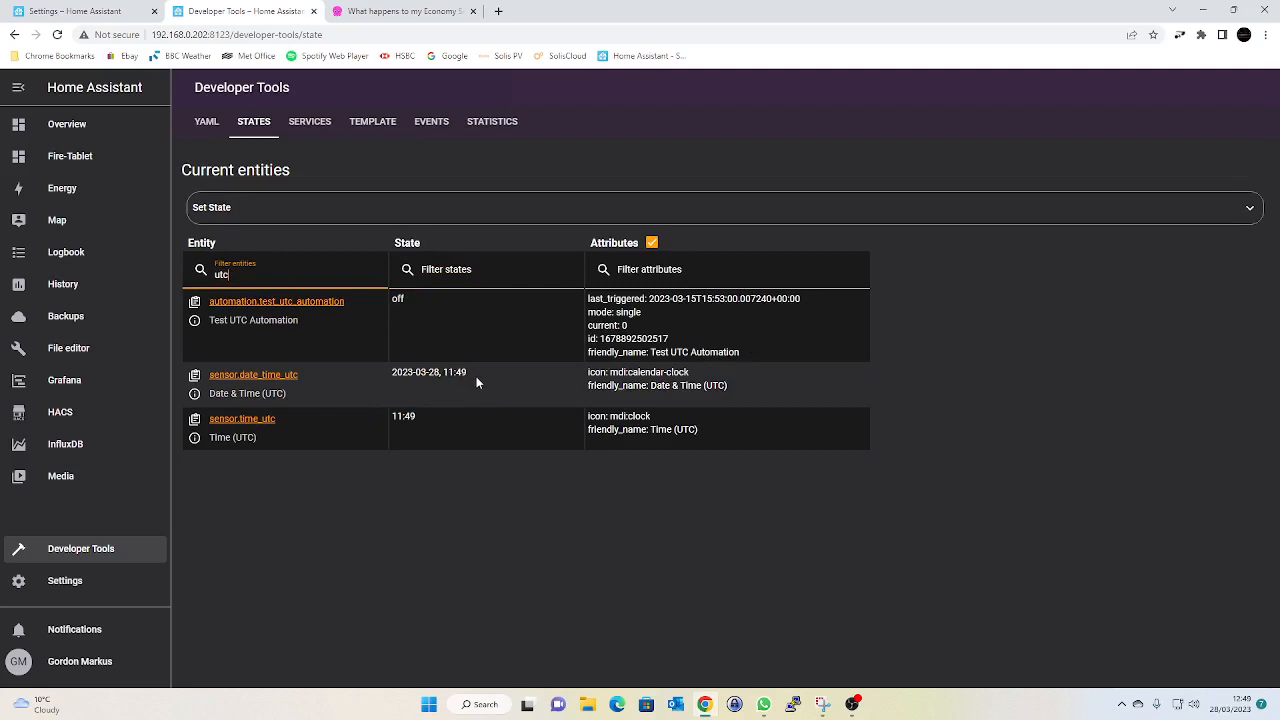
{"action": "mouse_move", "coordinate": [444, 414]}
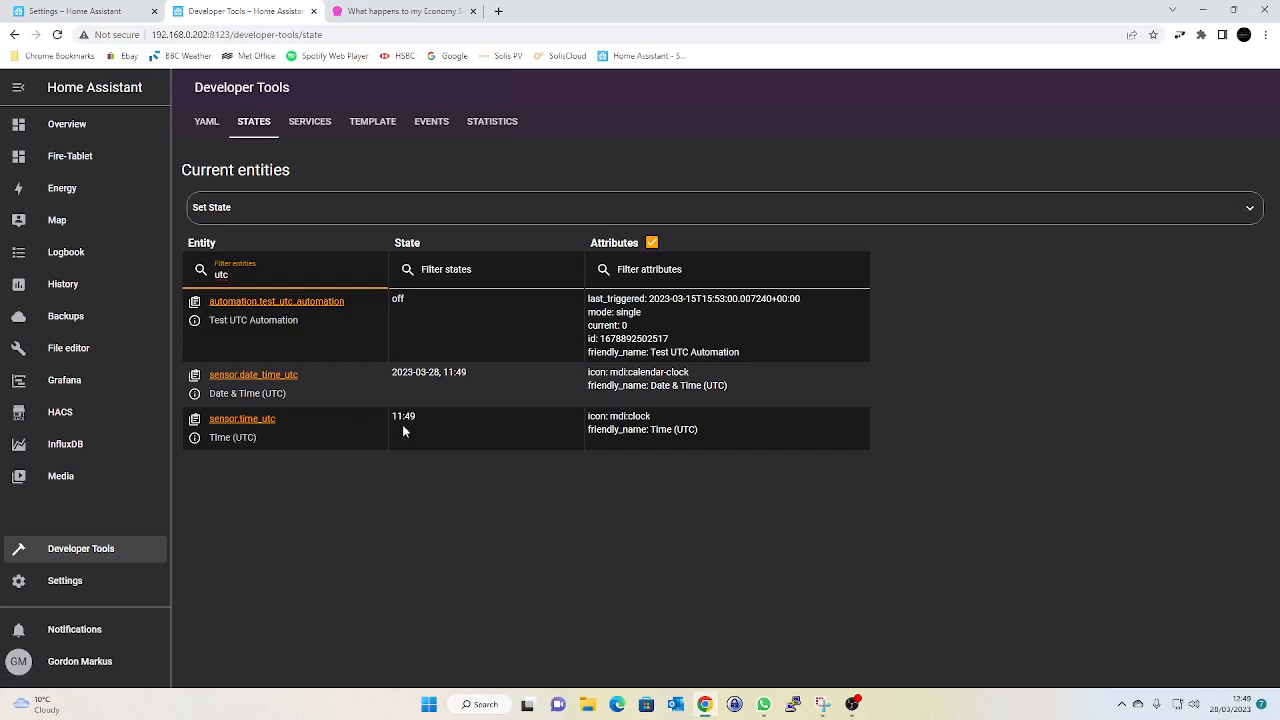
{"action": "mouse_move", "coordinate": [372, 122]}
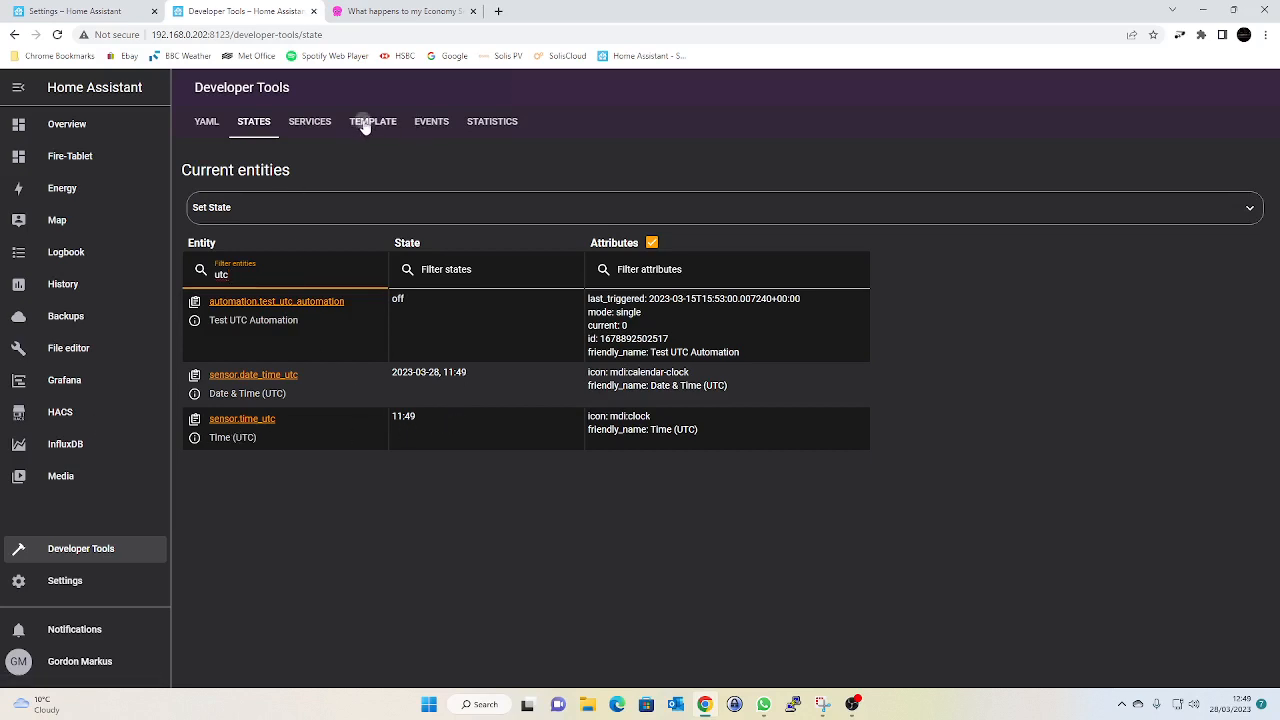
{"action": "left_click", "coordinate": [372, 122]}
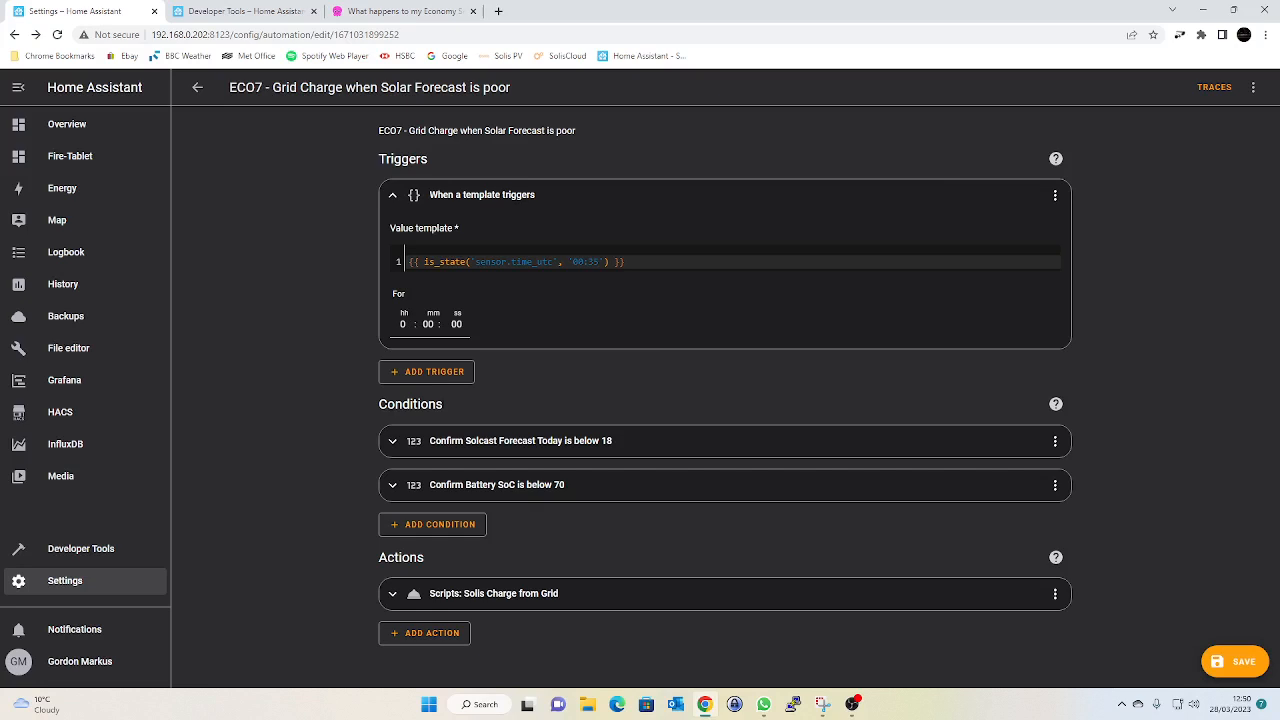
{"action": "mouse_move", "coordinate": [800, 452]}
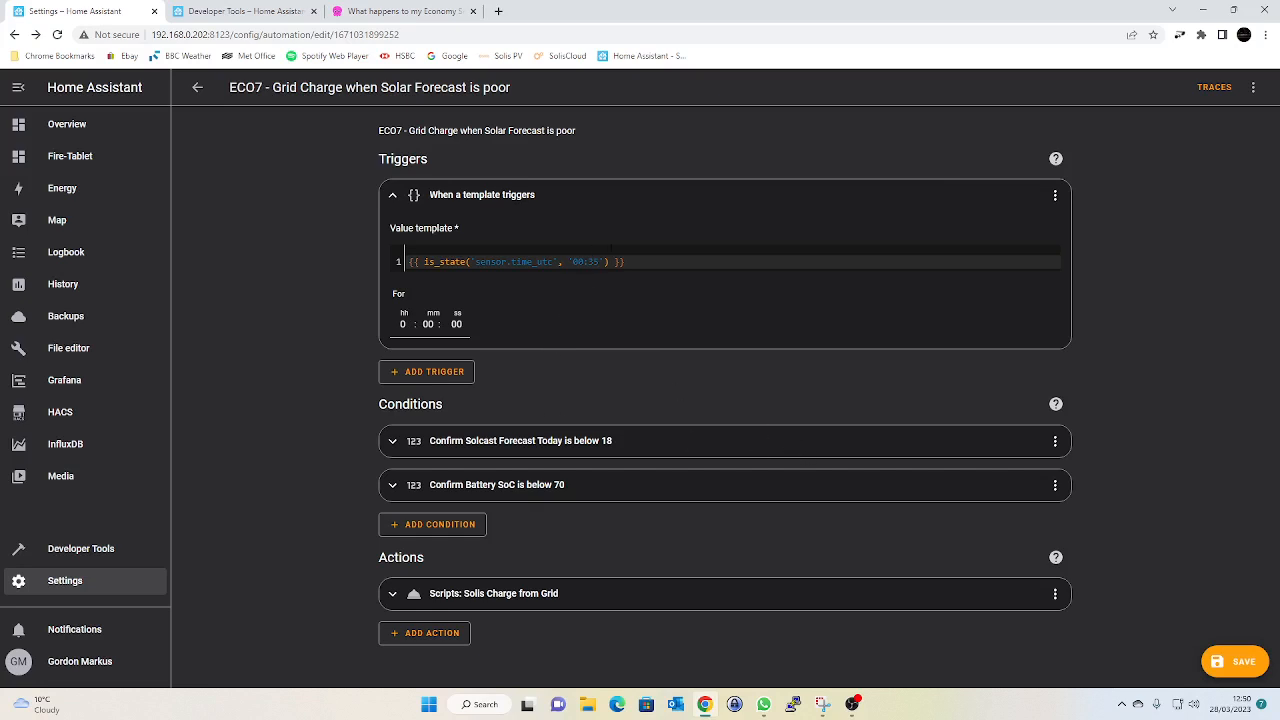
{"action": "mouse_move", "coordinate": [384, 430]}
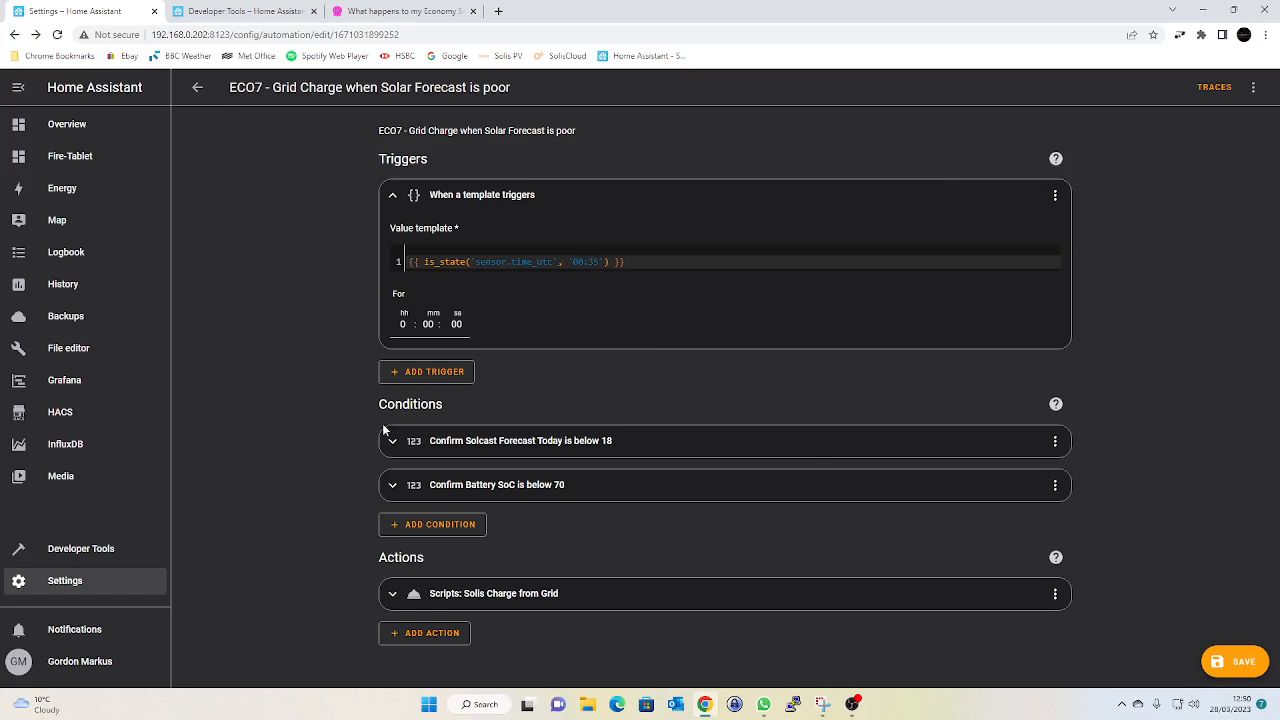
{"action": "mouse_move", "coordinate": [670, 464]}
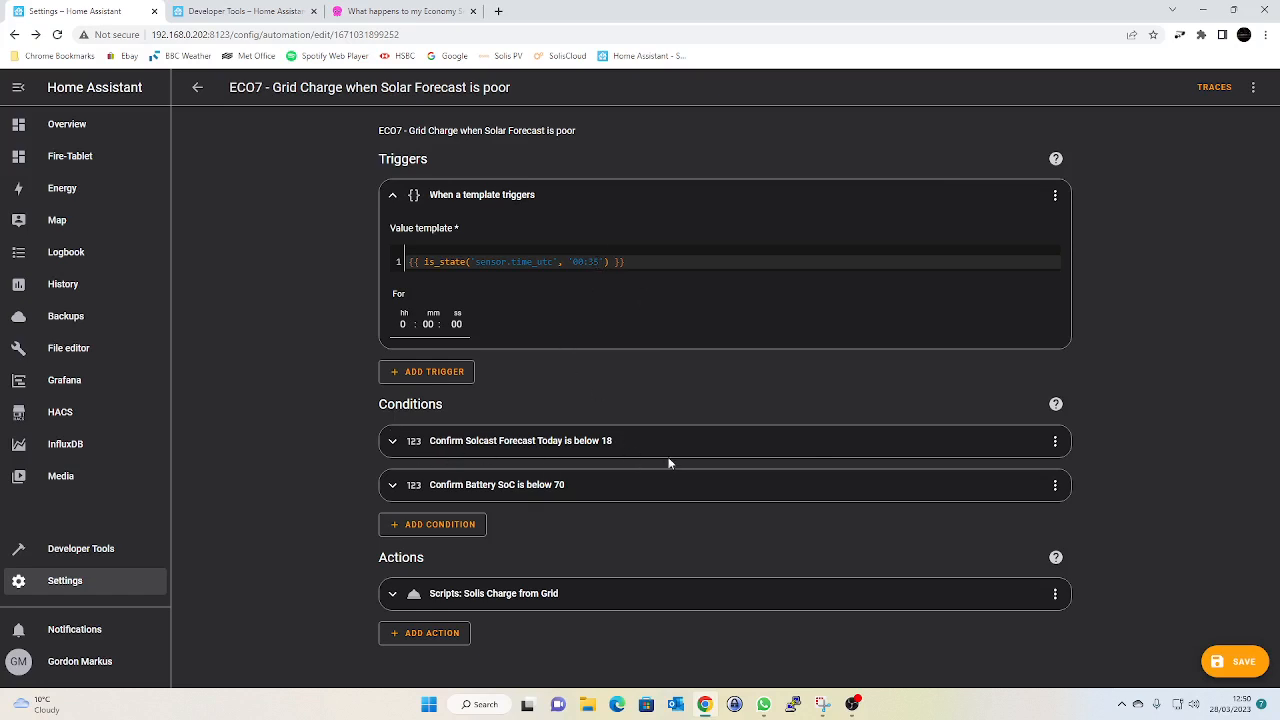
{"action": "mouse_move", "coordinate": [548, 508]}
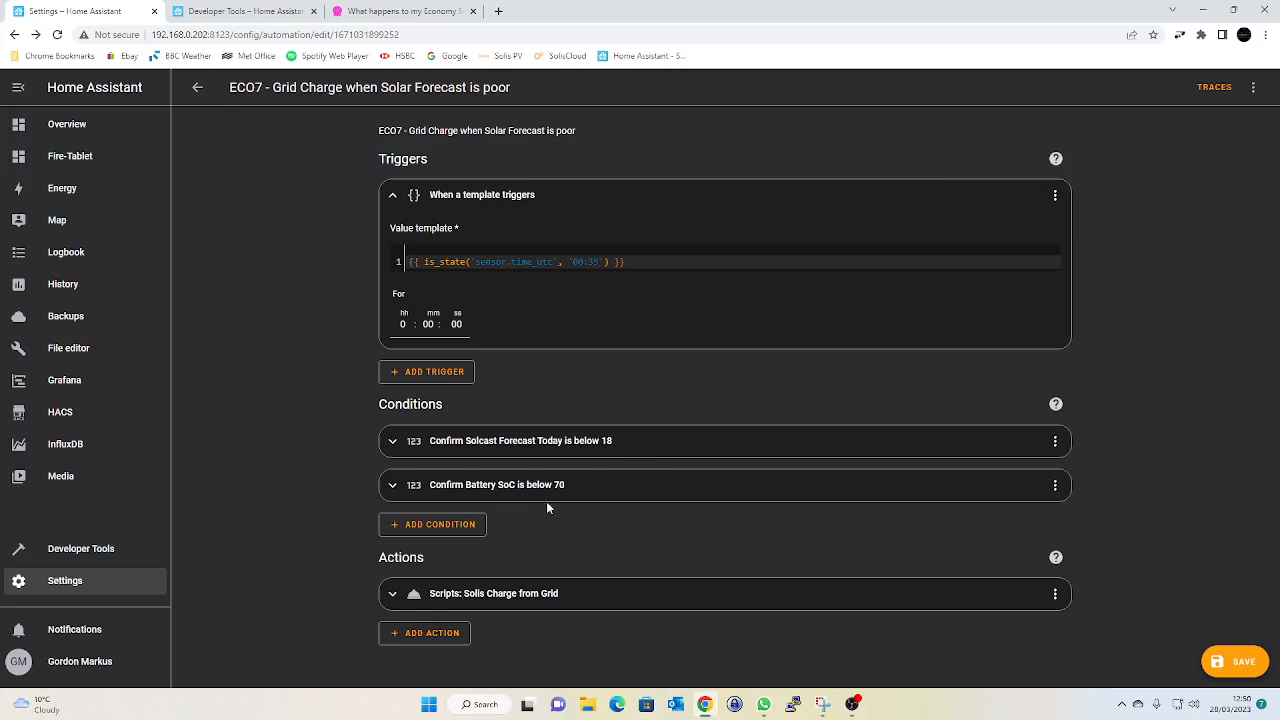
{"action": "mouse_move", "coordinate": [564, 492]}
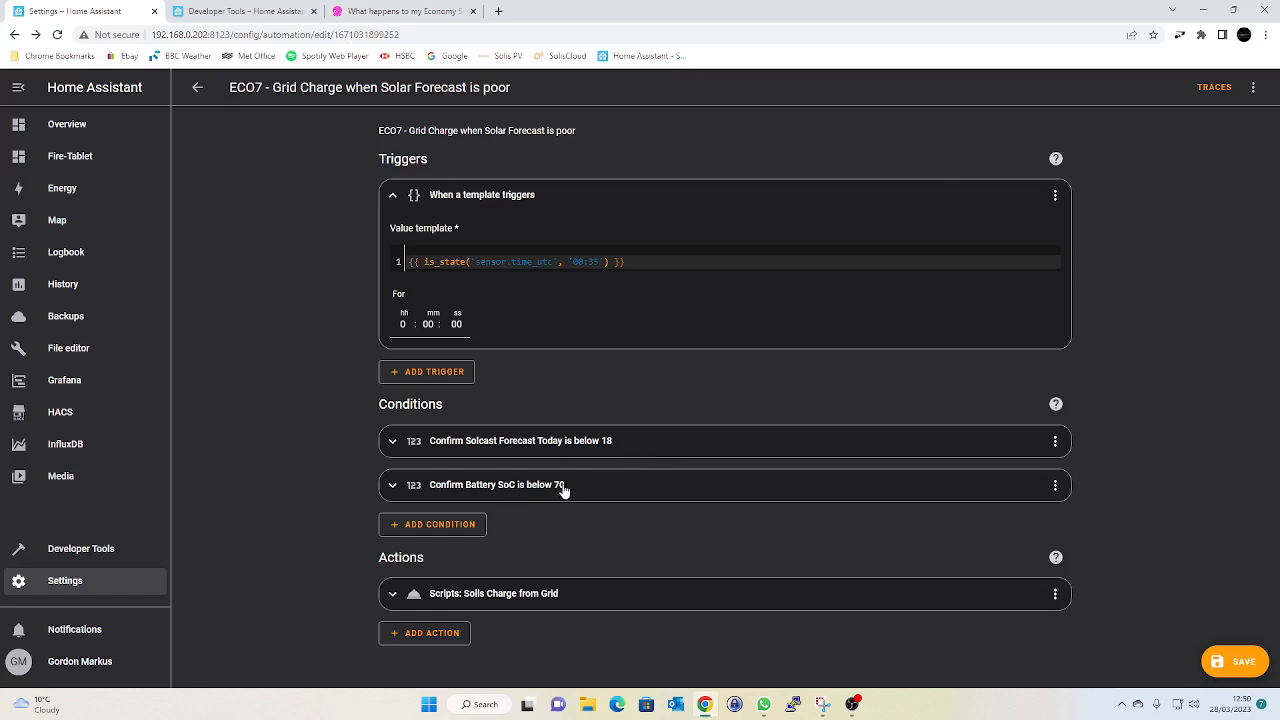
{"action": "mouse_move", "coordinate": [418, 624]}
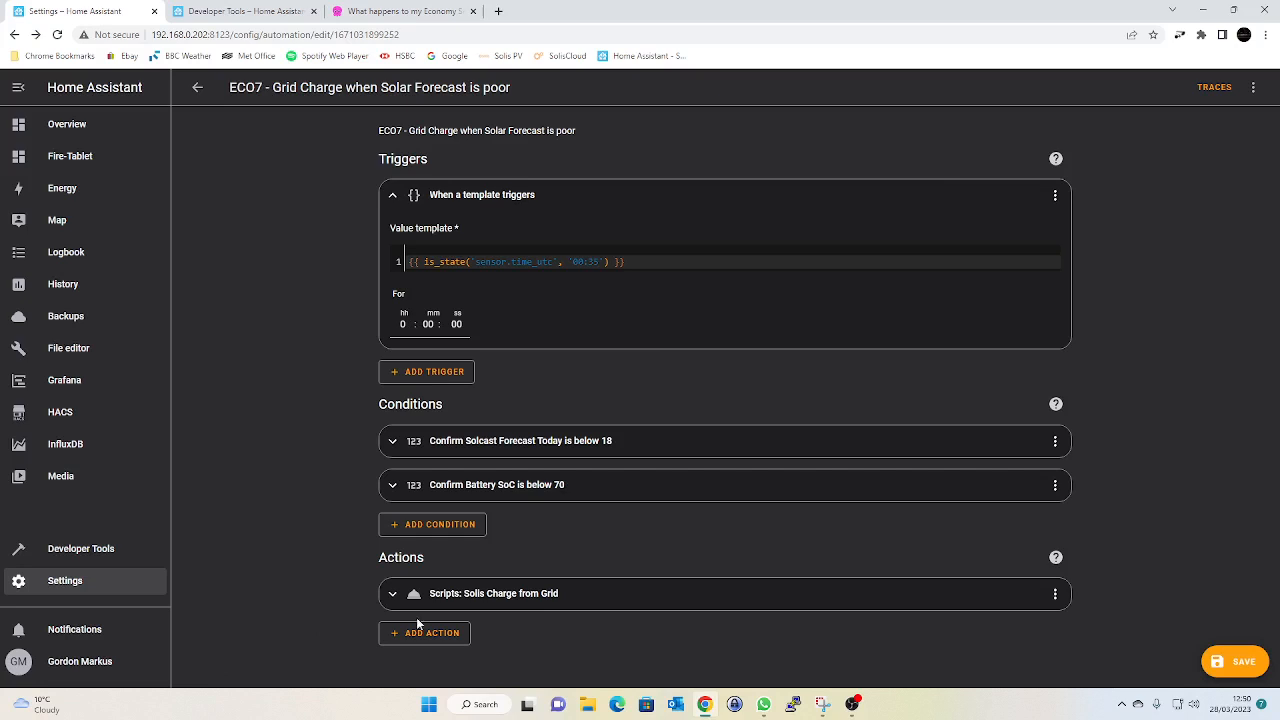
{"action": "mouse_move", "coordinate": [494, 596]}
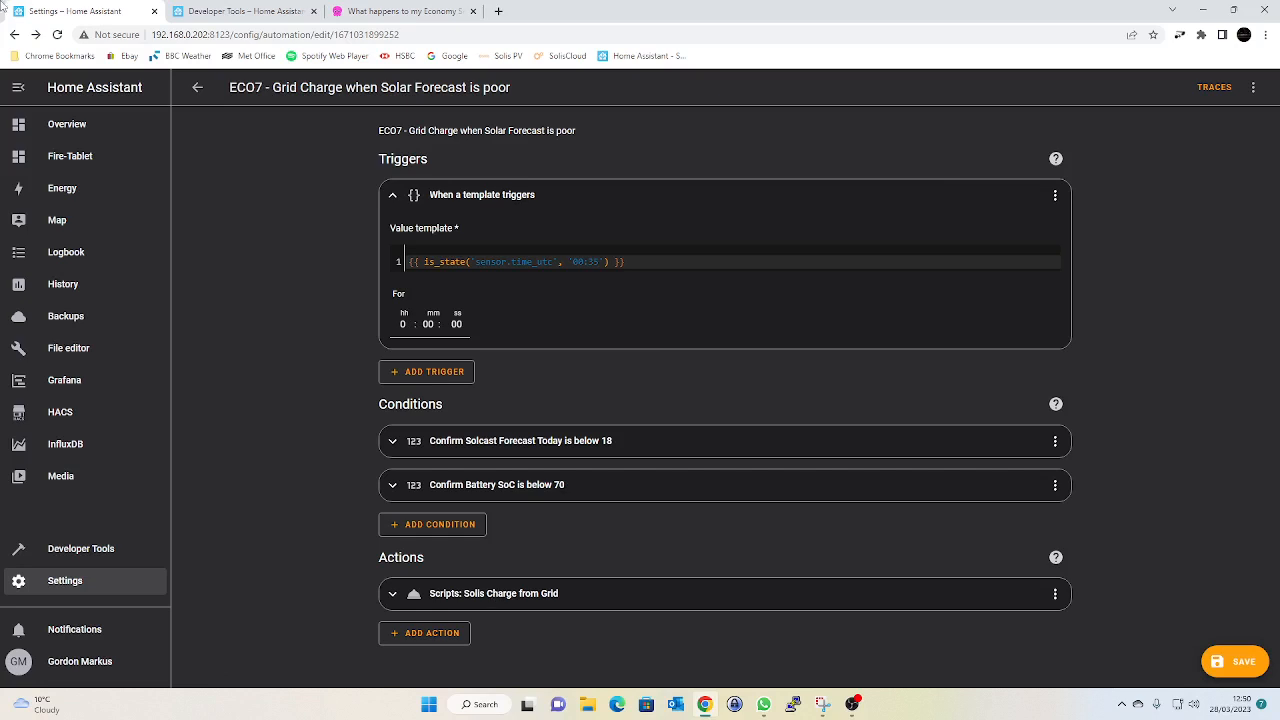
{"action": "mouse_move", "coordinate": [198, 88]}
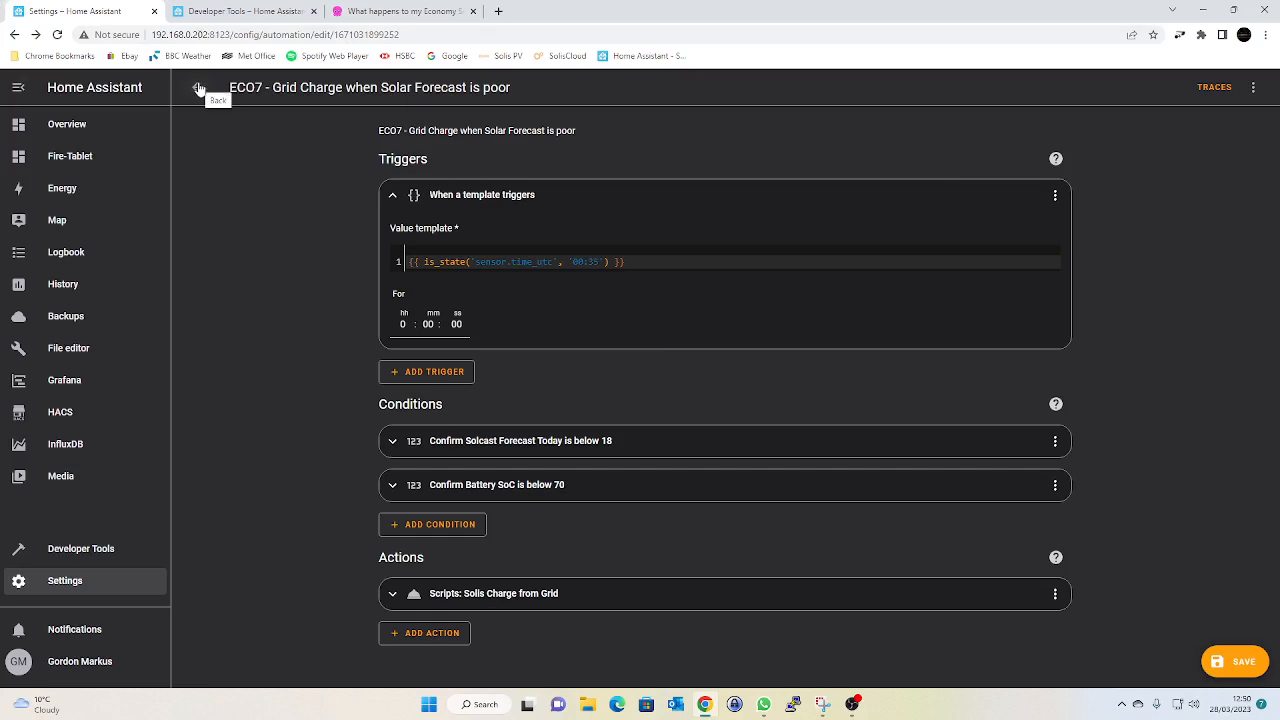
Leave the ECO7 Grid Charge editor, discarding unsaved changes, back to the automations list.
{"action": "left_click", "coordinate": [196, 88]}
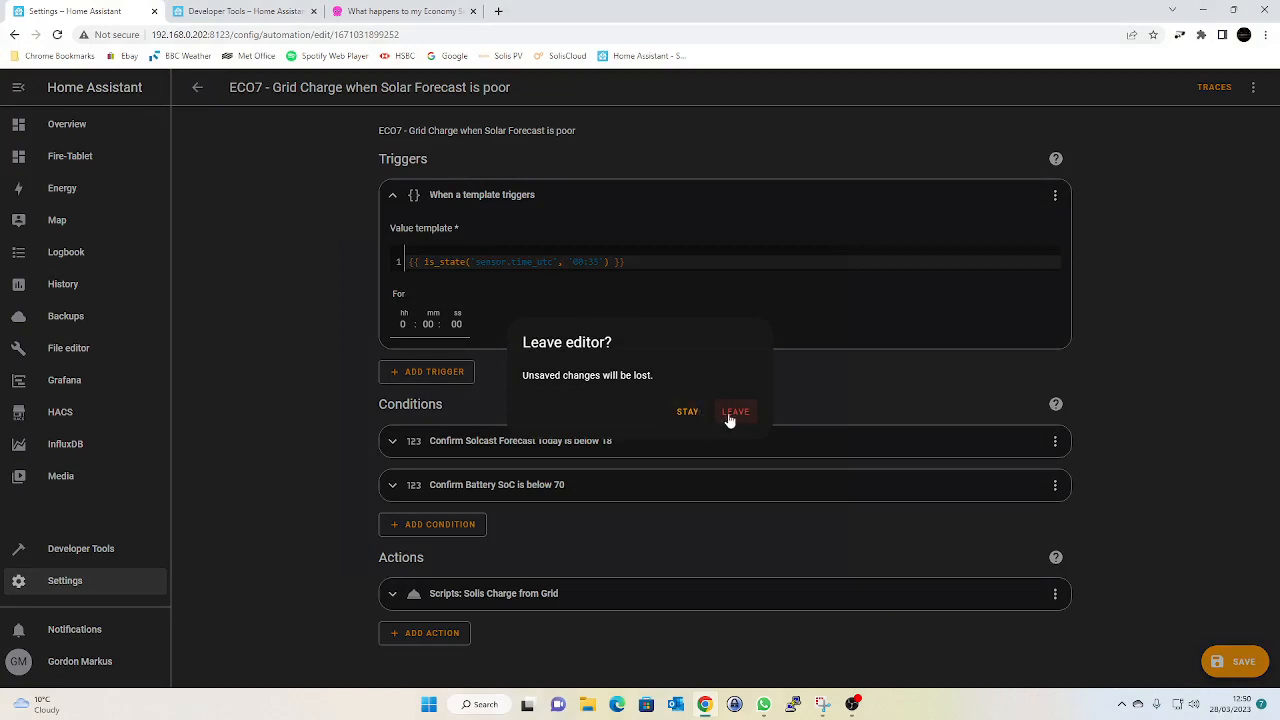
{"action": "left_click", "coordinate": [736, 412]}
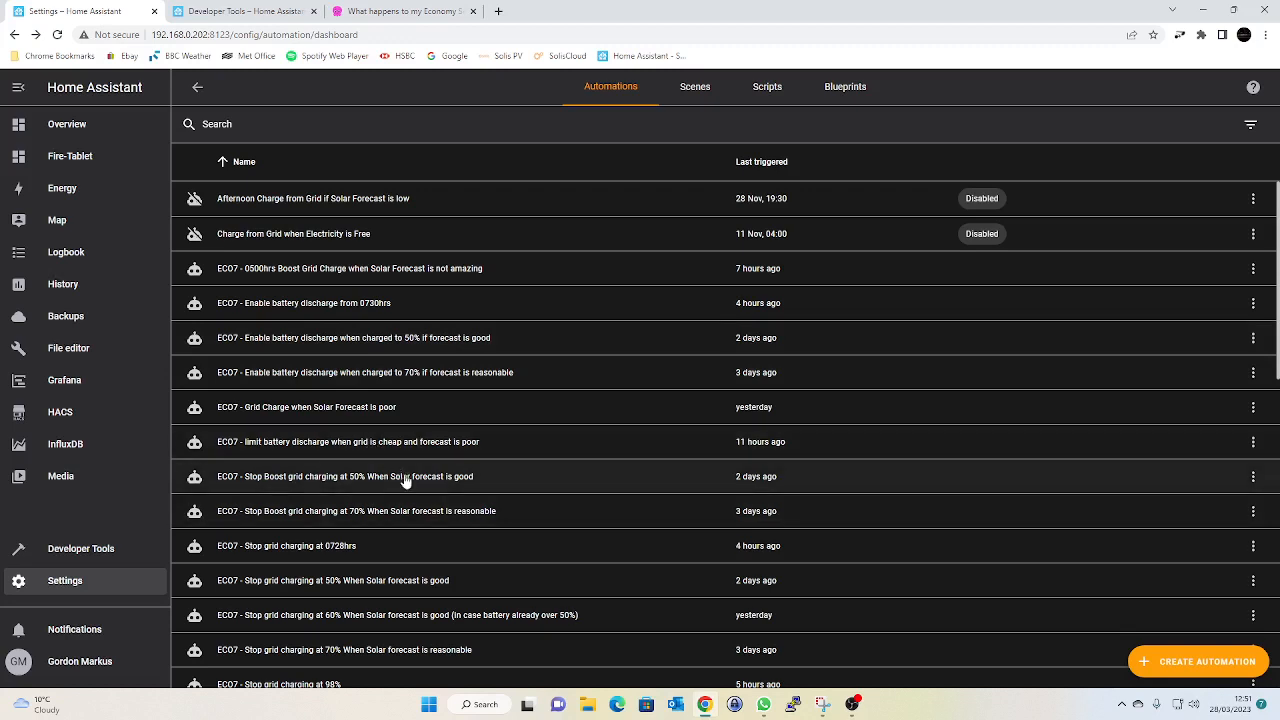
Open the 'ECO7 - Stop Boost grid charging at 50%' automation and expand its sensor.time_utc template condition.
{"action": "left_click", "coordinate": [344, 476]}
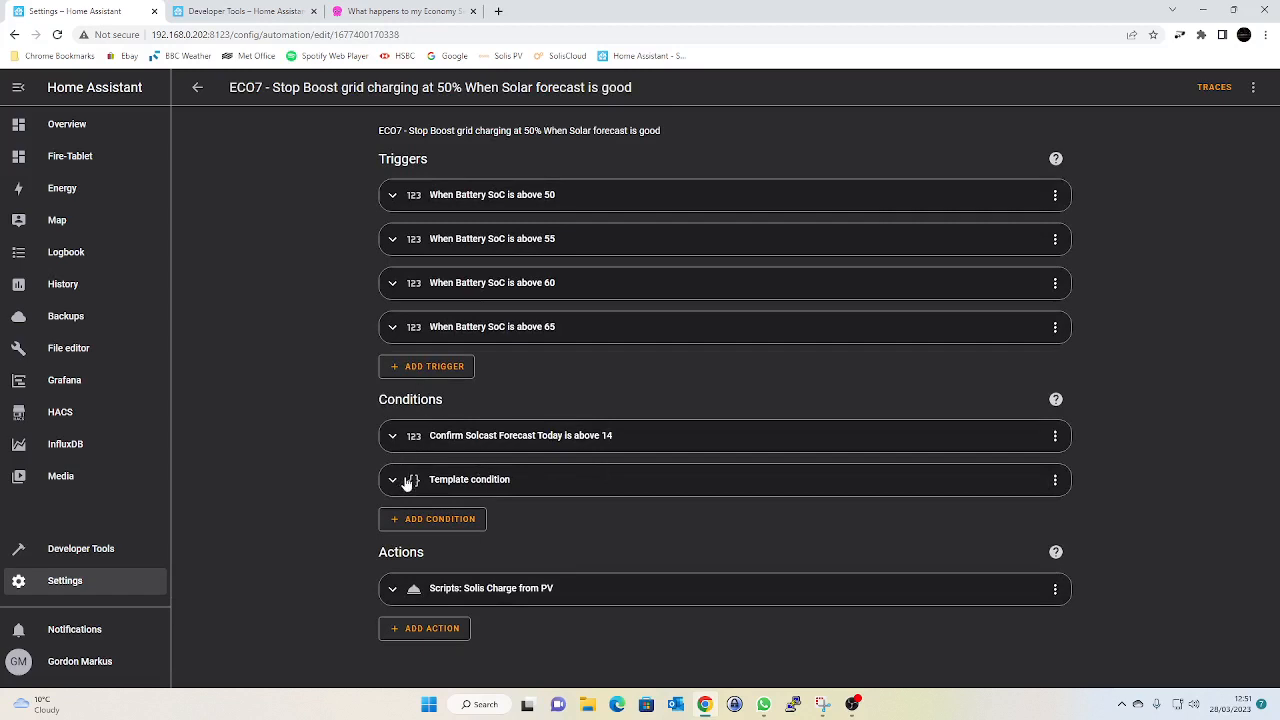
{"action": "mouse_move", "coordinate": [404, 486]}
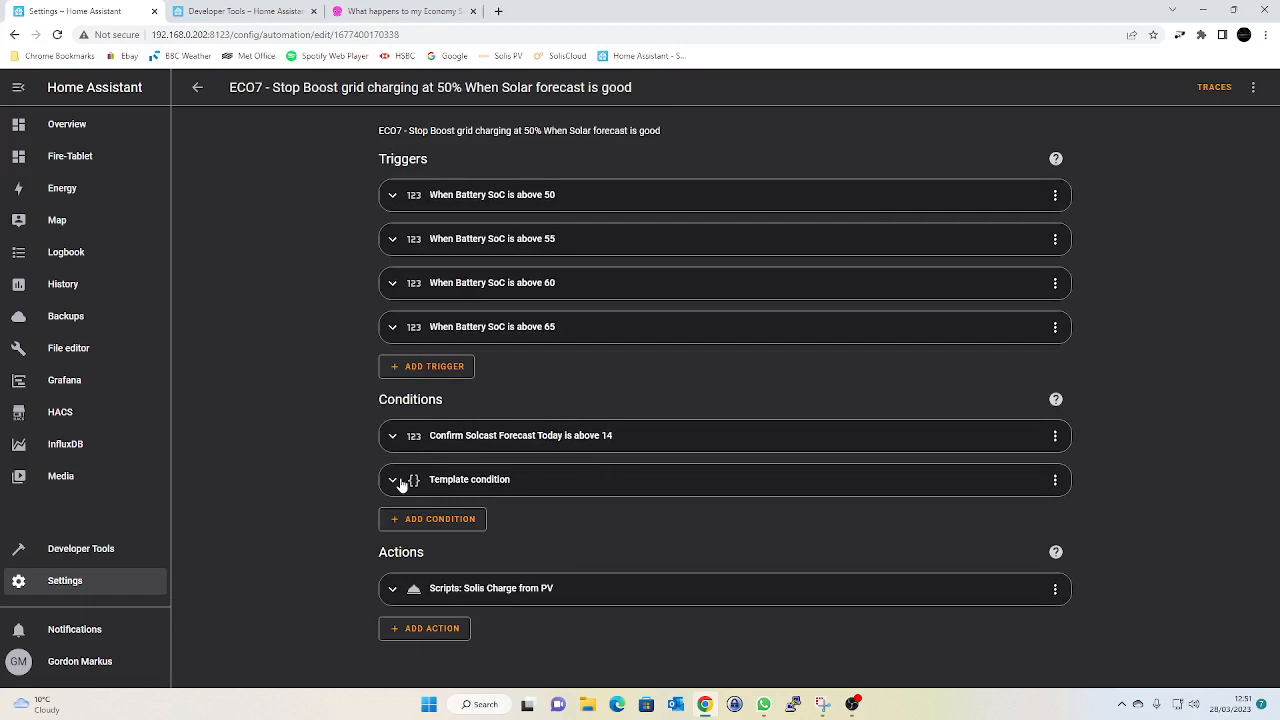
{"action": "left_click", "coordinate": [392, 480]}
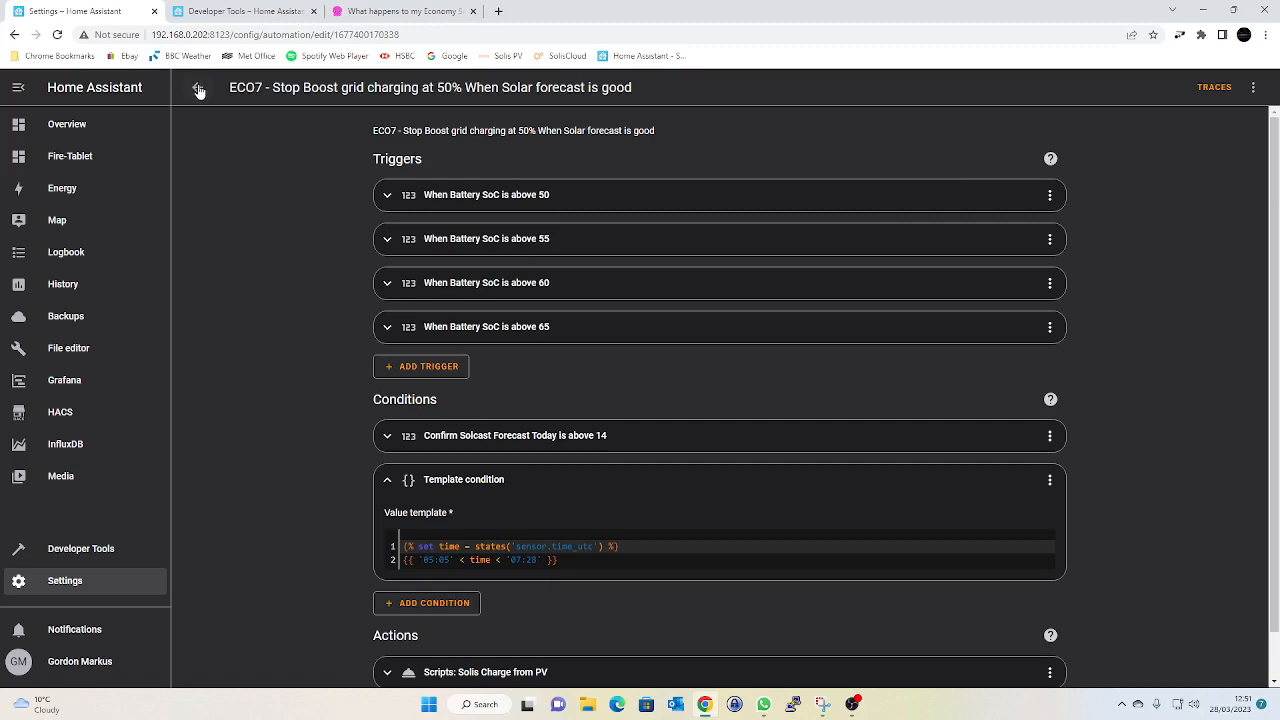
{"action": "mouse_move", "coordinate": [200, 88]}
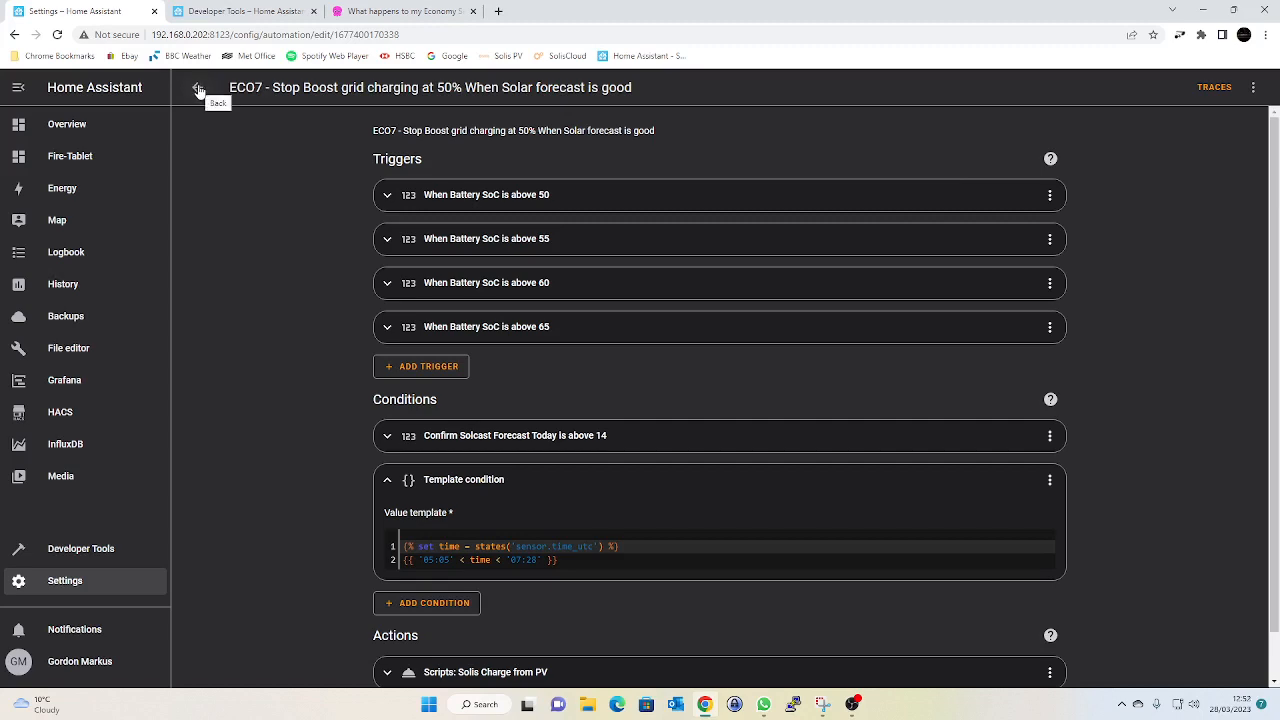
Return to the automations list, then view the Energy dashboard's solar, battery and Eco7 grid usage for 28 March 2023.
{"action": "left_click", "coordinate": [198, 88]}
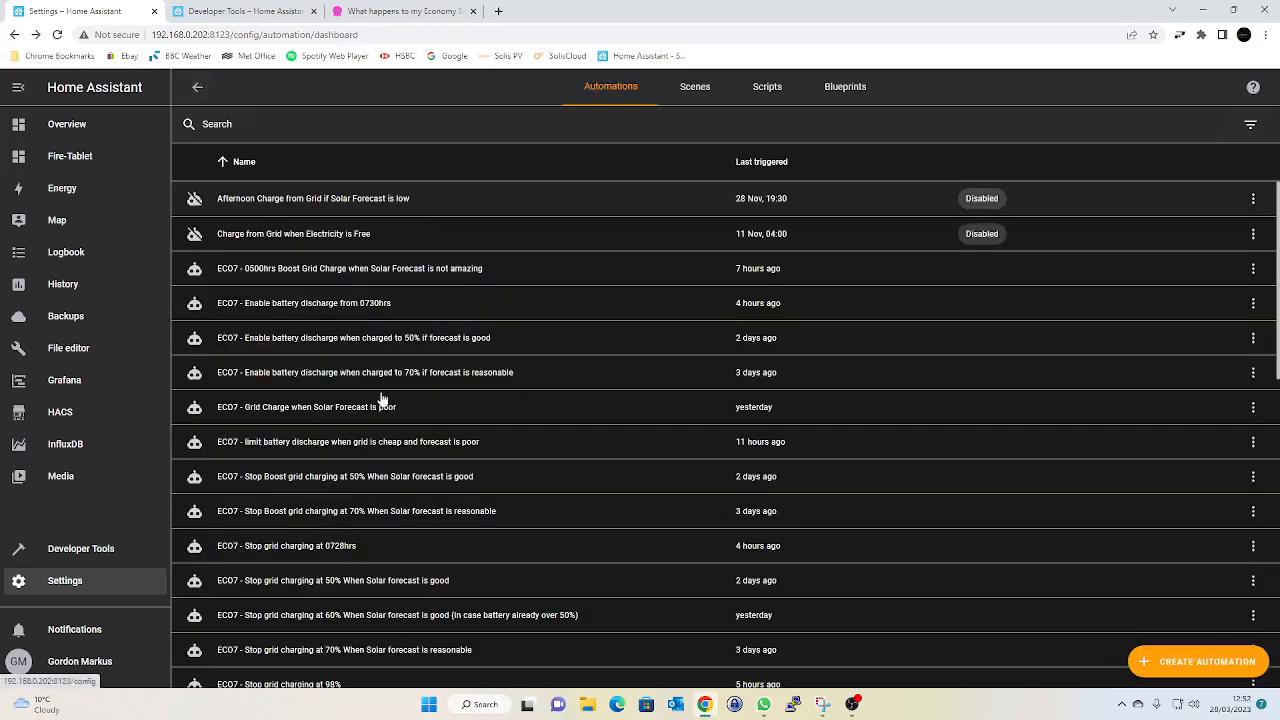
{"action": "scroll", "scroll_direction": "down", "scroll_amount": 3}
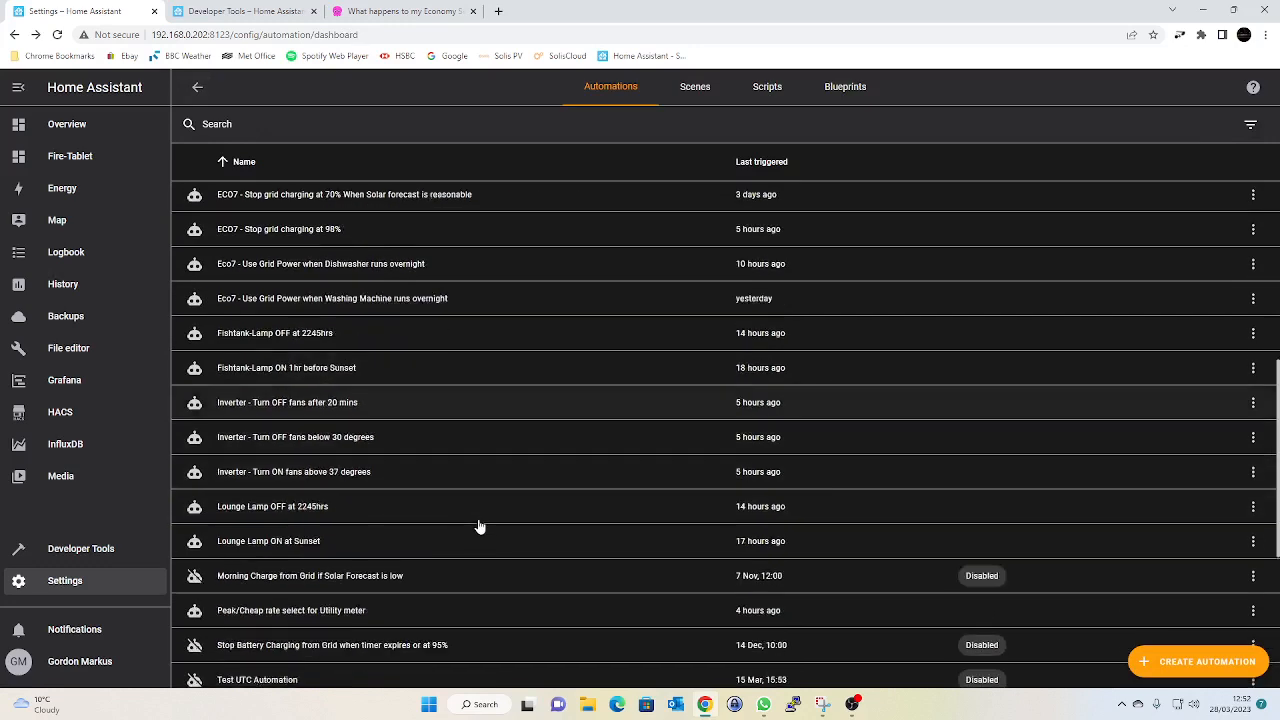
{"action": "scroll", "scroll_direction": "down", "scroll_amount": 3}
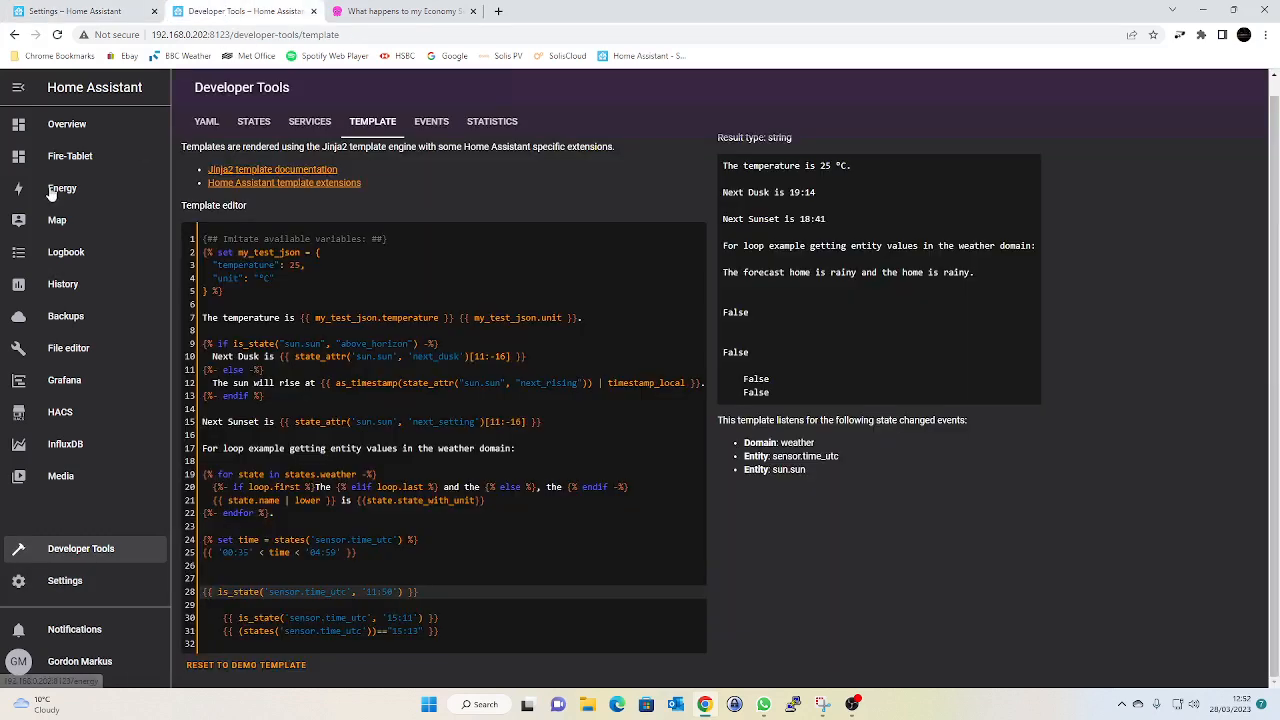
{"action": "left_click", "coordinate": [62, 188]}
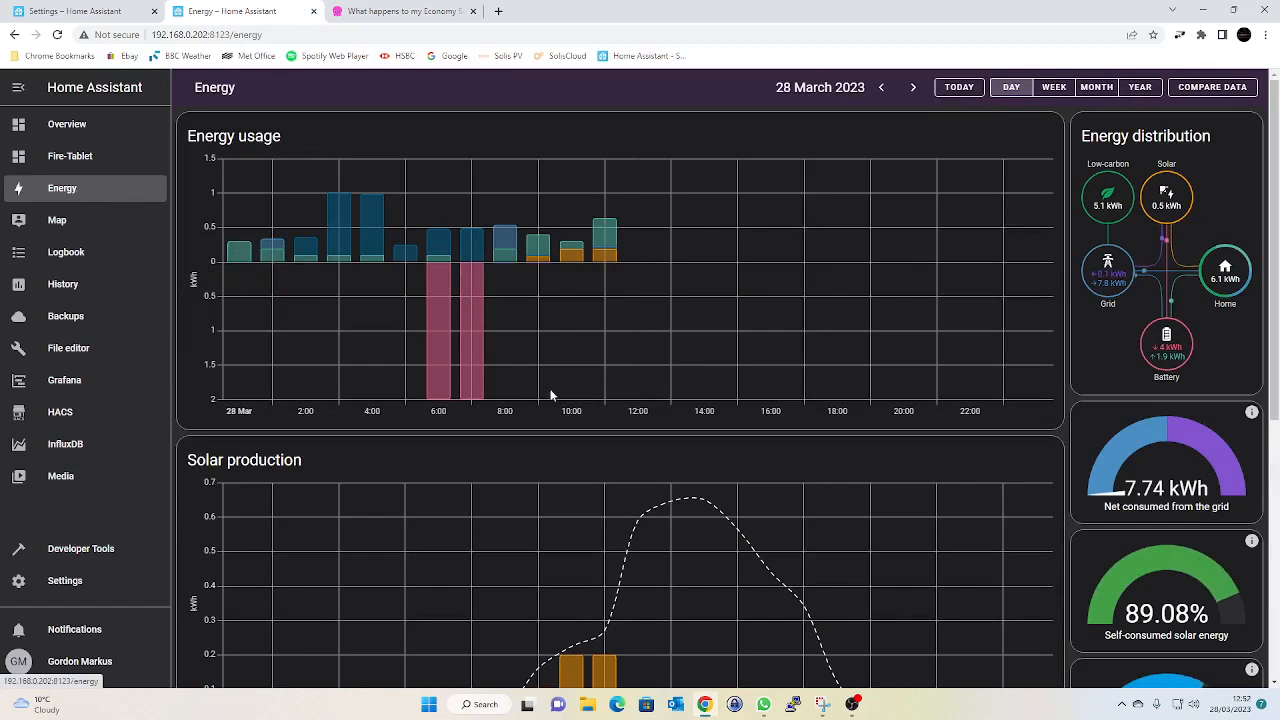
{"action": "scroll", "scroll_direction": "down", "scroll_amount": 3}
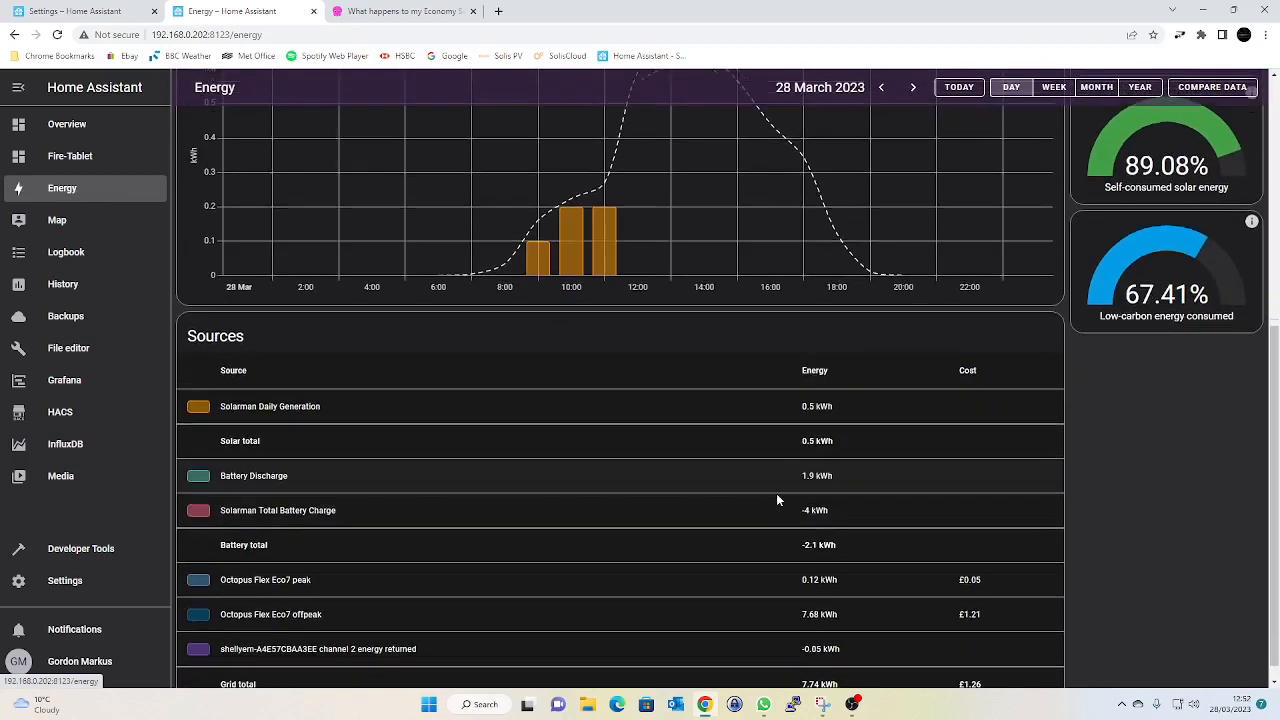
{"action": "scroll", "scroll_direction": "down", "scroll_amount": 3}
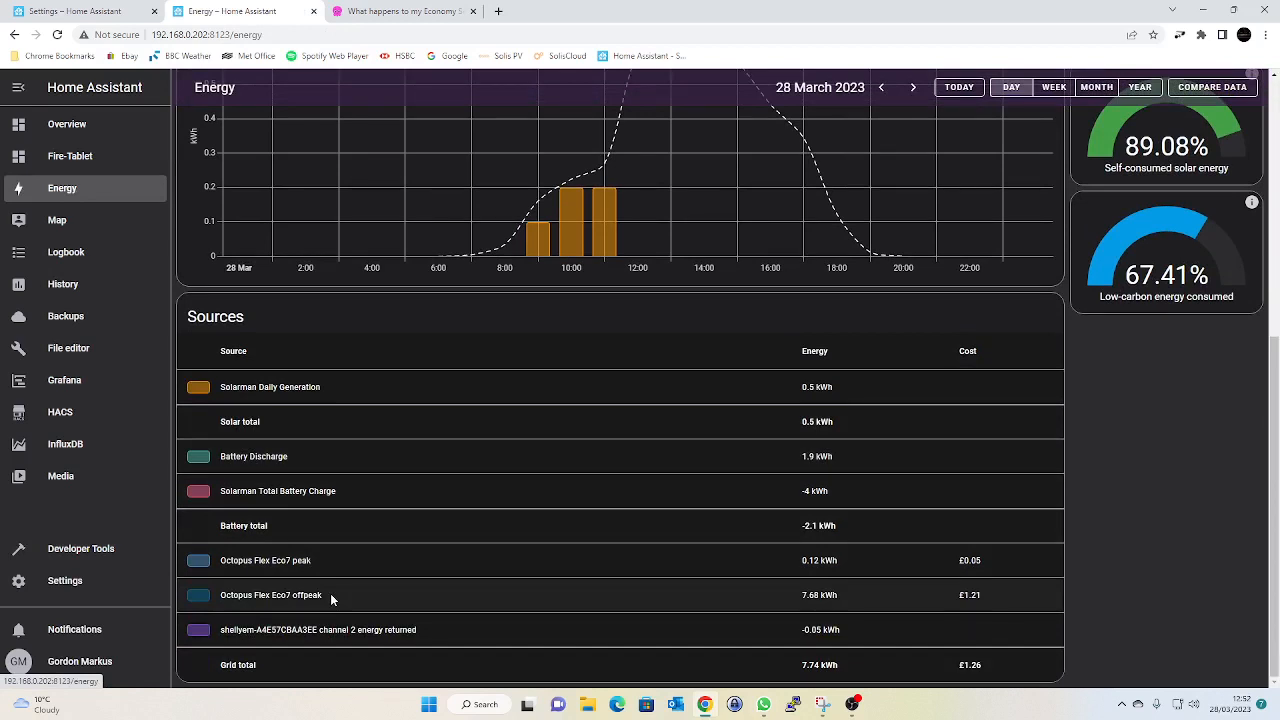
{"action": "mouse_move", "coordinate": [984, 624]}
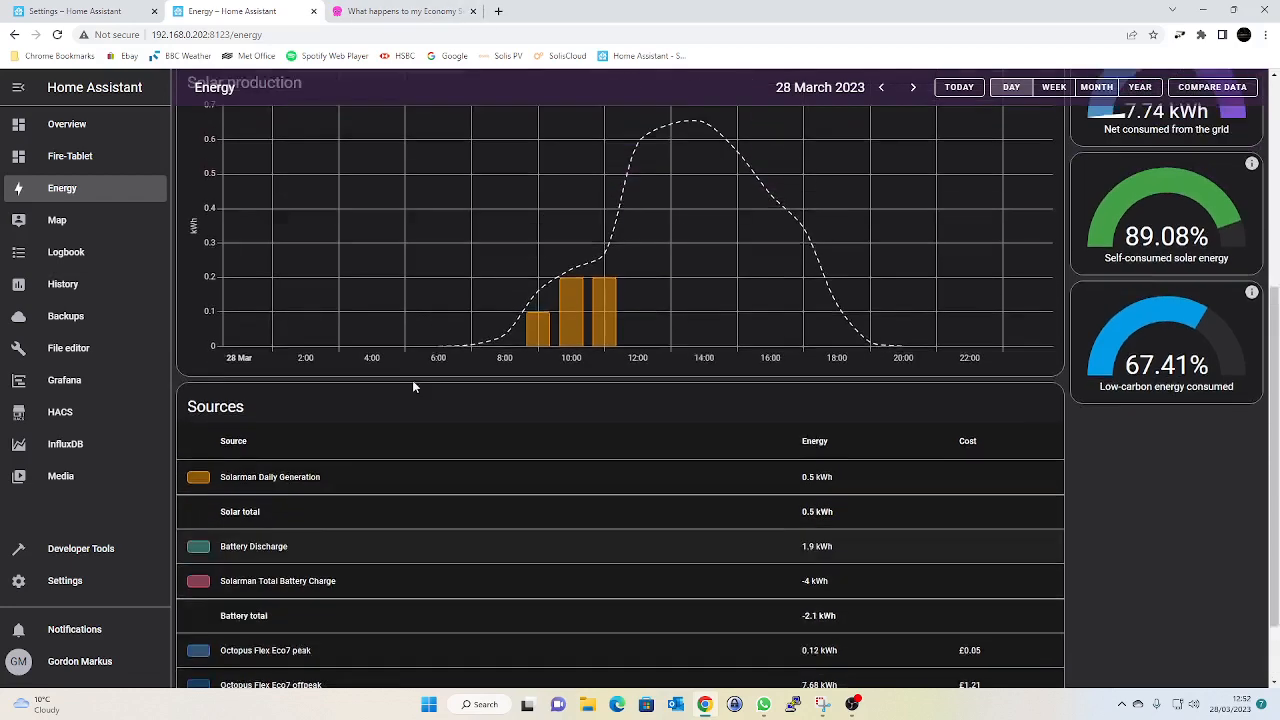
Open 'Peak/Cheap rate select for Utility meter' and expand both sensor.time_utc template triggers.
{"action": "left_click", "coordinate": [64, 580]}
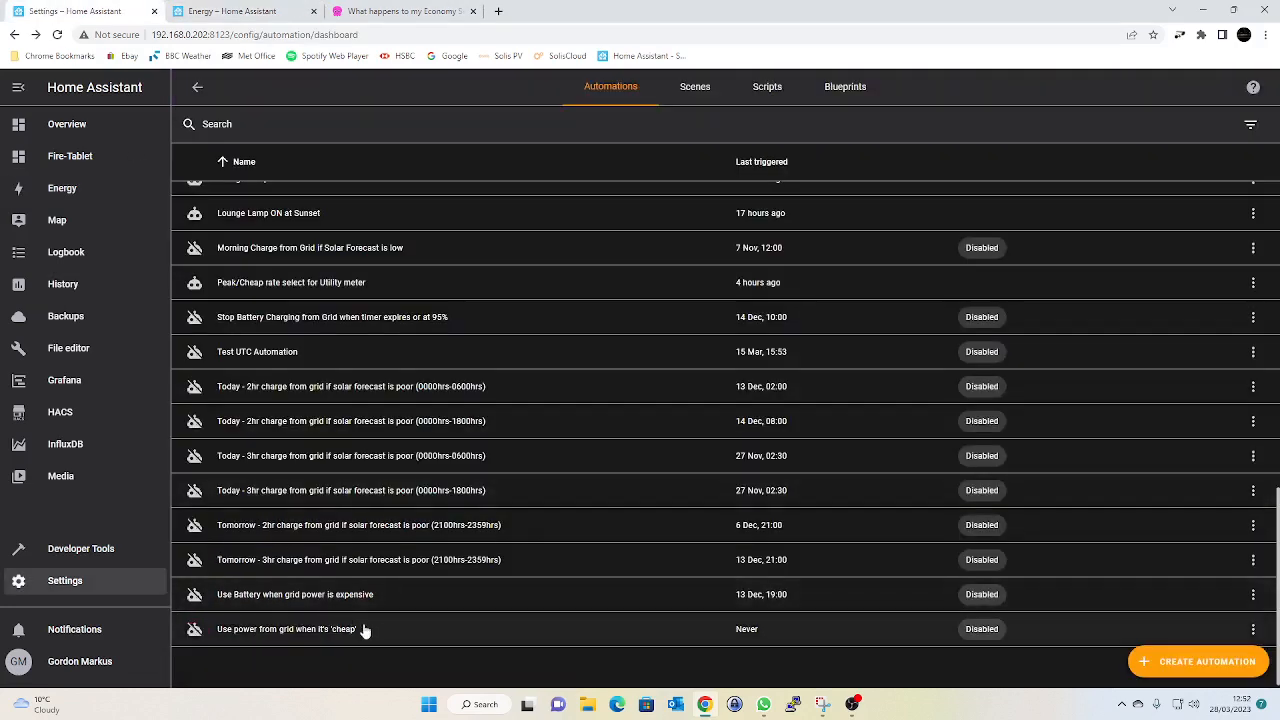
{"action": "mouse_move", "coordinate": [380, 376]}
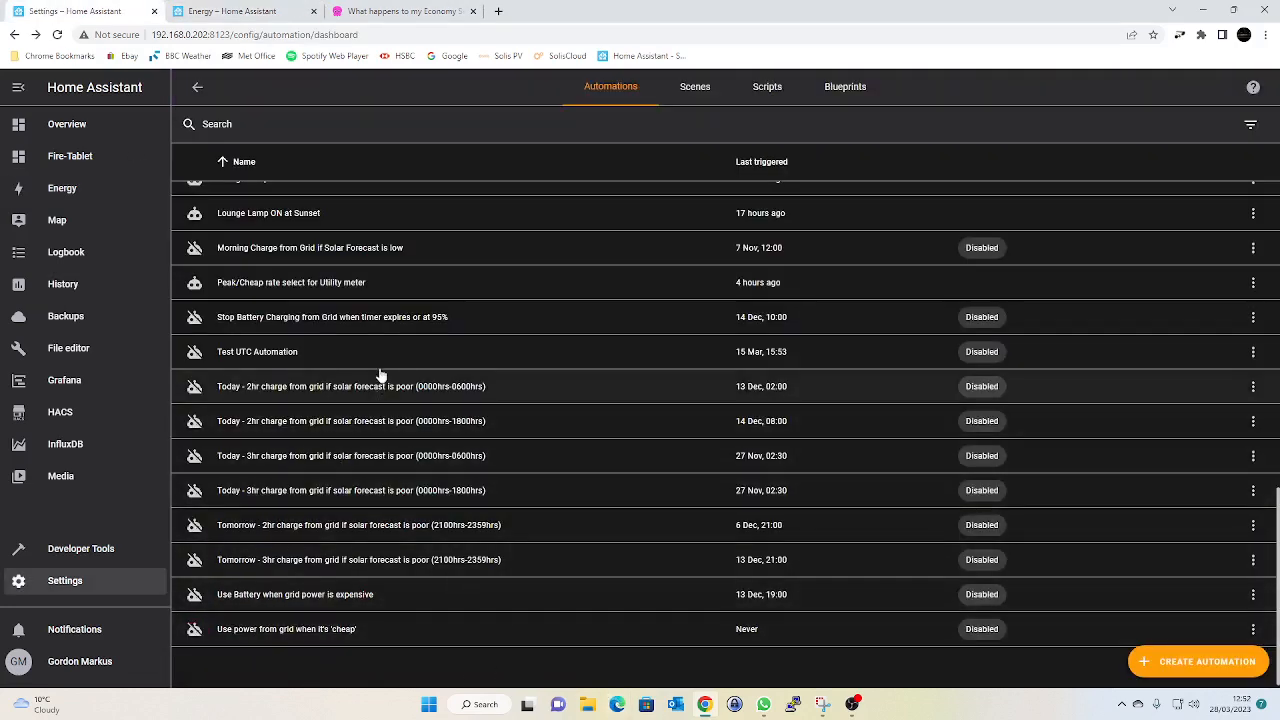
{"action": "mouse_move", "coordinate": [340, 604]}
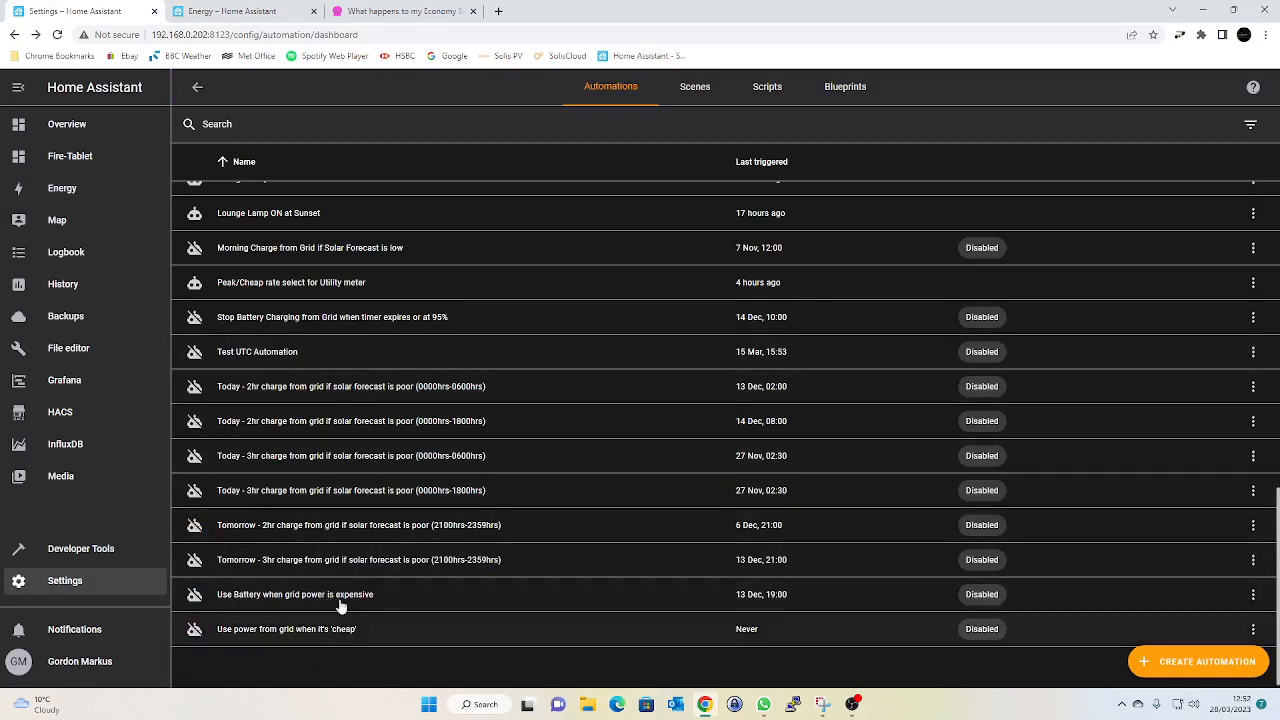
{"action": "scroll", "scroll_direction": "up", "scroll_amount": 3}
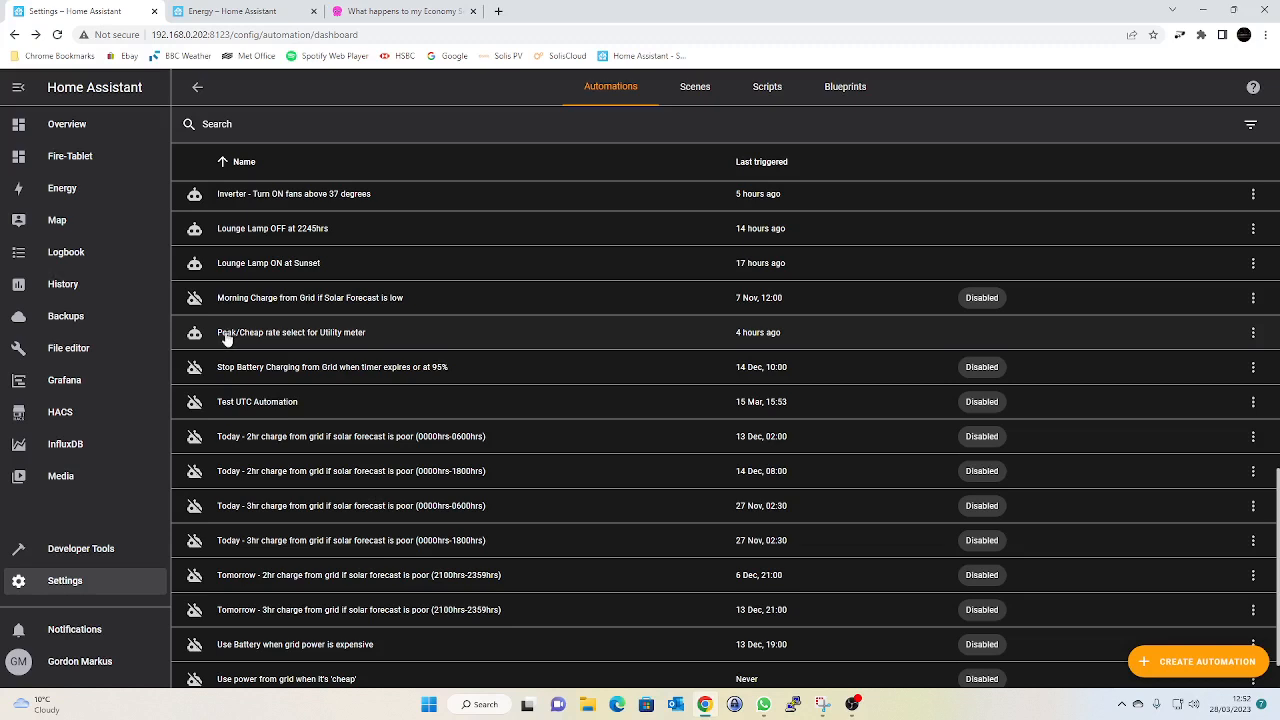
{"action": "left_click", "coordinate": [292, 332]}
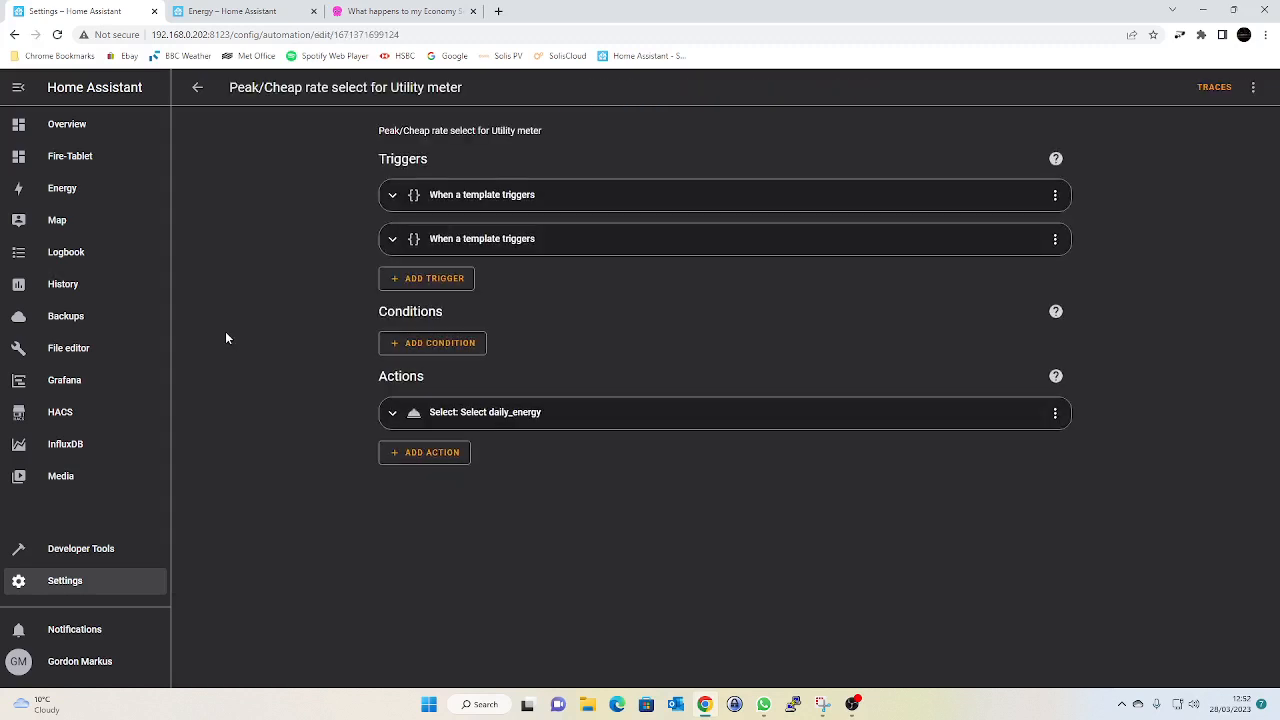
{"action": "mouse_move", "coordinate": [306, 324]}
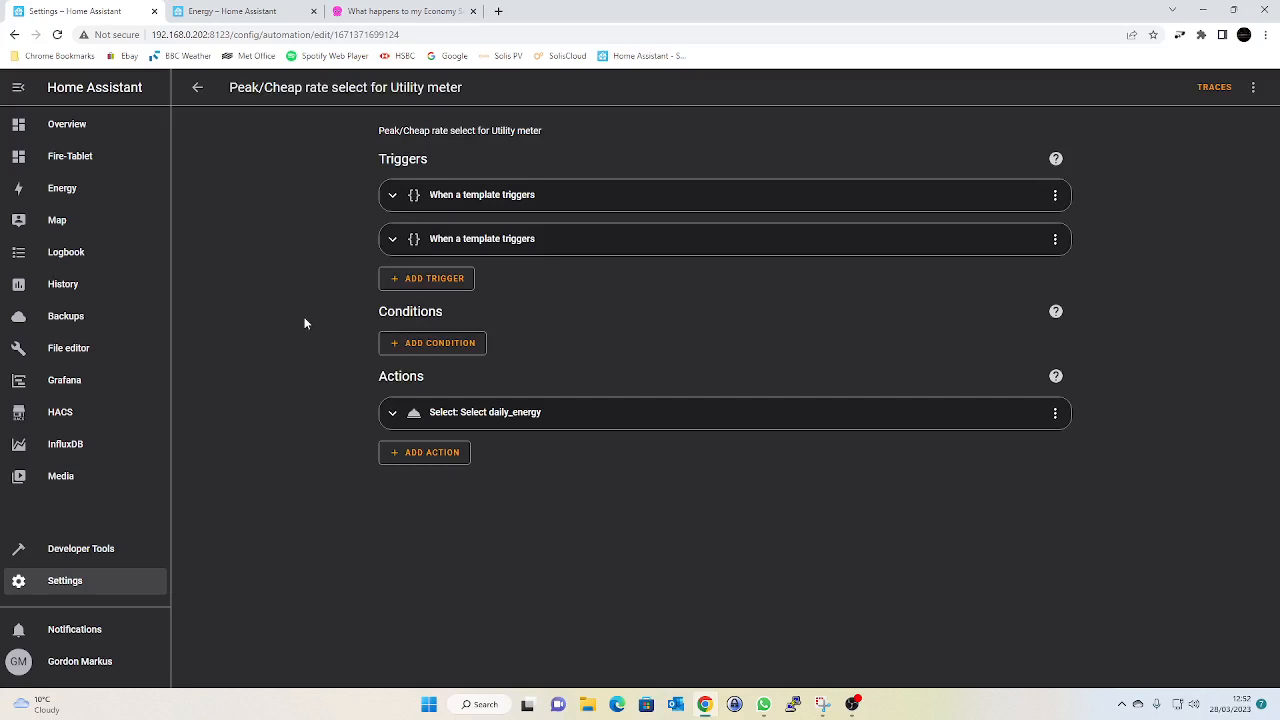
{"action": "mouse_move", "coordinate": [408, 196]}
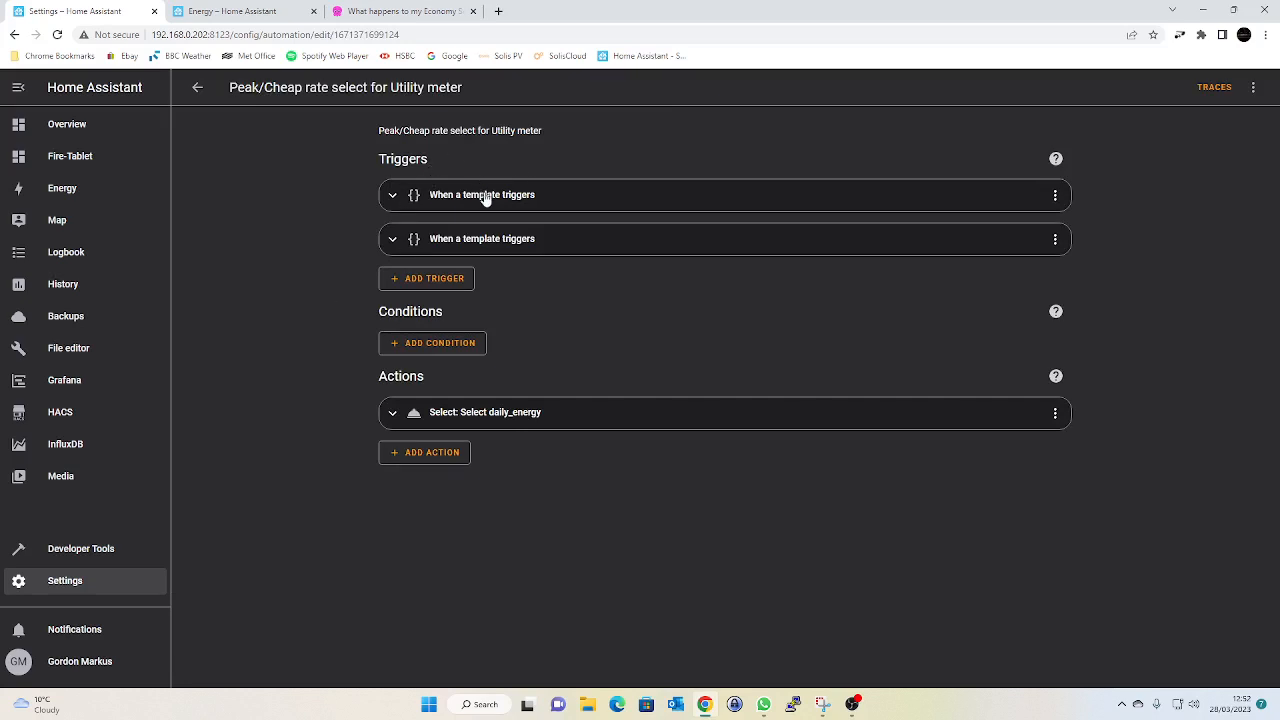
{"action": "mouse_move", "coordinate": [394, 200]}
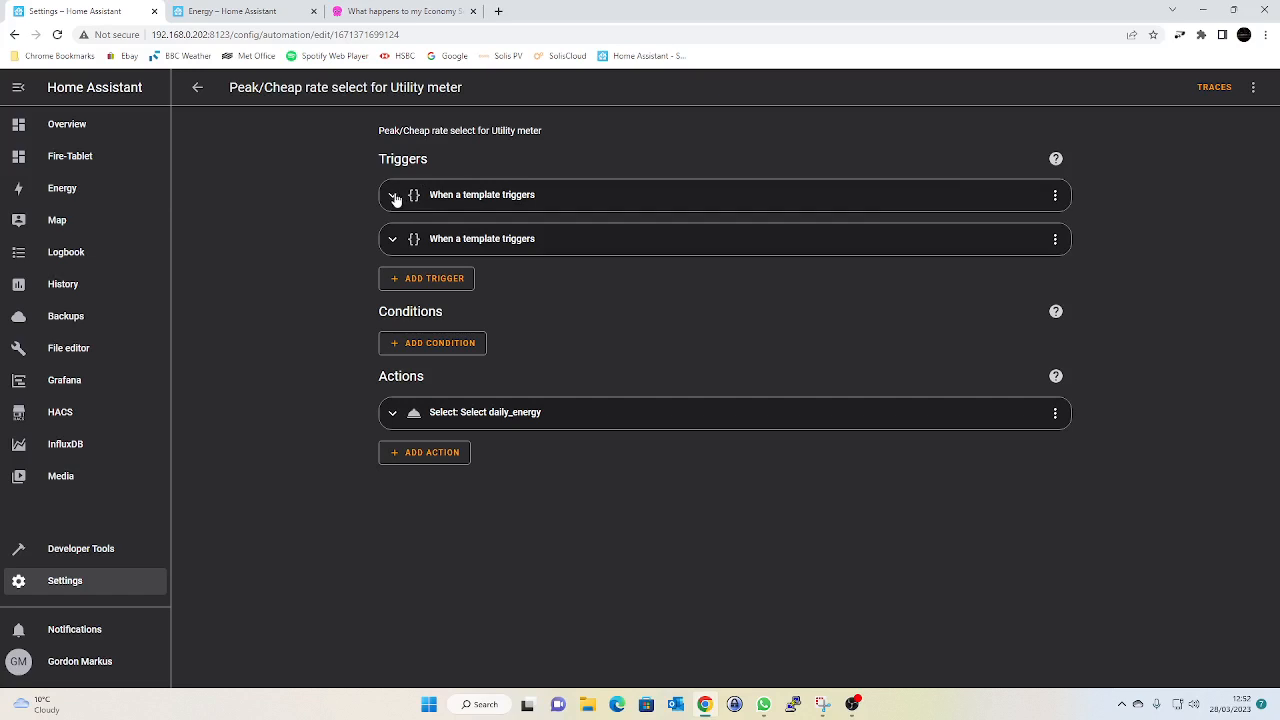
{"action": "left_click", "coordinate": [392, 196]}
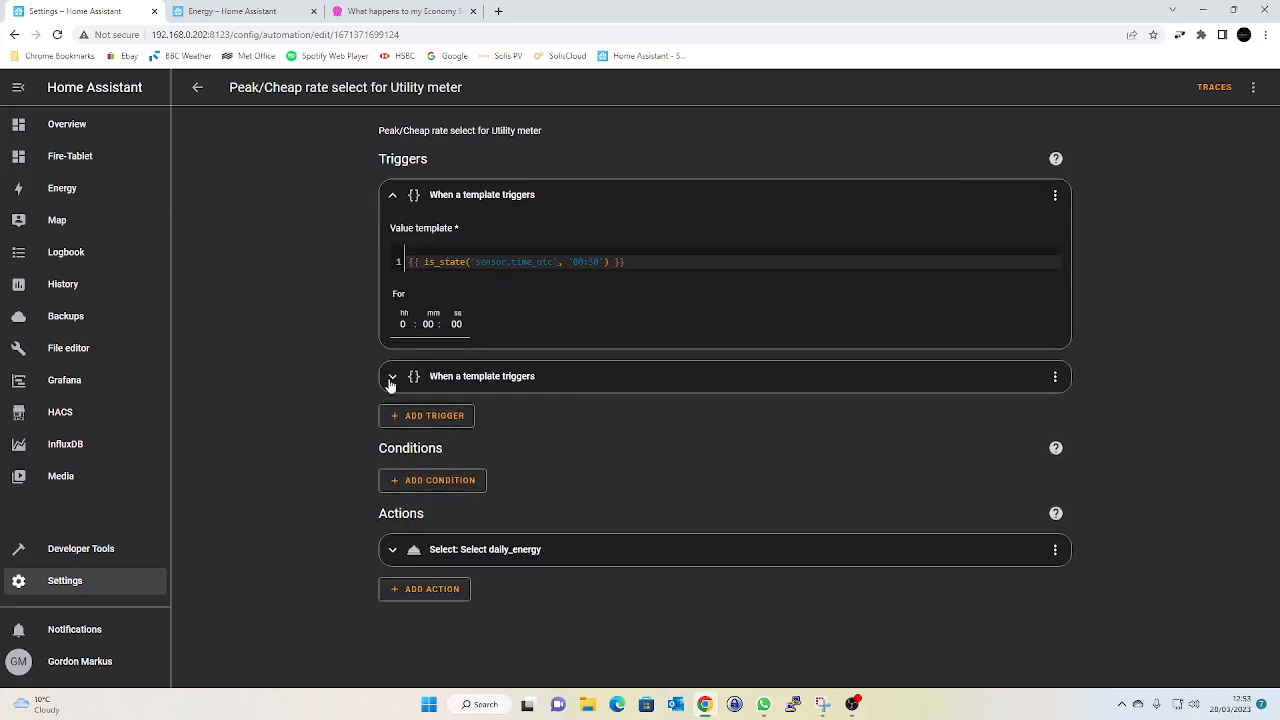
{"action": "left_click", "coordinate": [392, 376]}
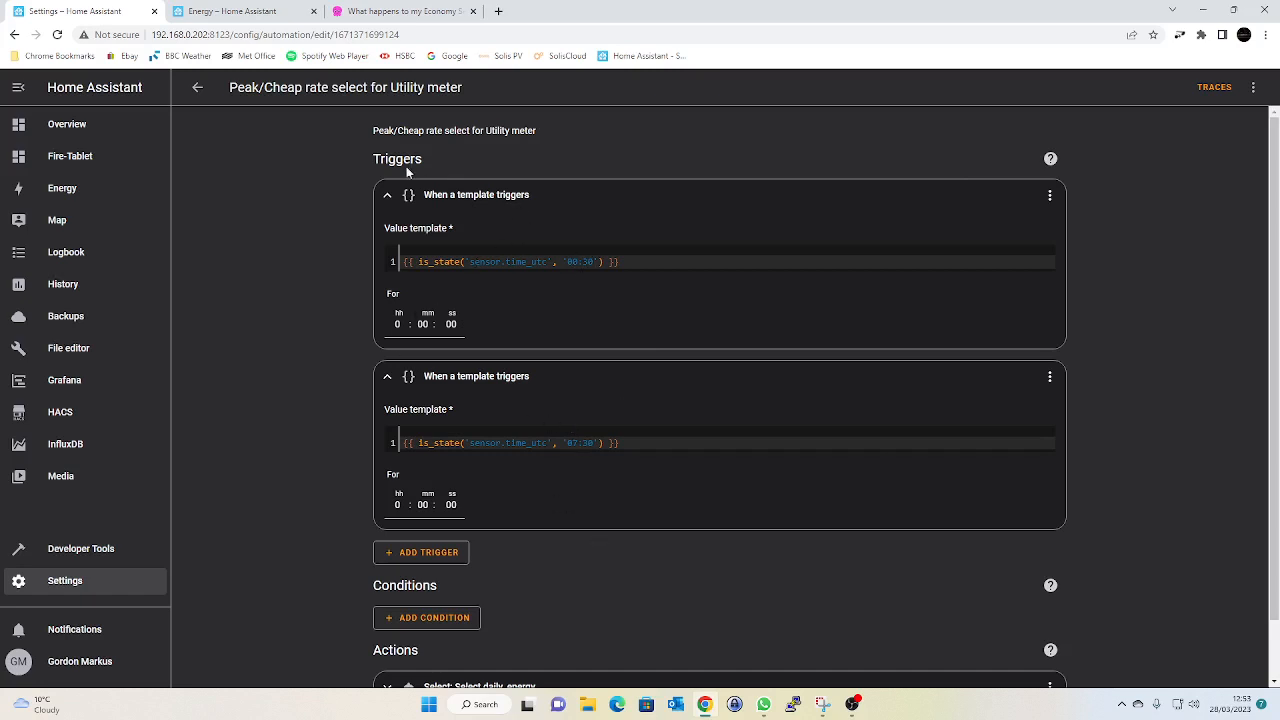
{"action": "mouse_move", "coordinate": [504, 460]}
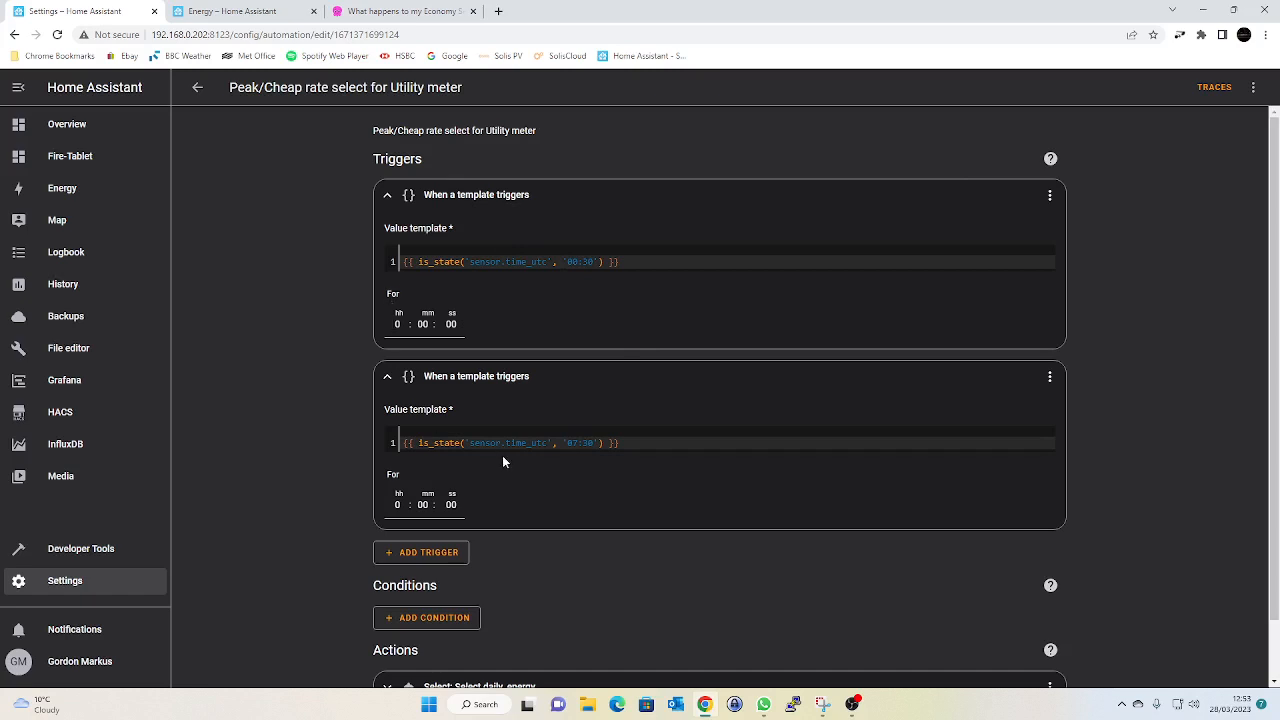
{"action": "mouse_move", "coordinate": [1096, 162]}
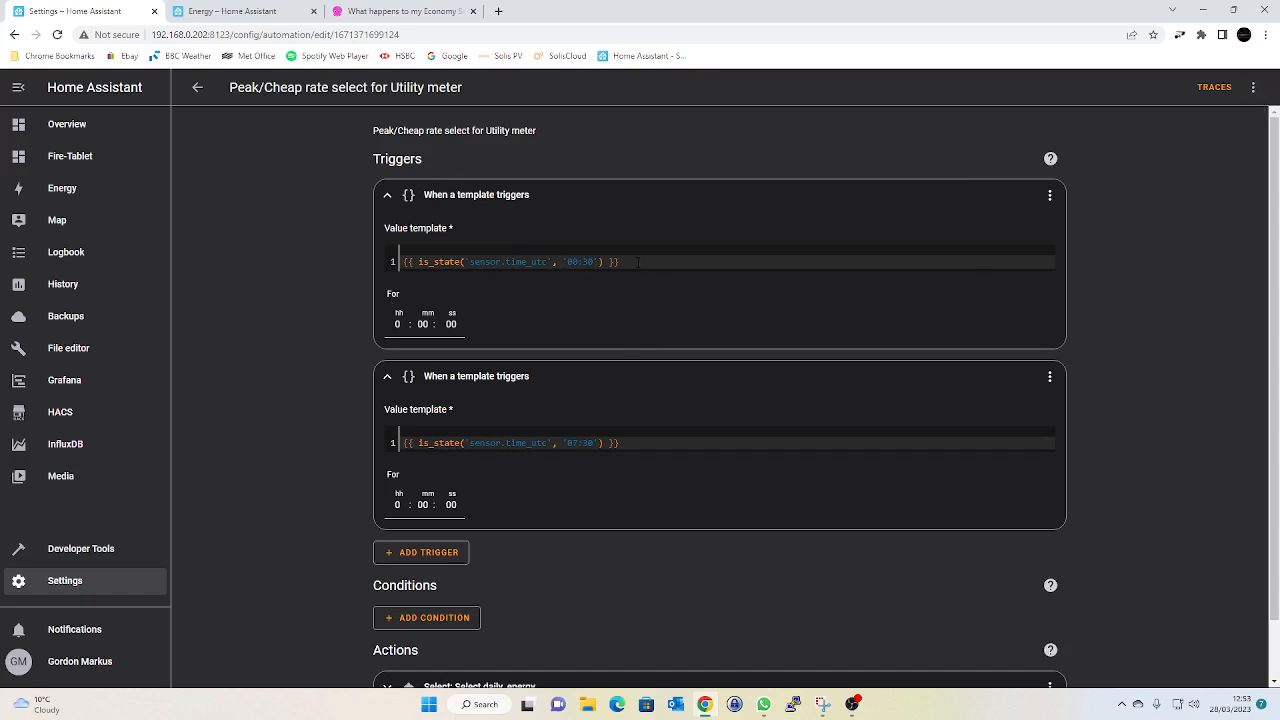
View the Peak/Cheap automation in YAML with its offpeak and peak tariff variables, then return to the automations list.
{"action": "left_click", "coordinate": [1252, 88]}
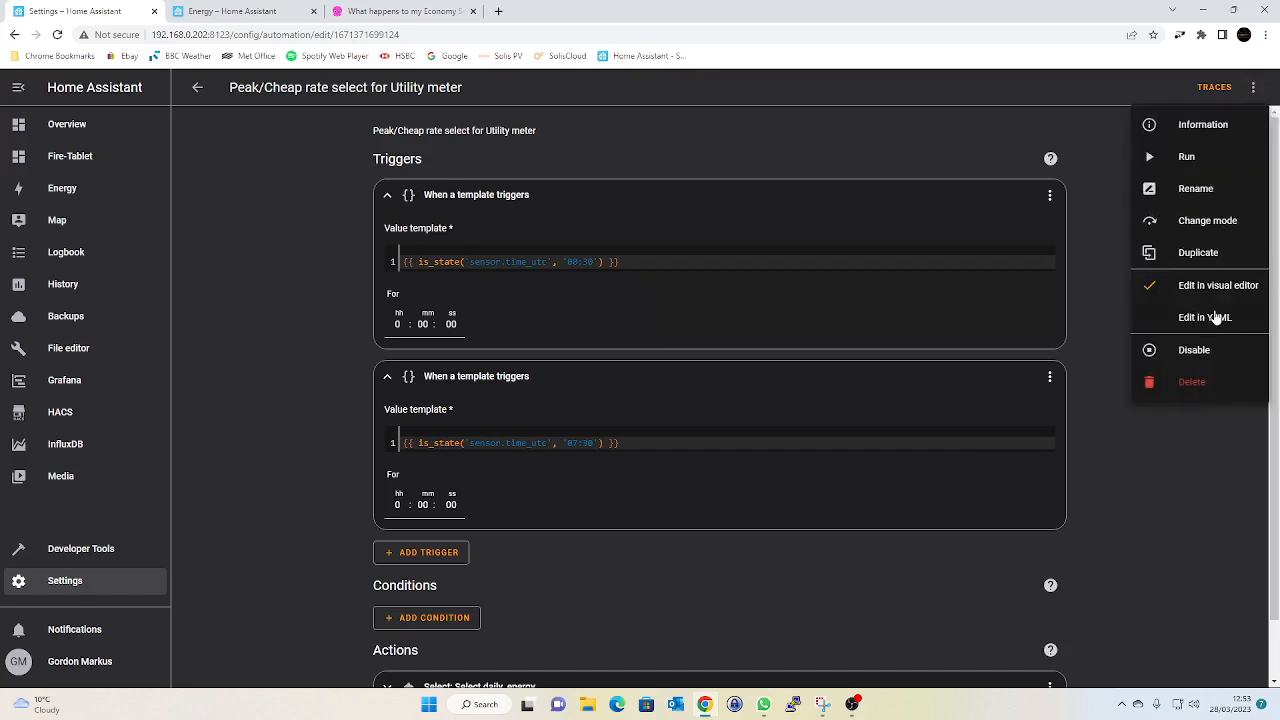
{"action": "left_click", "coordinate": [1204, 316]}
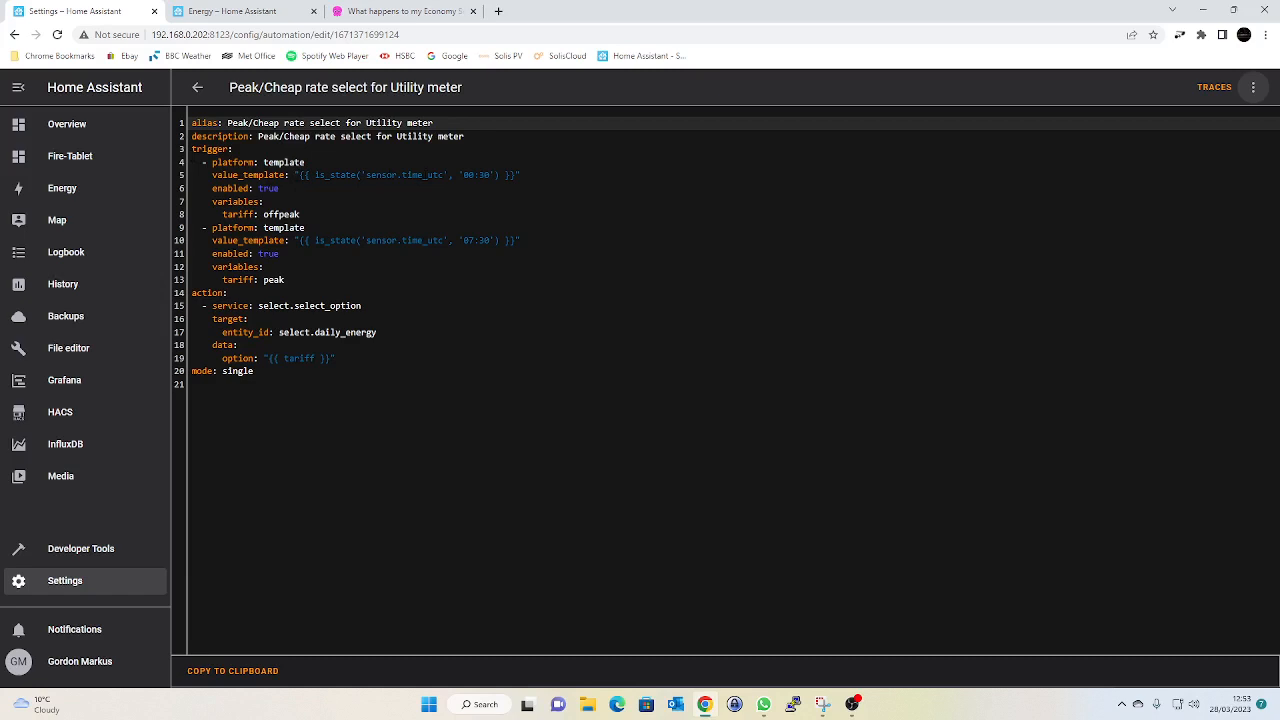
{"action": "left_click", "coordinate": [256, 214]}
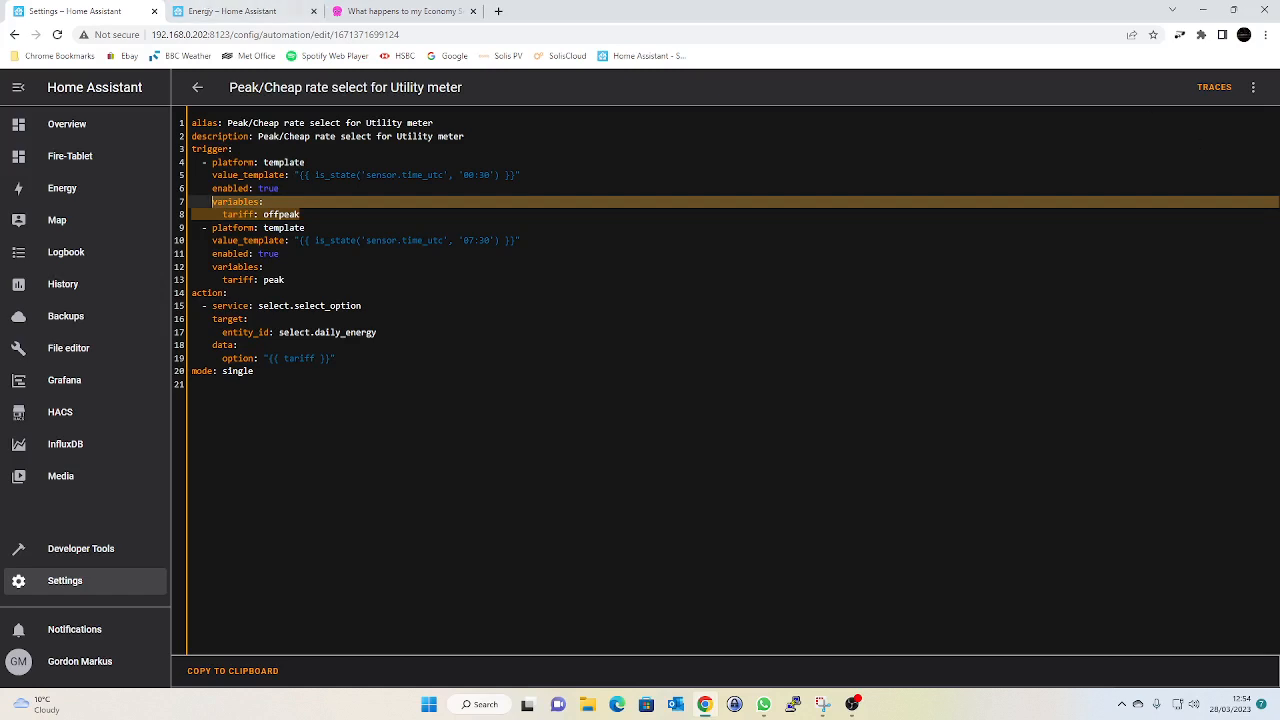
{"action": "left_click", "coordinate": [198, 88]}
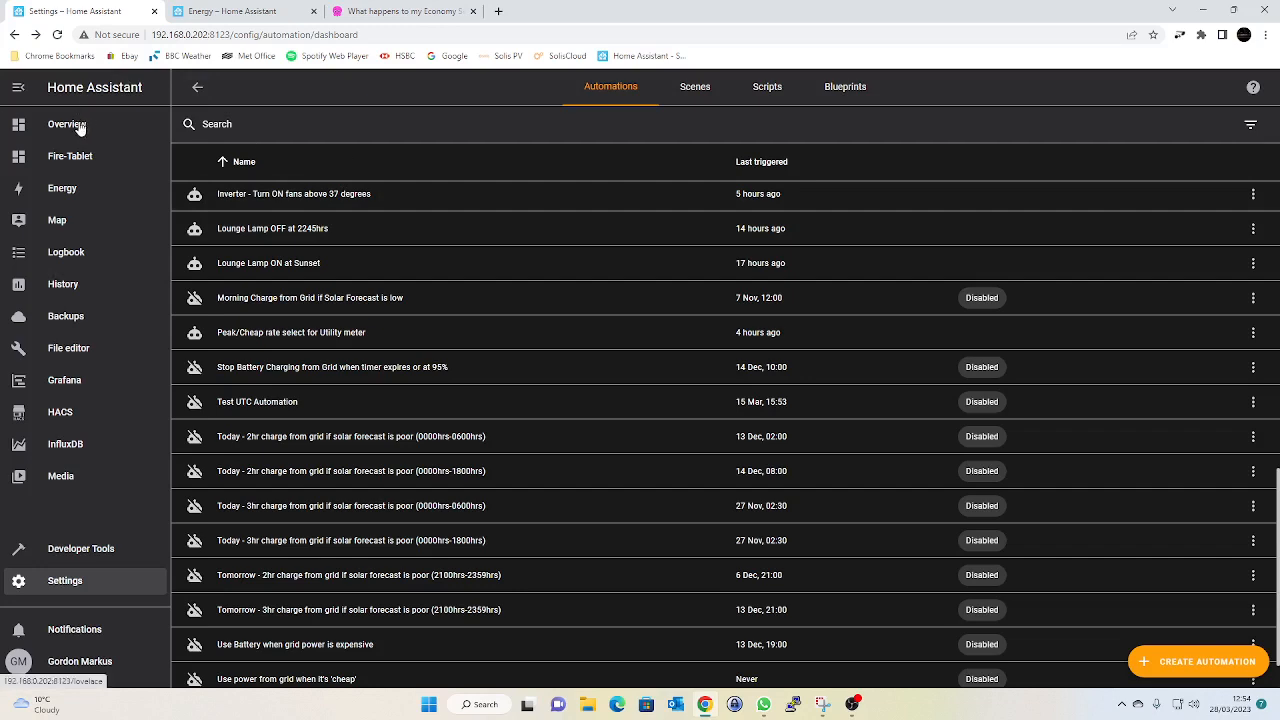
On the Overview dashboard, check the Battery SoC overnight charge history, then bring up the Solarman Battery Current history.
{"action": "left_click", "coordinate": [66, 124]}
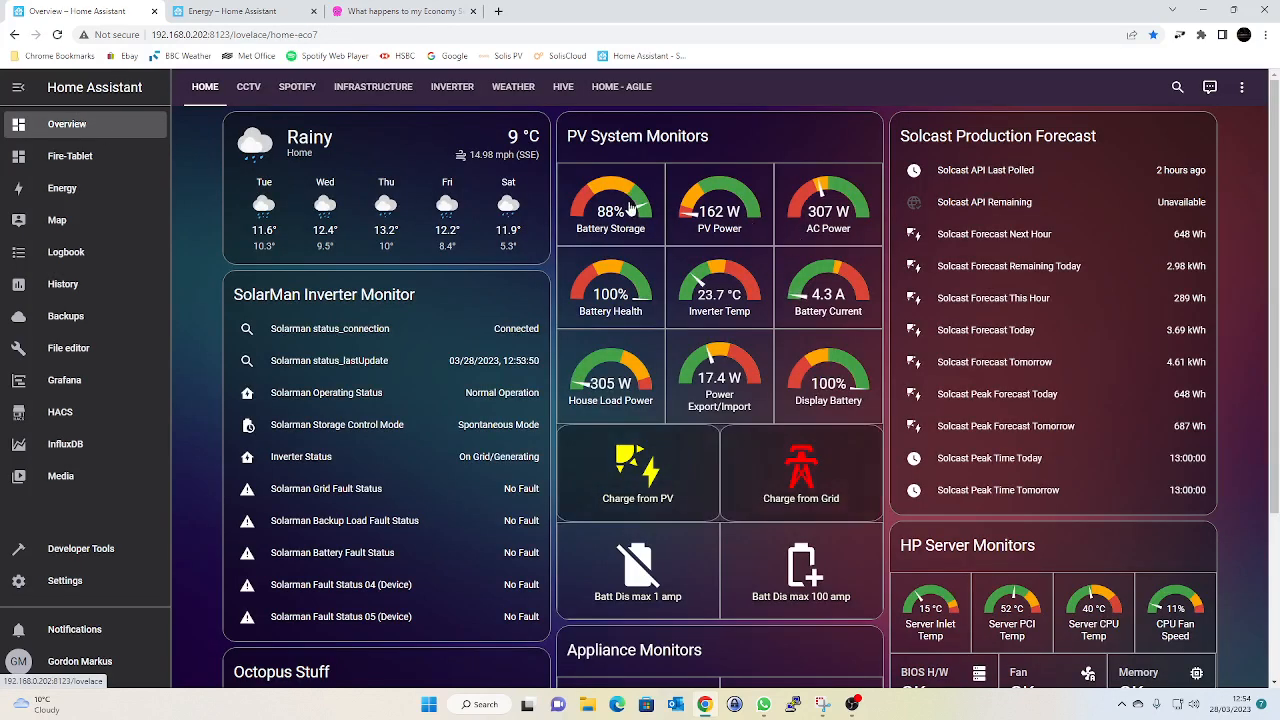
{"action": "left_click", "coordinate": [610, 204]}
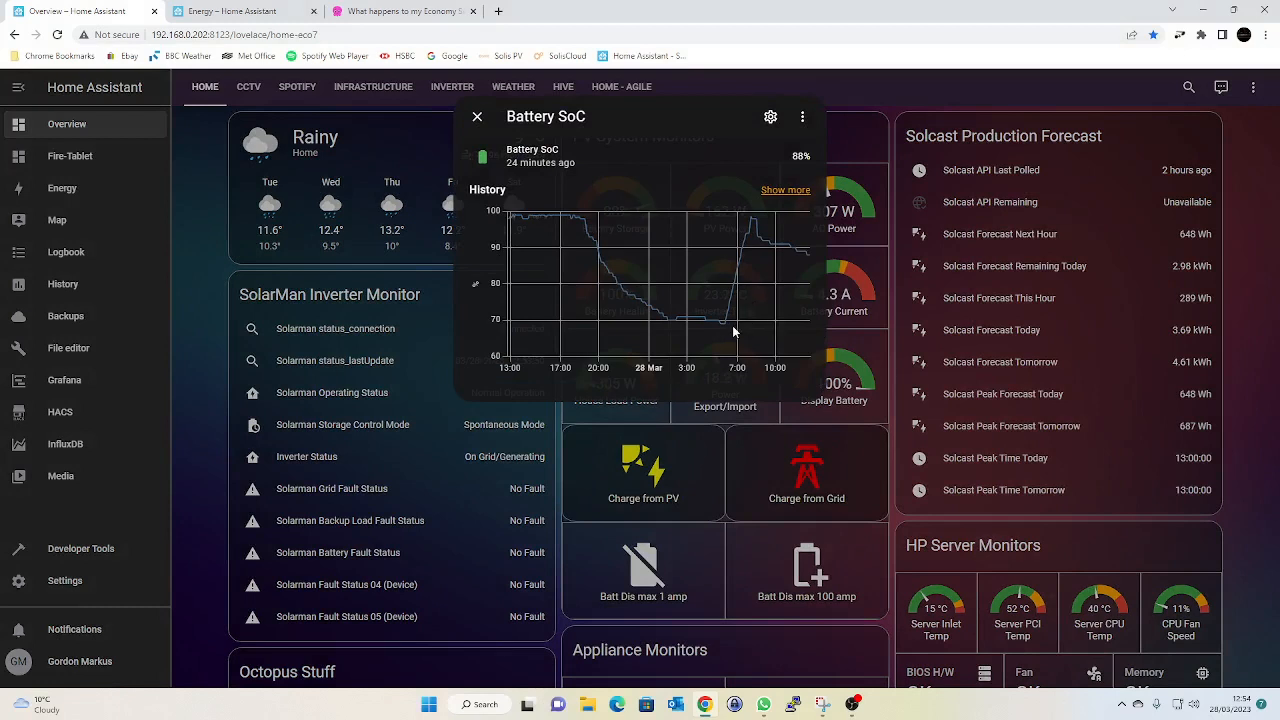
{"action": "mouse_move", "coordinate": [726, 328]}
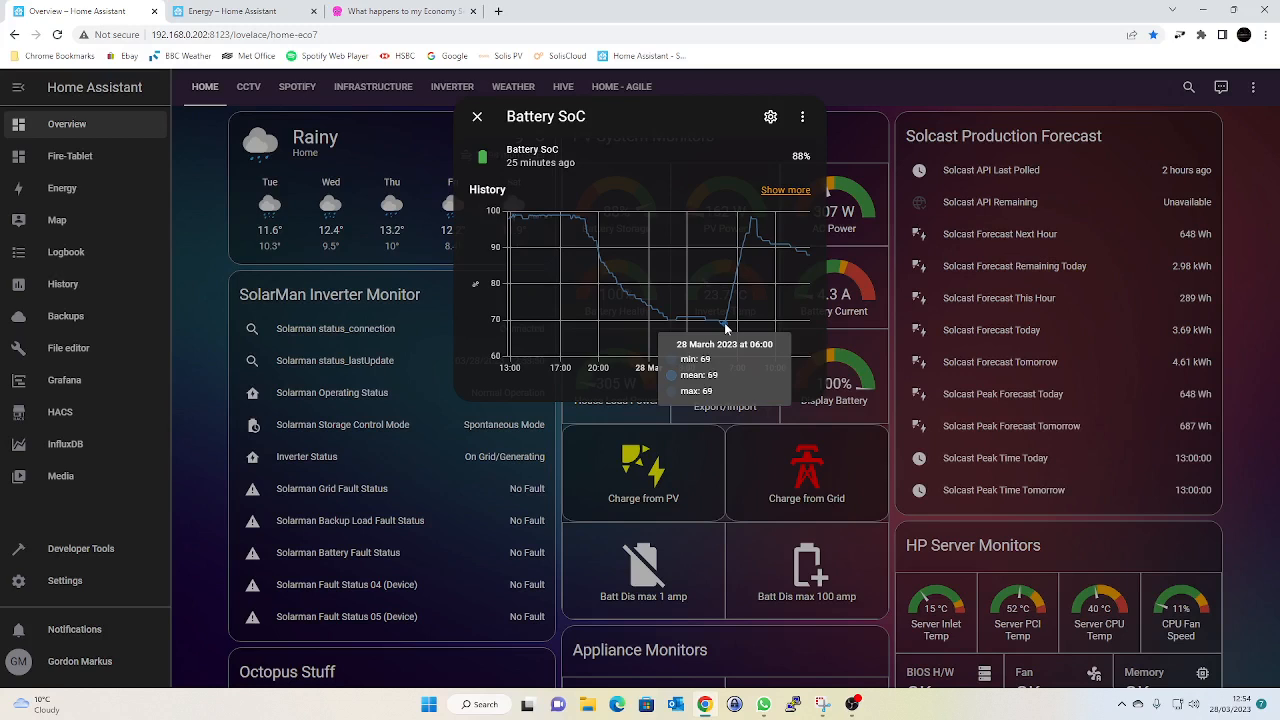
{"action": "mouse_move", "coordinate": [820, 364]}
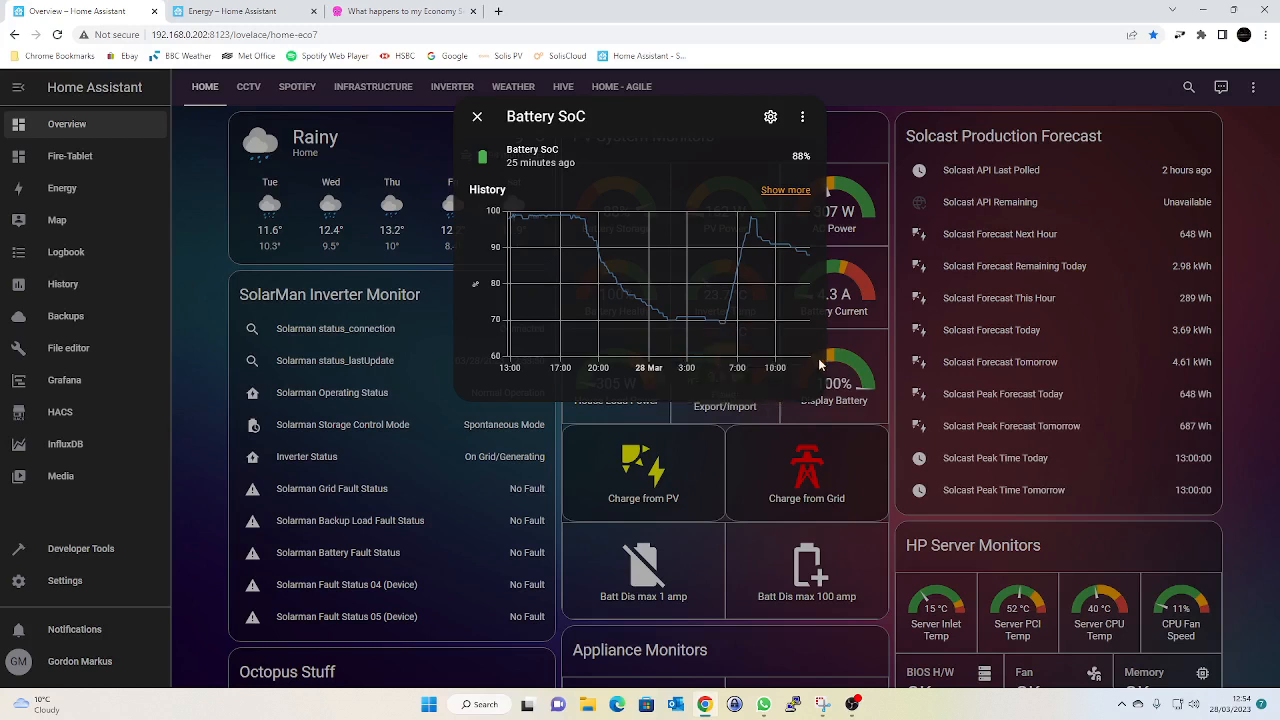
{"action": "mouse_move", "coordinate": [724, 328]}
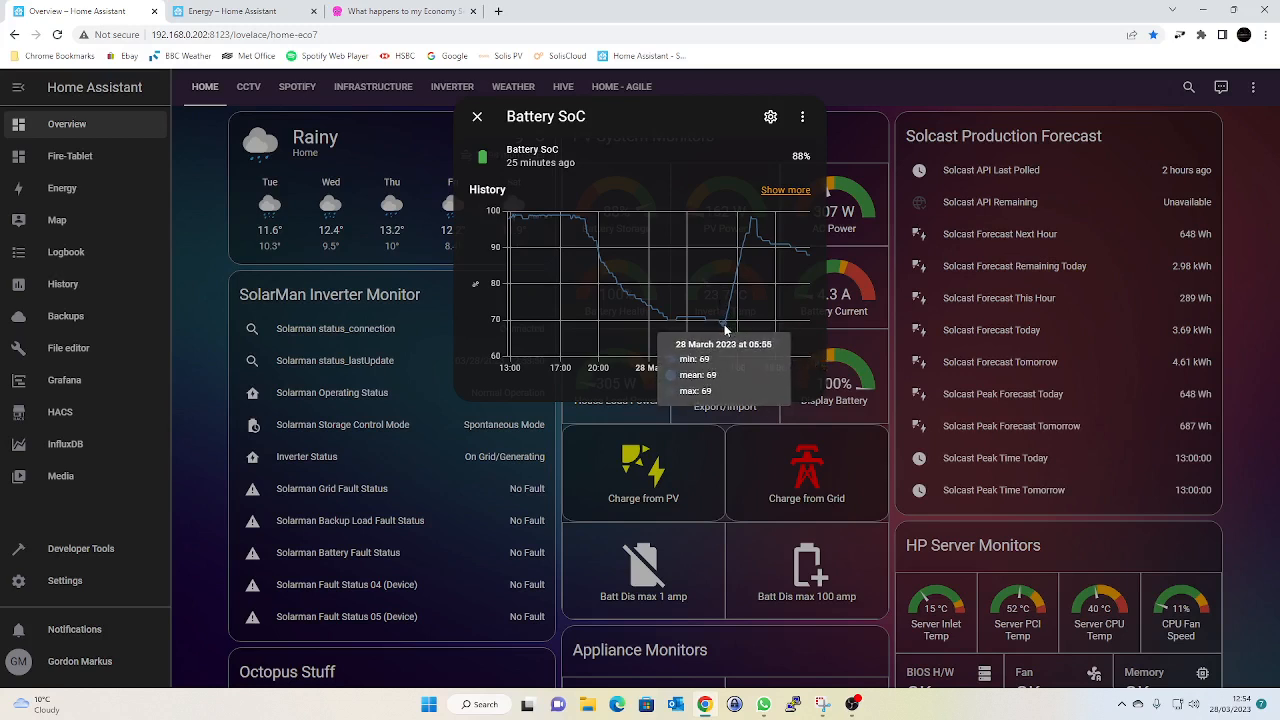
{"action": "mouse_move", "coordinate": [728, 328]}
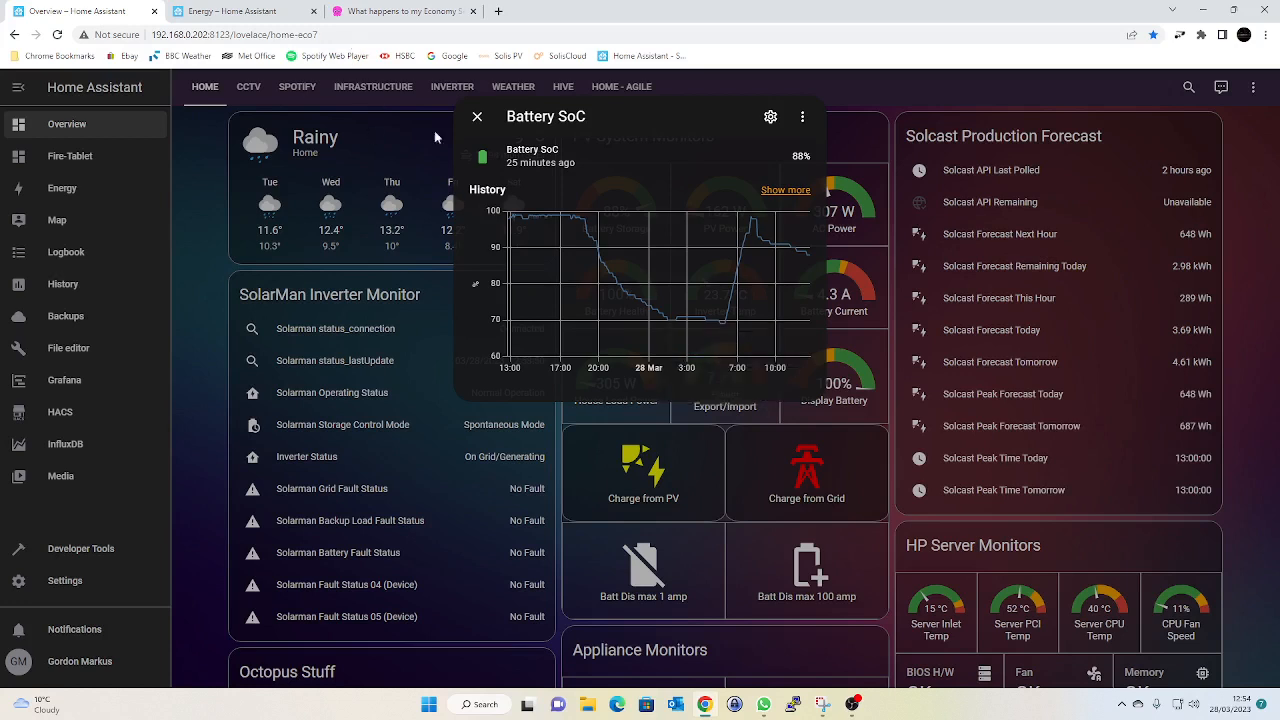
{"action": "mouse_move", "coordinate": [744, 248]}
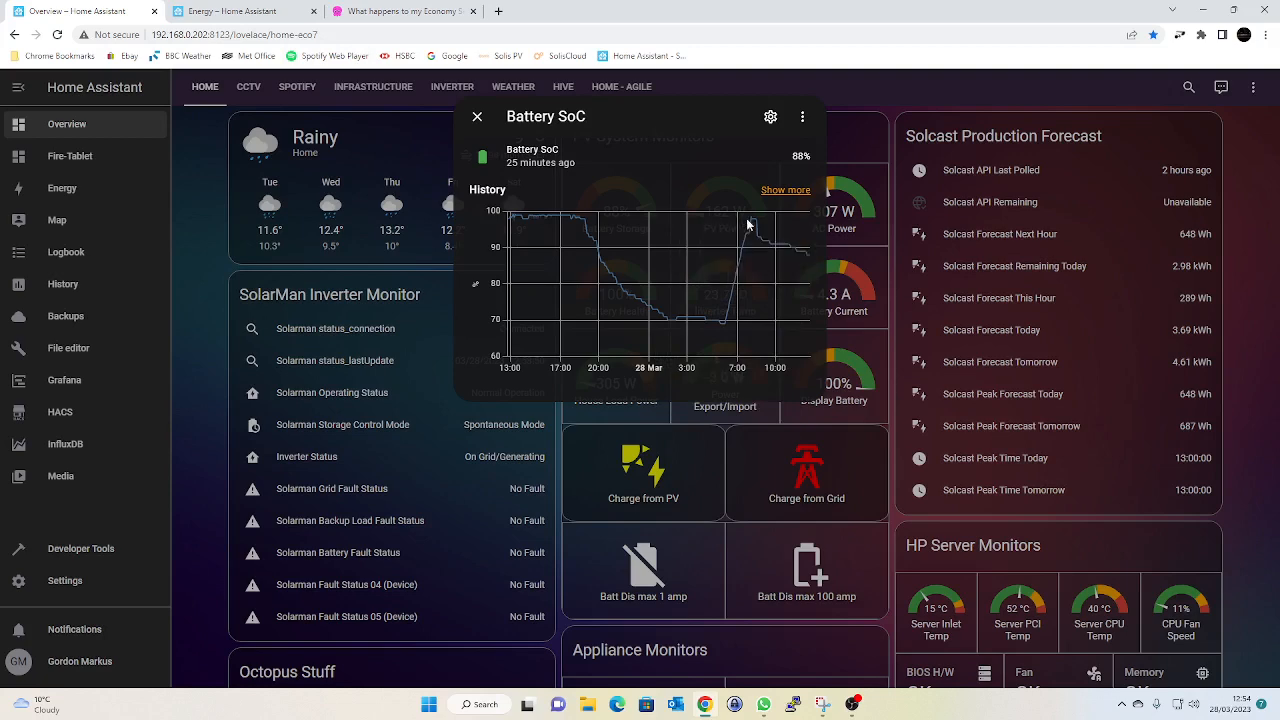
{"action": "left_click", "coordinate": [476, 116]}
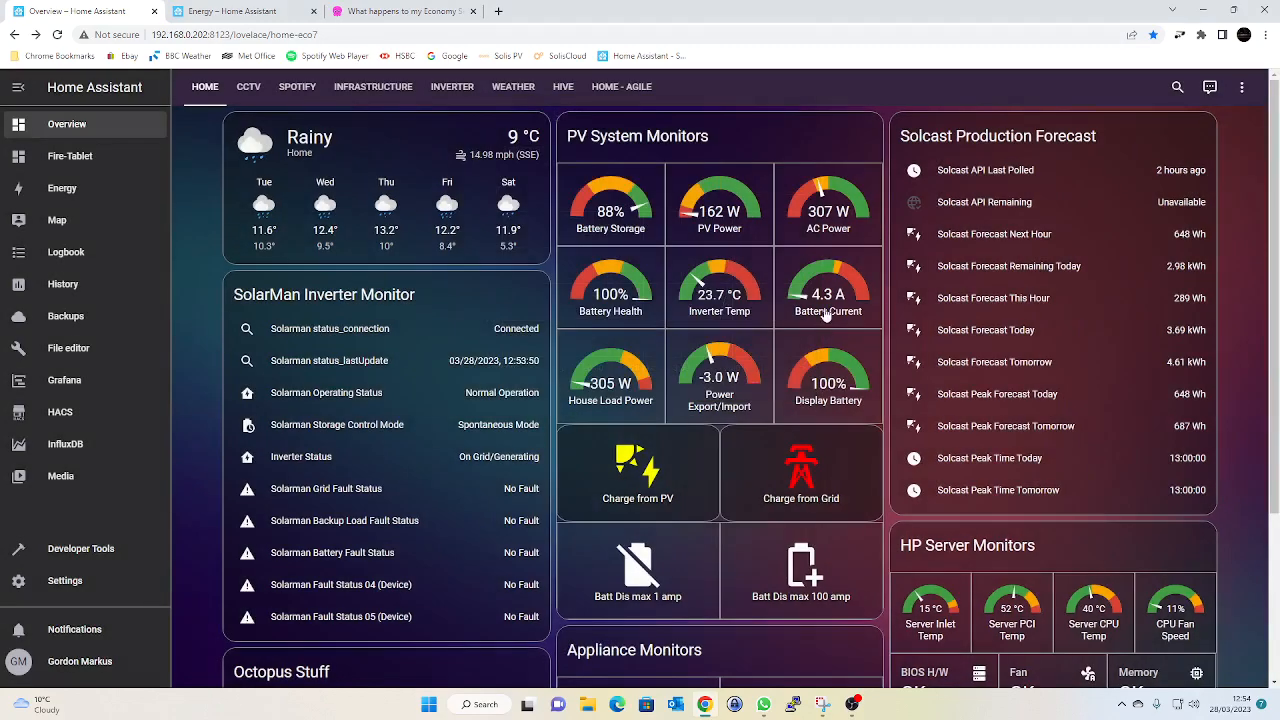
{"action": "left_click", "coordinate": [828, 288]}
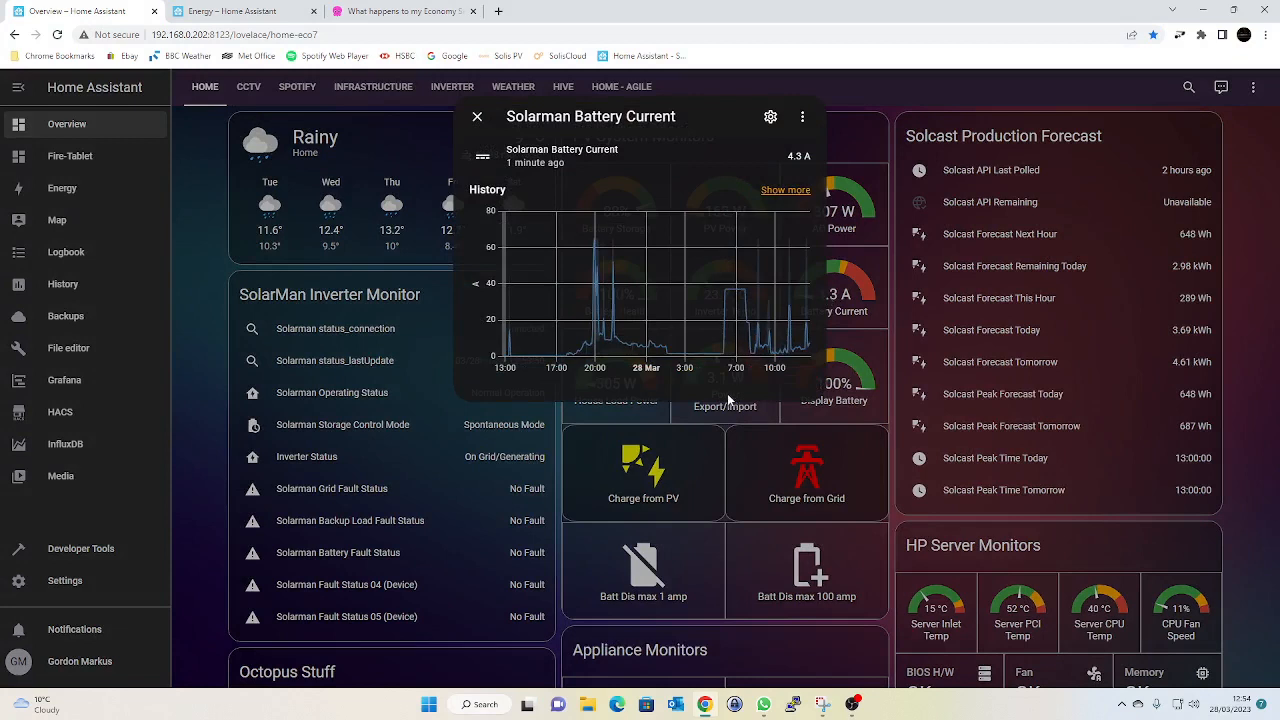
{"action": "mouse_move", "coordinate": [726, 356]}
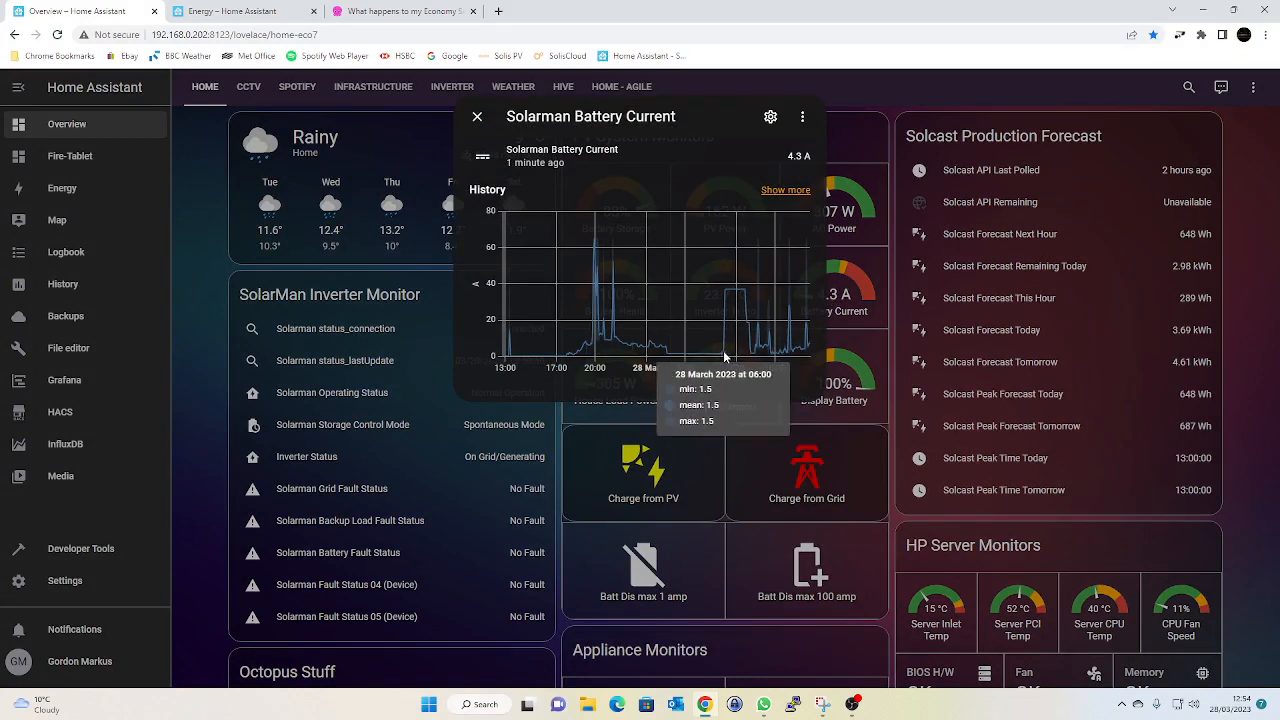
{"action": "mouse_move", "coordinate": [726, 348]}
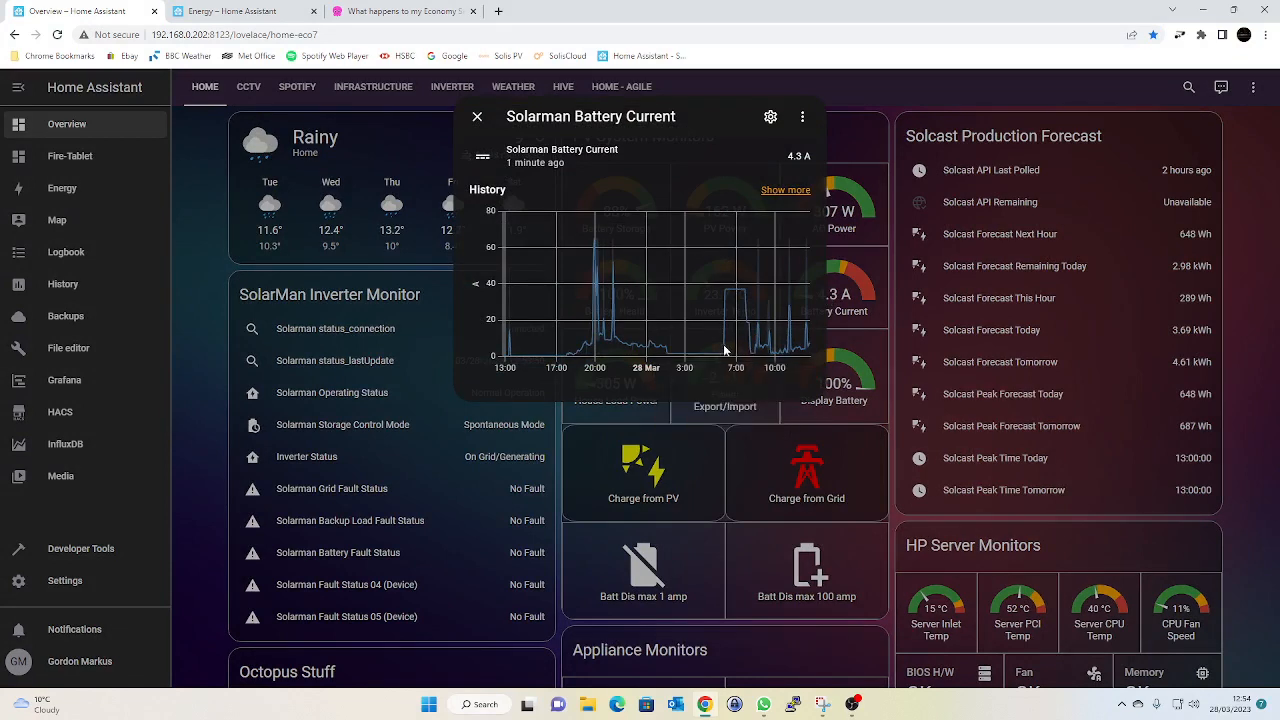